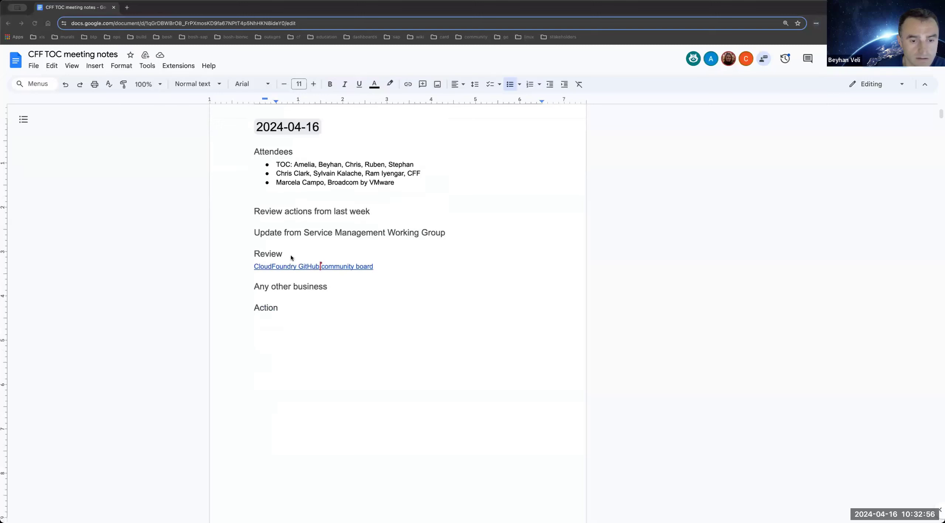
Step: Tick off the 2024-04-09 action item about revisiting the go-uaa issue
scroll(down, 3)
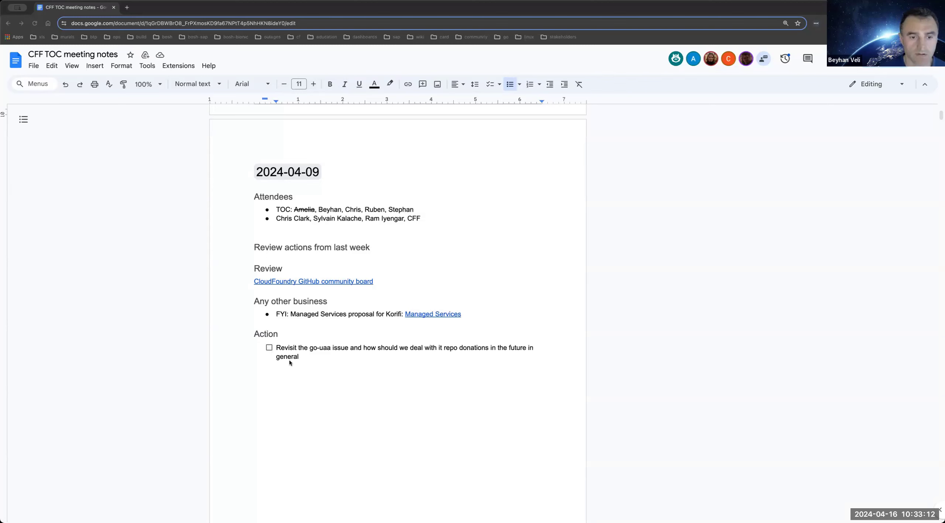
click(270, 347)
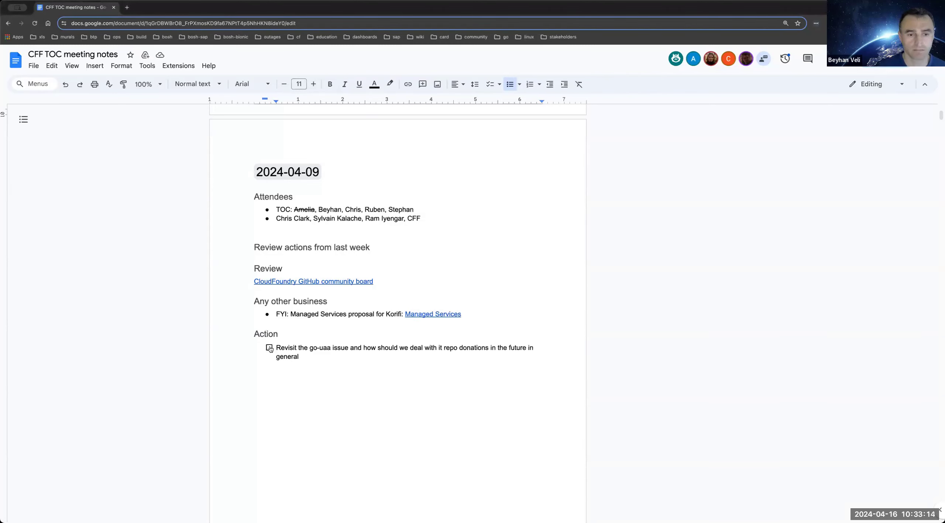
click(269, 347)
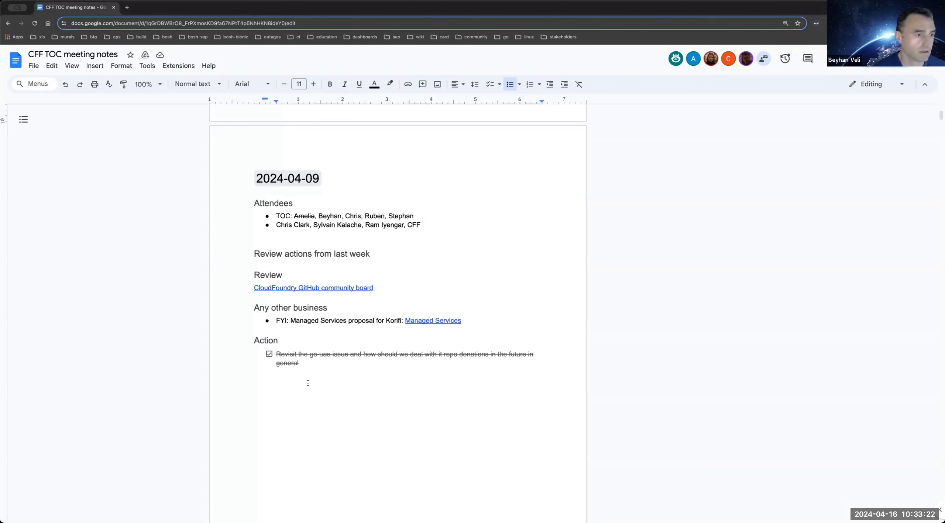
mouse_move(315, 339)
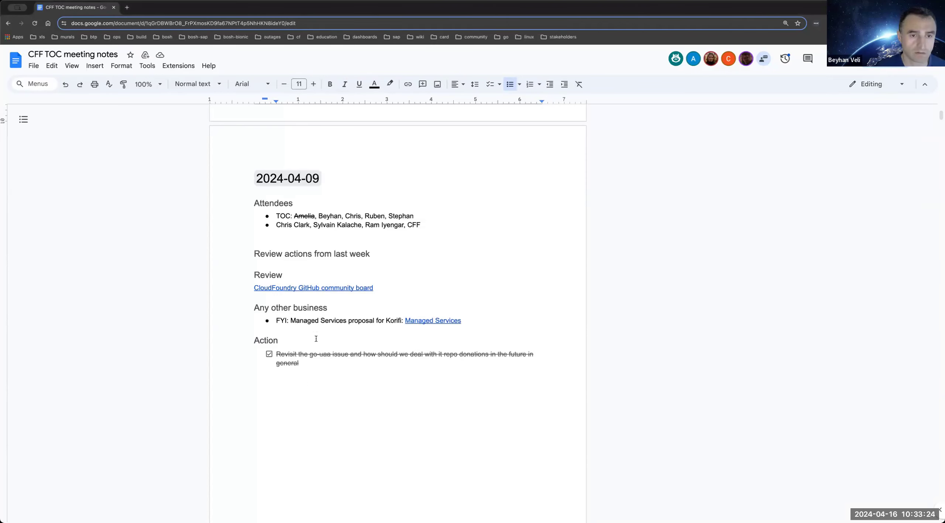
Step: Place the cursor at the end of the 2024-04-16 Service Management Working Group heading
scroll(up, 3)
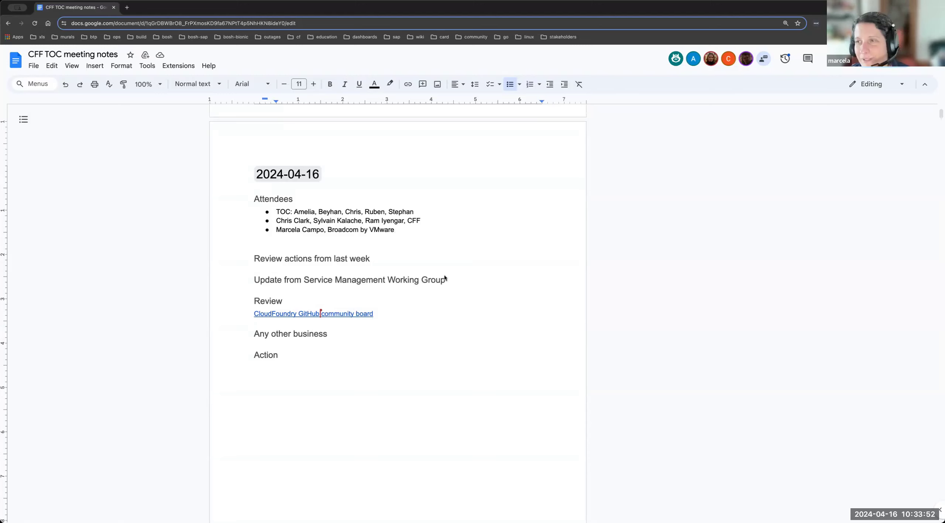
click(447, 280)
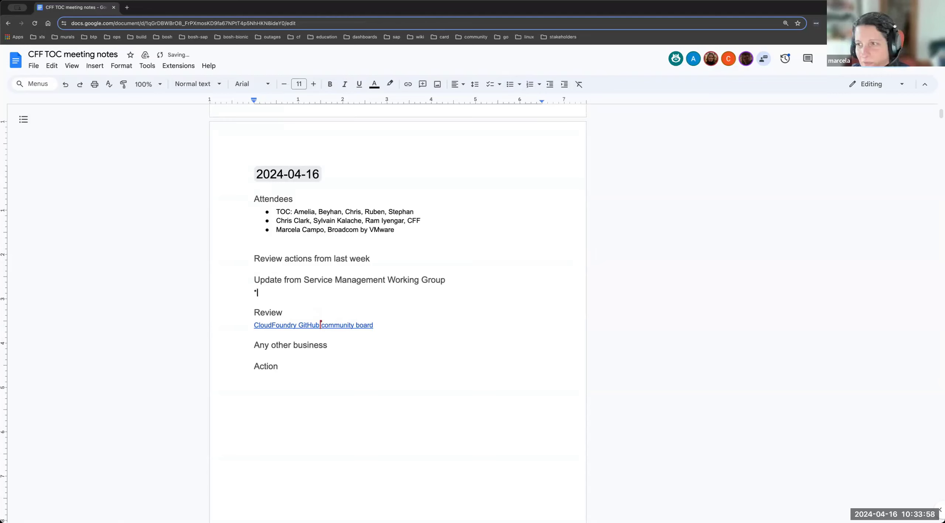
Step: Add a first bullet 'Not much going on' under the working group heading
click(510, 84)
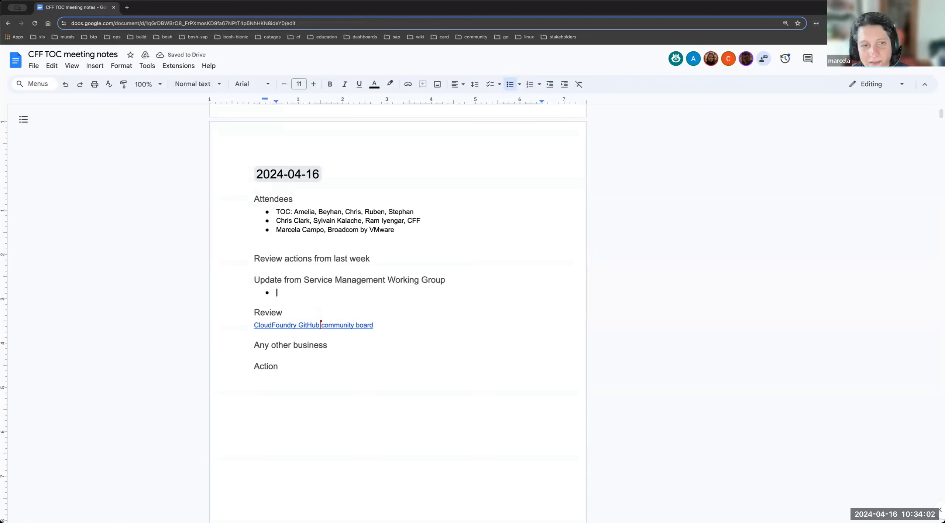
text(Not)
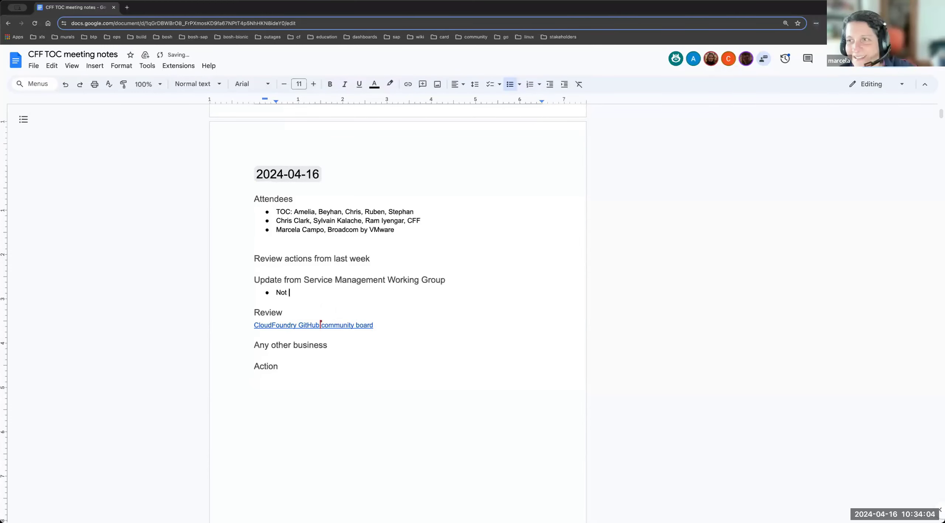
text(much going on)
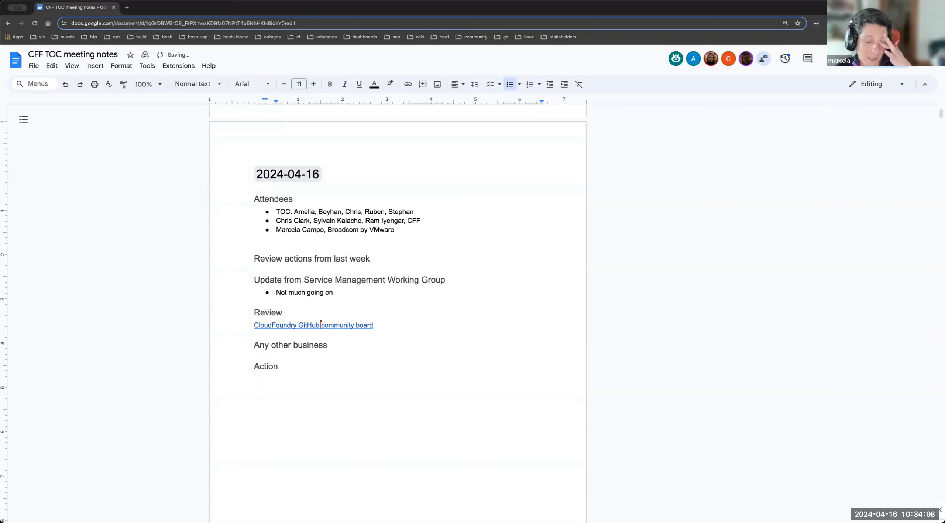
key(enter)
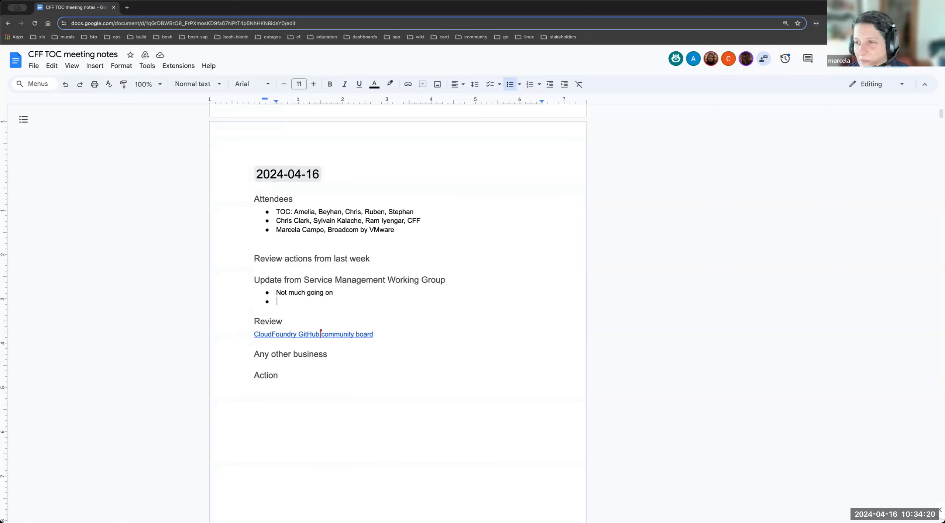
Step: Add a bullet that the Korifi proposal for Managed Services has been reviewed
text(Serv)
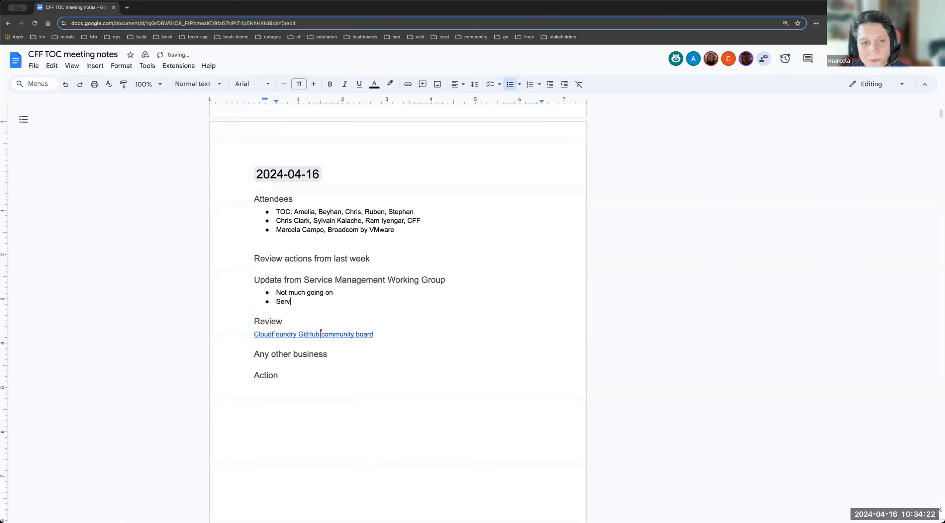
text(SM)
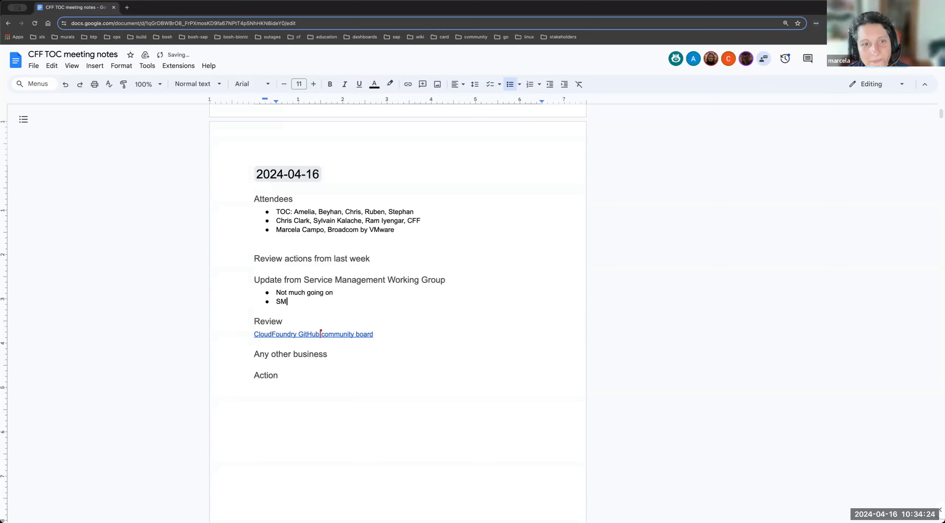
key(Backspace)
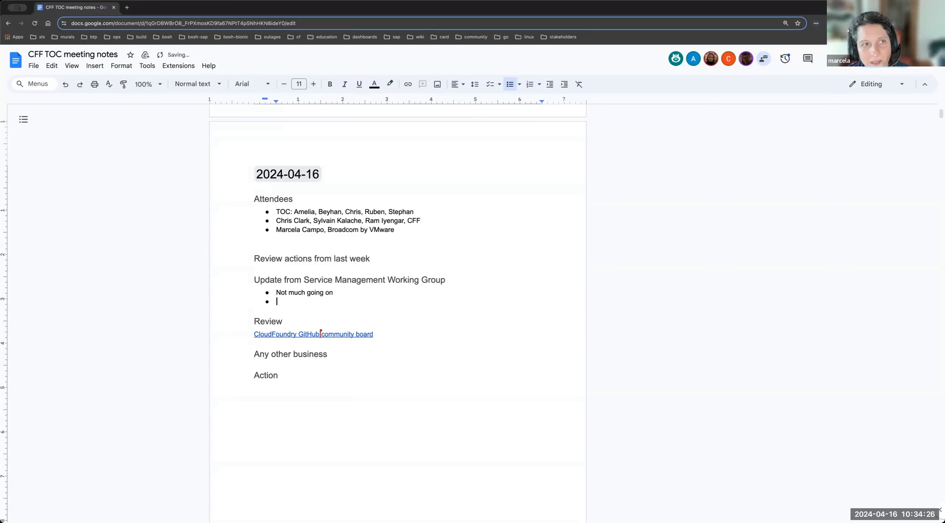
text(Review for the)
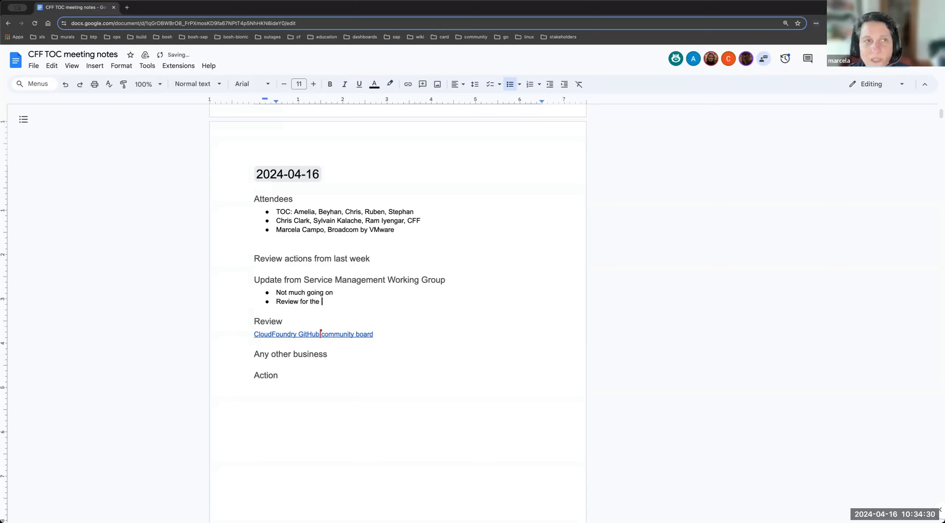
text(Korifi)
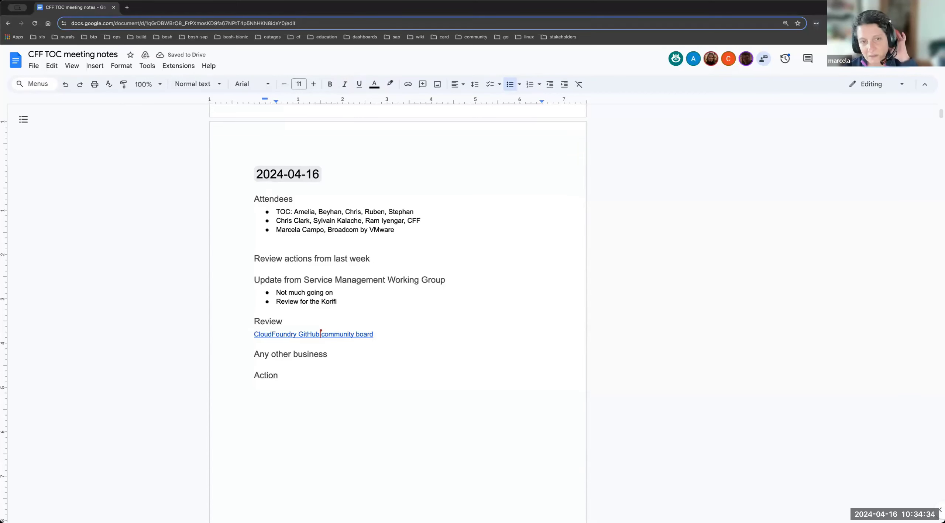
text(pro)
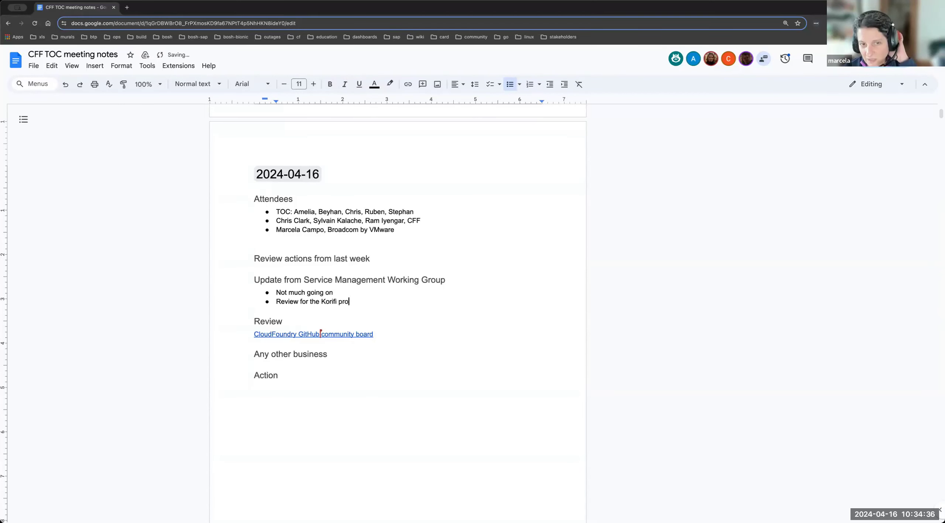
text(posal to)
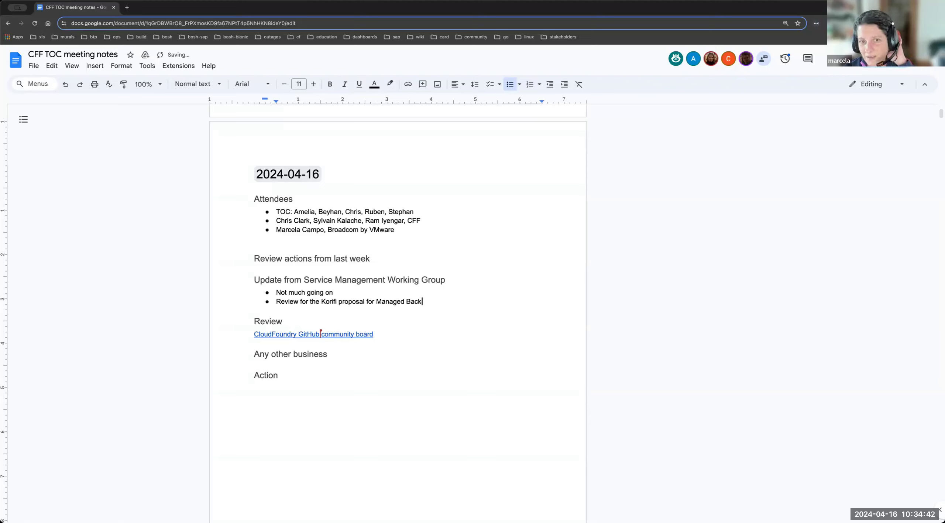
text(ing Ser)
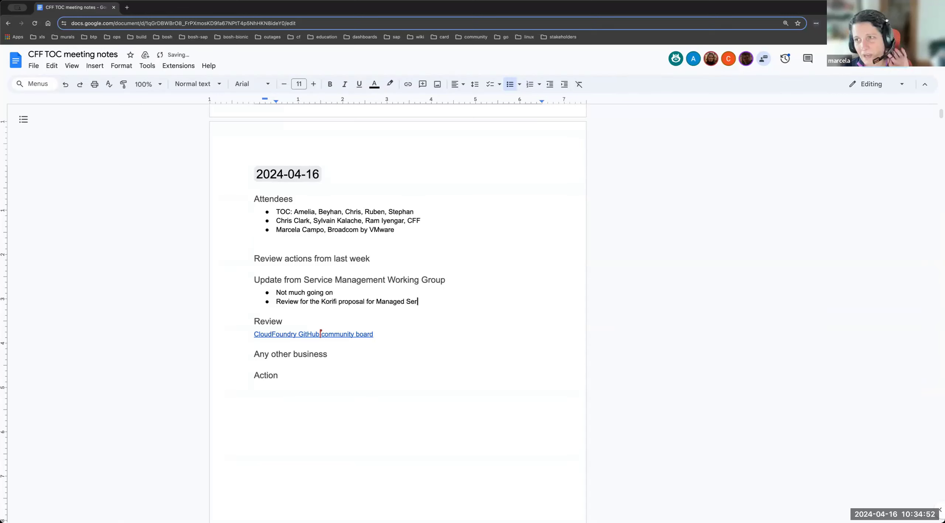
text(vic)
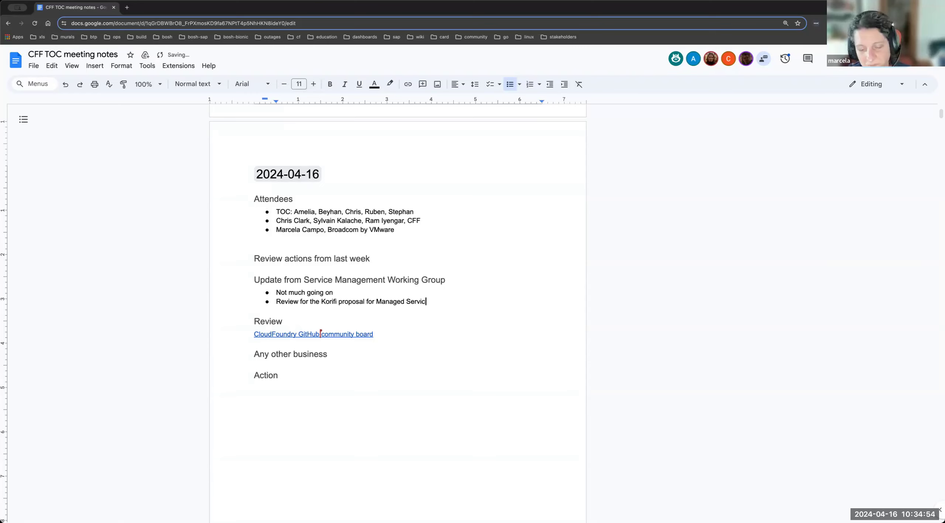
text(es has been)
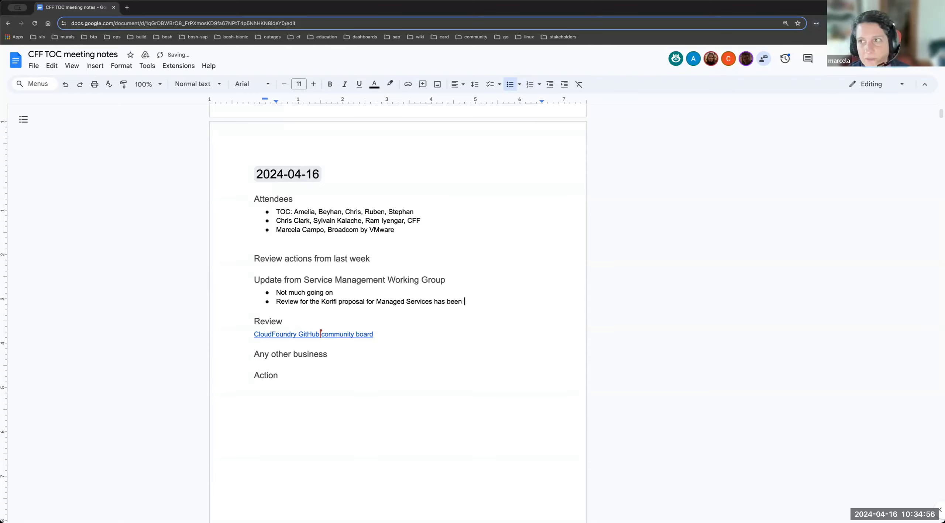
text(reviewed)
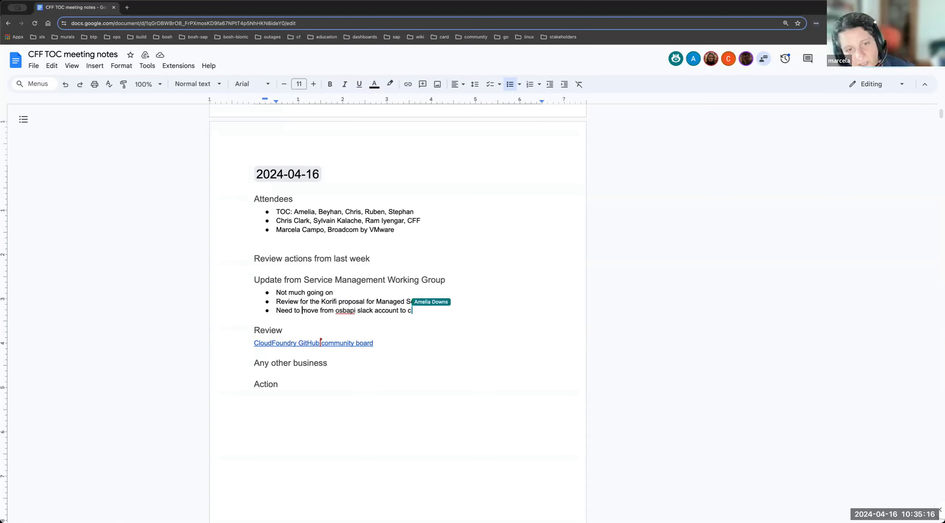
Step: Finish the Slack note and add the bullet 'Move from Terraform to OpenTofu in Broker Pack'
text(ff slack)
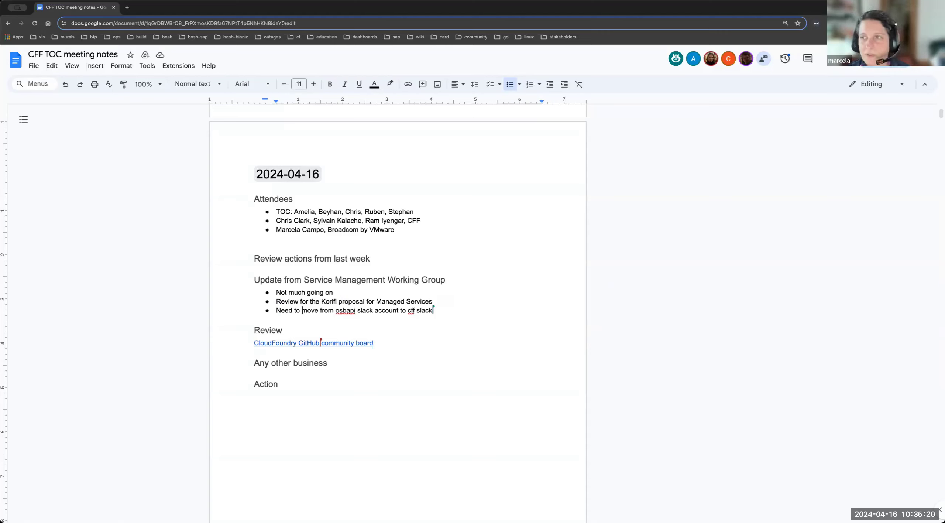
key(Enter)
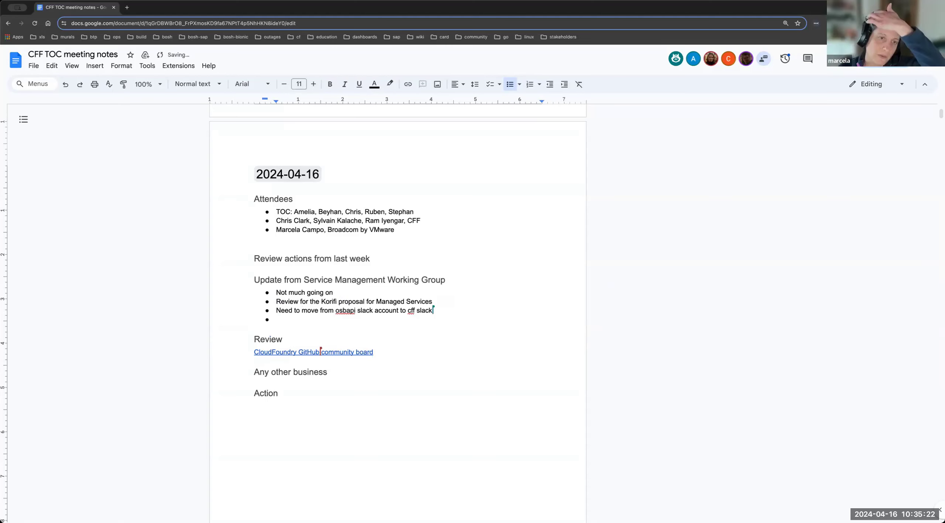
text(Move)
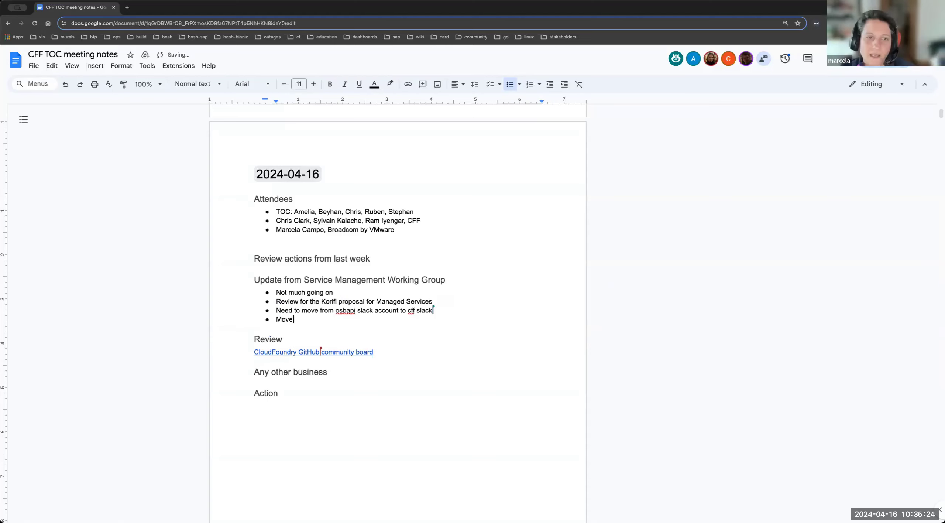
text(from Terraform to OpenTofu)
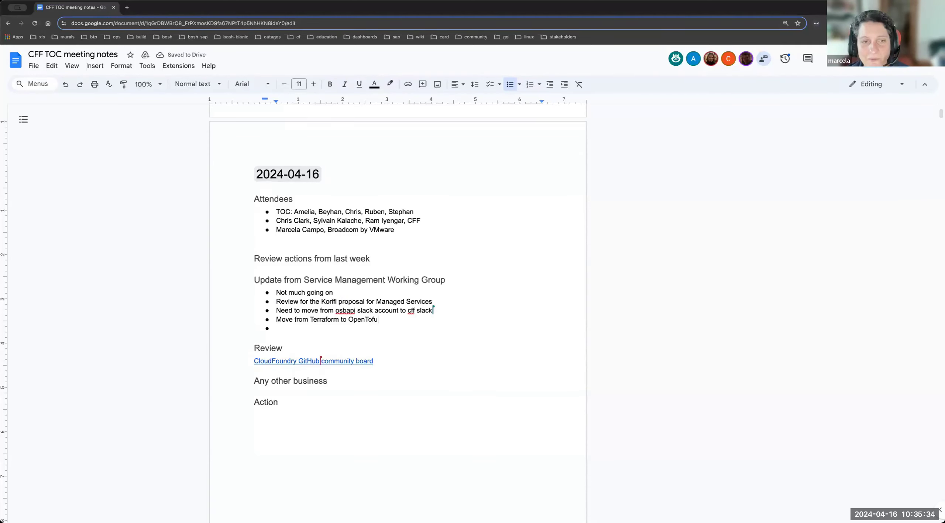
text(in the)
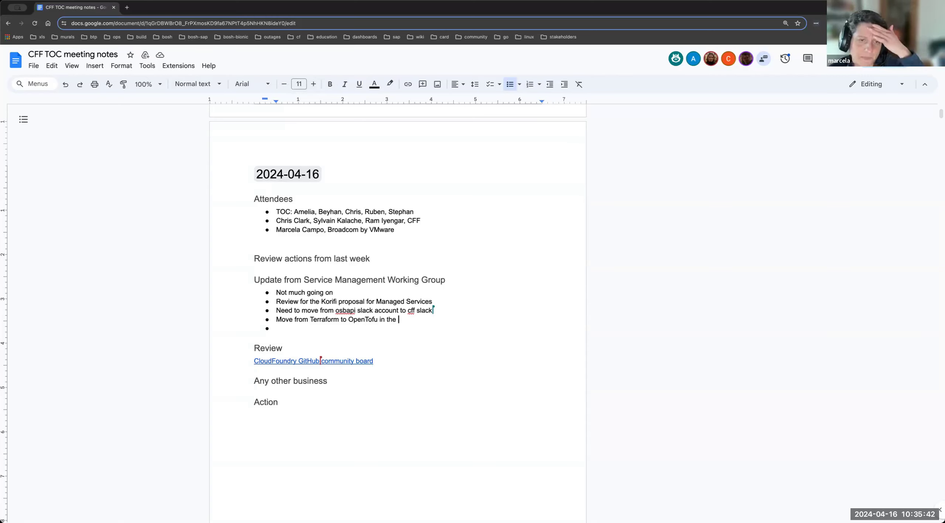
key(Backspace)
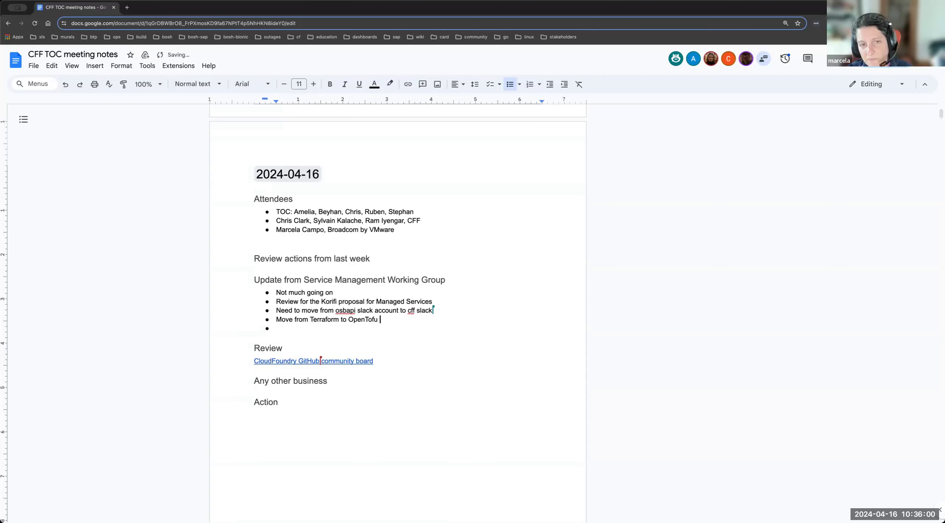
text(in)
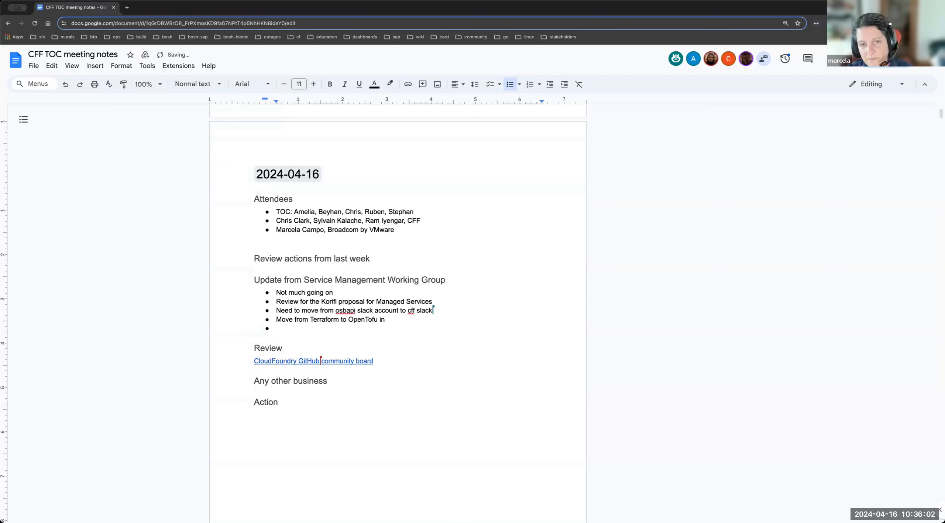
text(Broker)
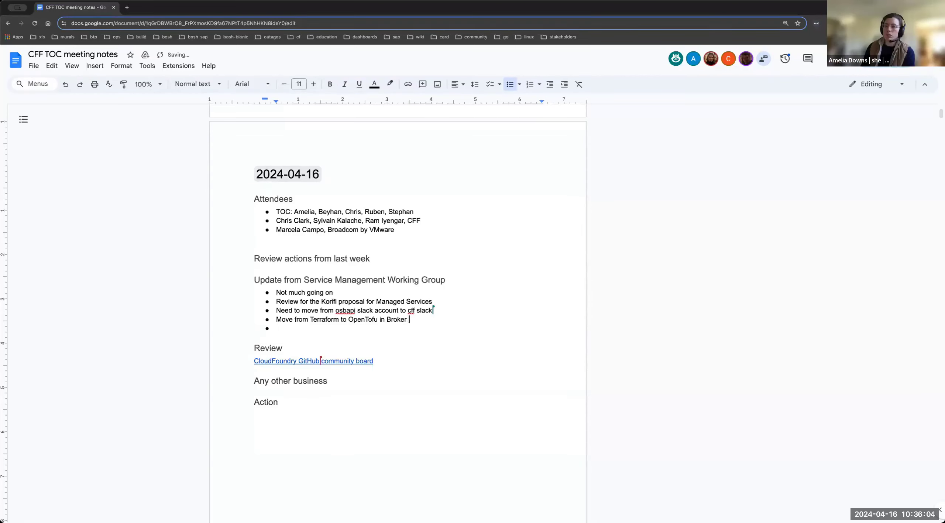
text(pack)
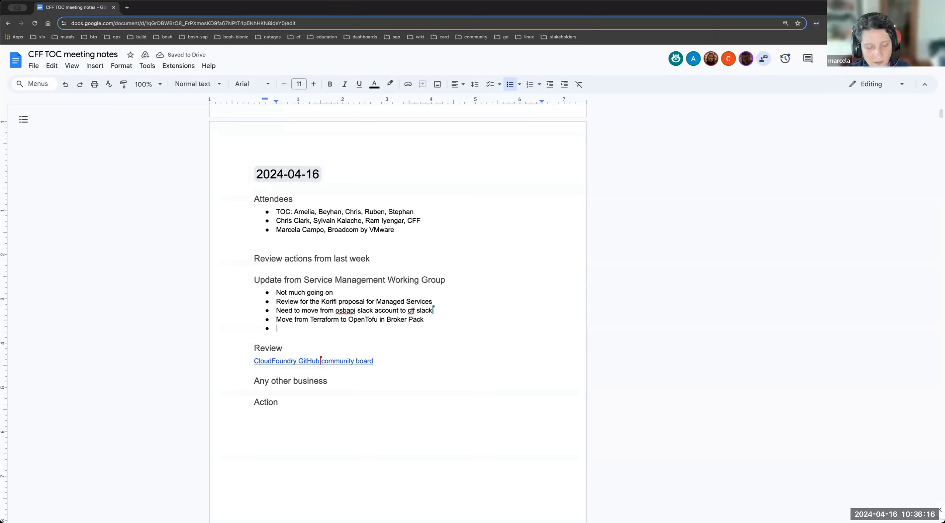
Step: Add an indented sub-bullet 'The work is almost complete' under the OpenTofu bullet
key(tab)
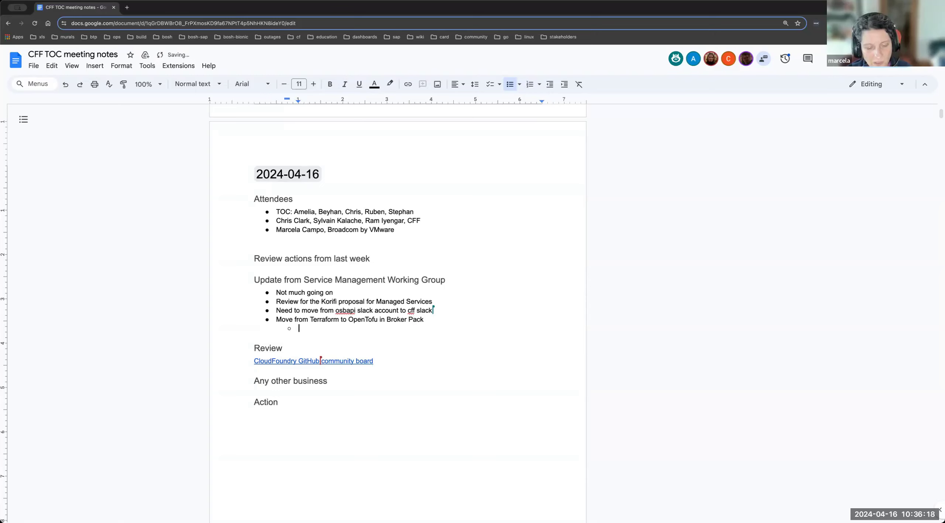
text(The work is)
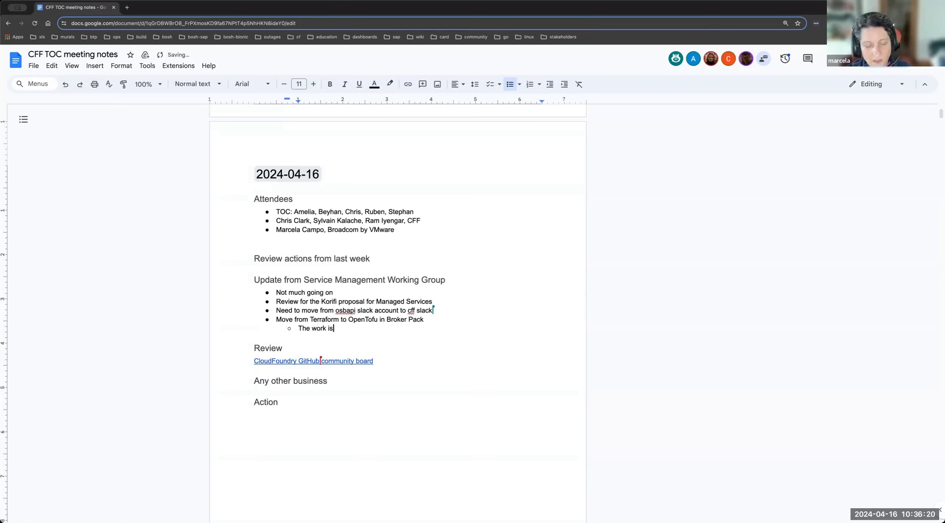
text(almost co)
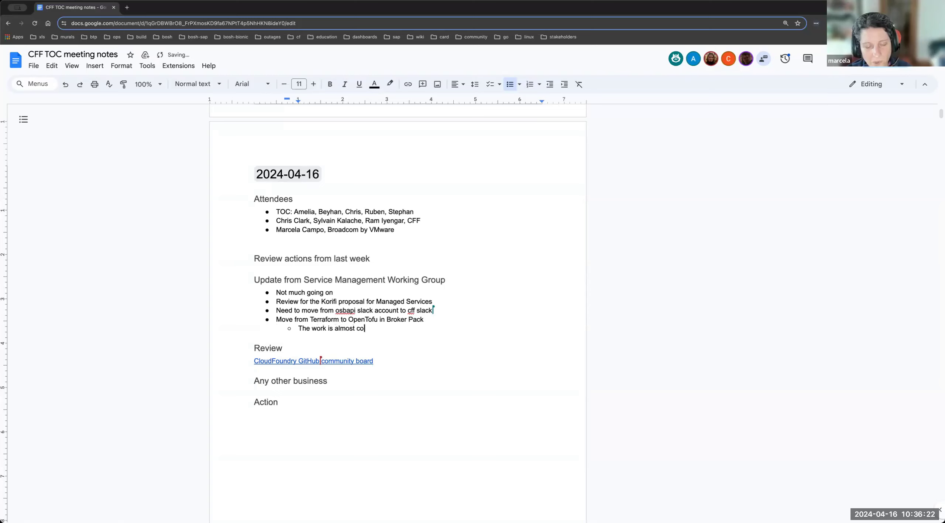
text(mplete)
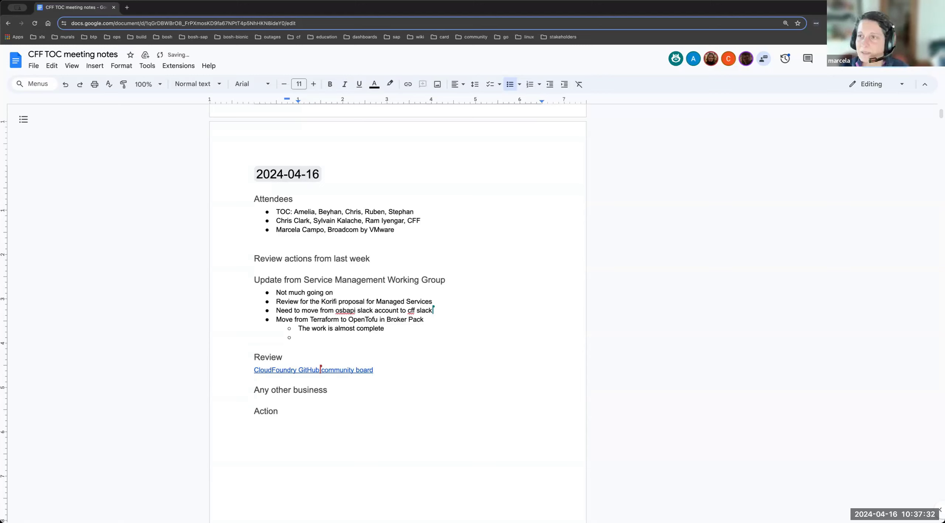
Step: Add a sub-bullet that providers are managed differently with OpenTofu and still in progress
text(Providers is managed in)
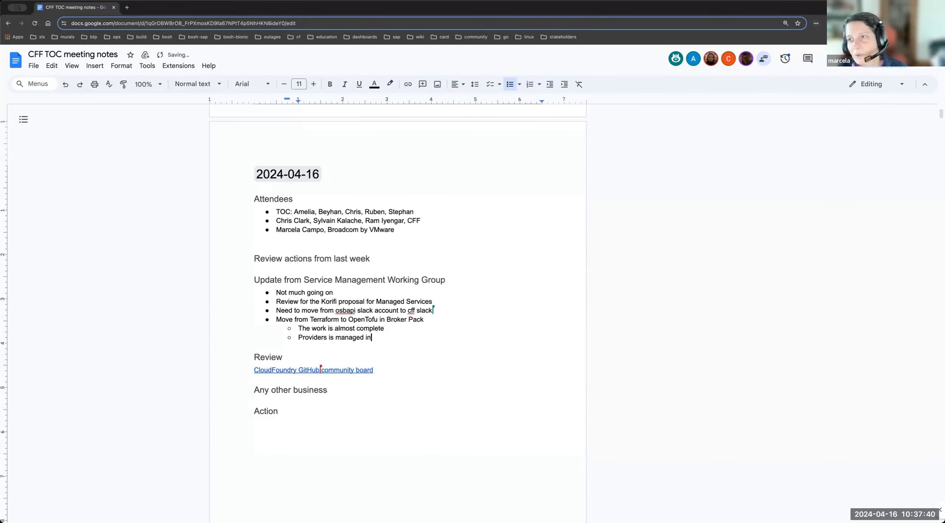
text(a)
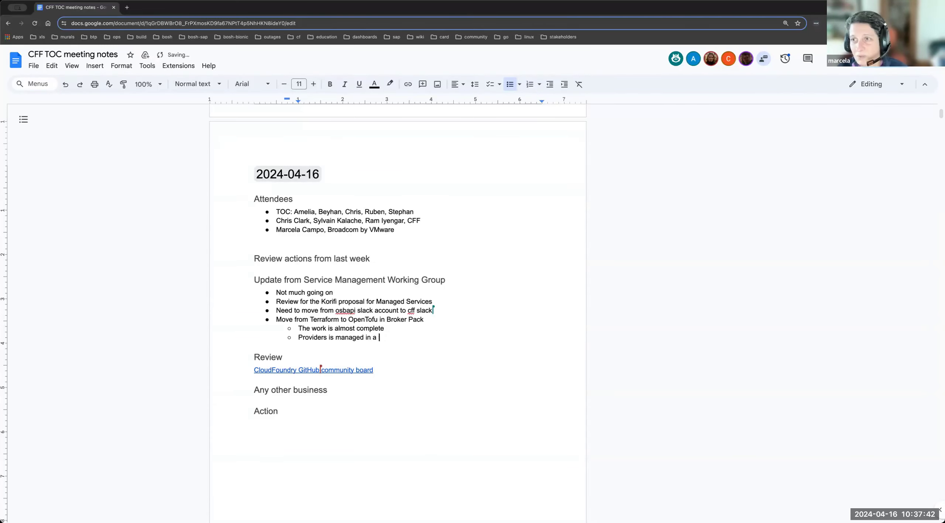
text(differently)
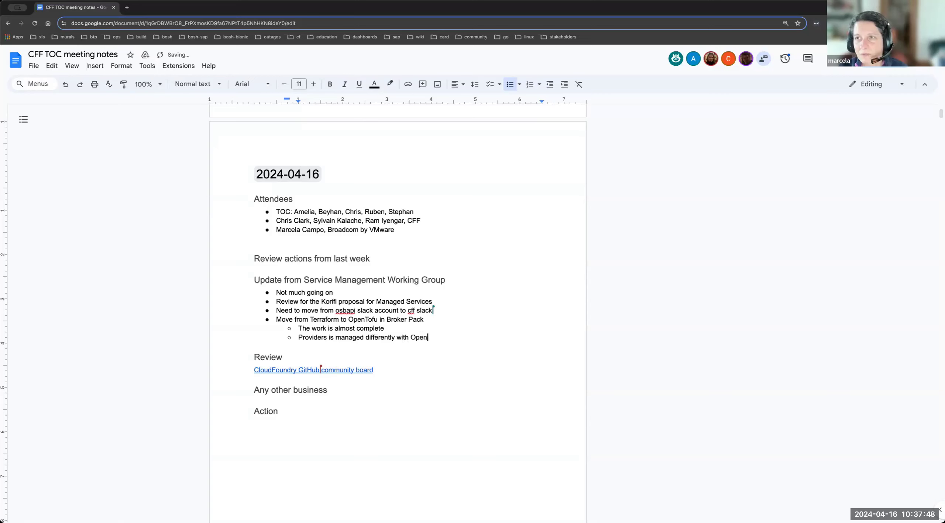
text(Tofu)
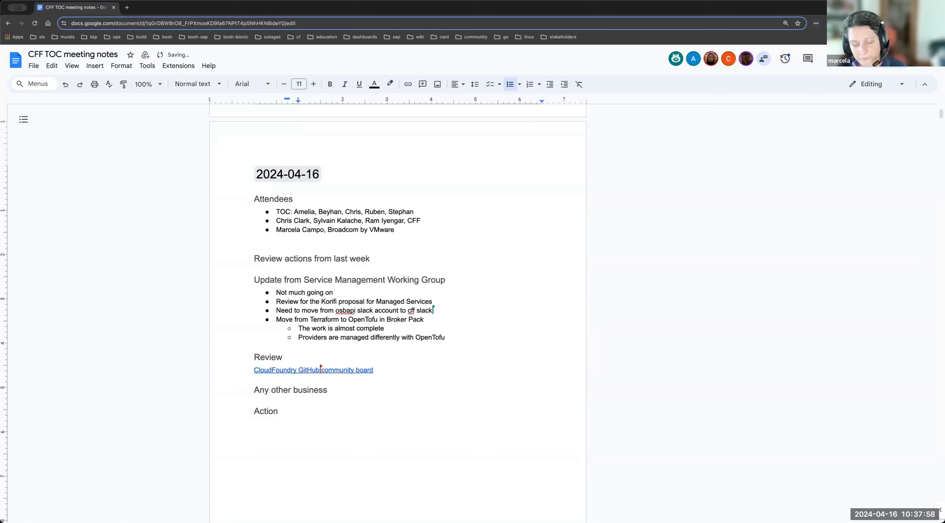
text(and still in progress)
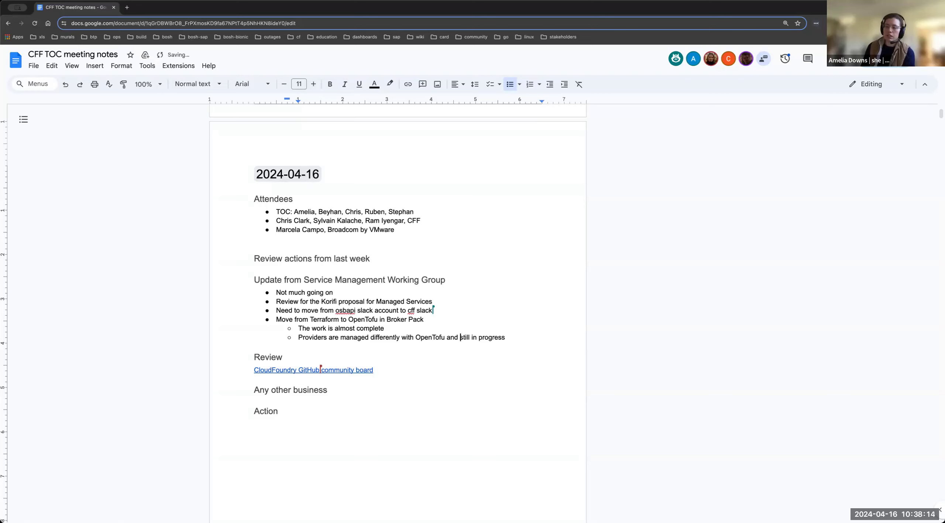
text(this is)
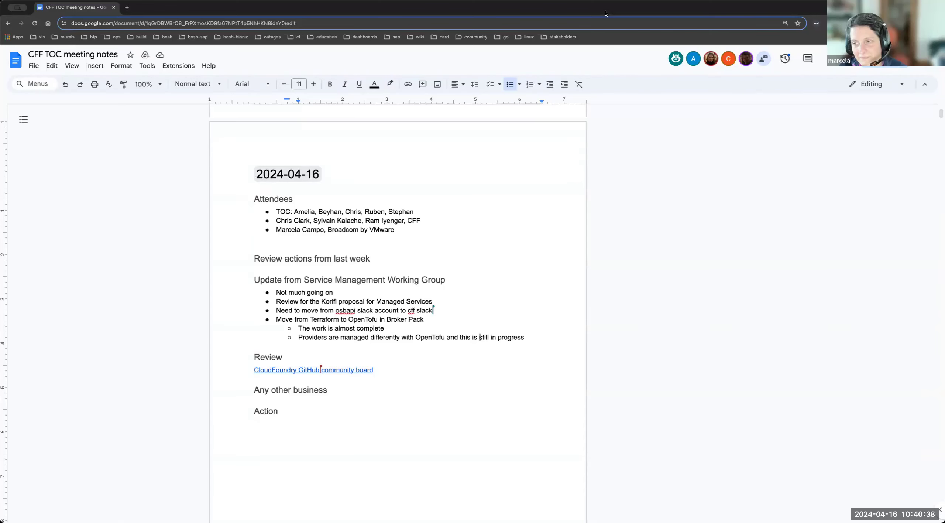
mouse_move(293, 4)
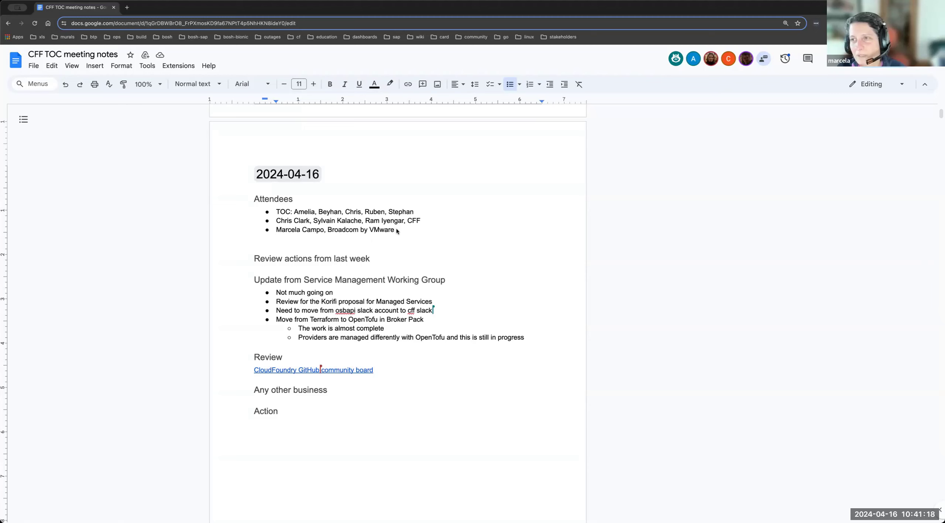
Step: Add a fourth attendee entry starting with 'Do' to the 2024-04-16 attendee list
text(Dominik Frohelich,)
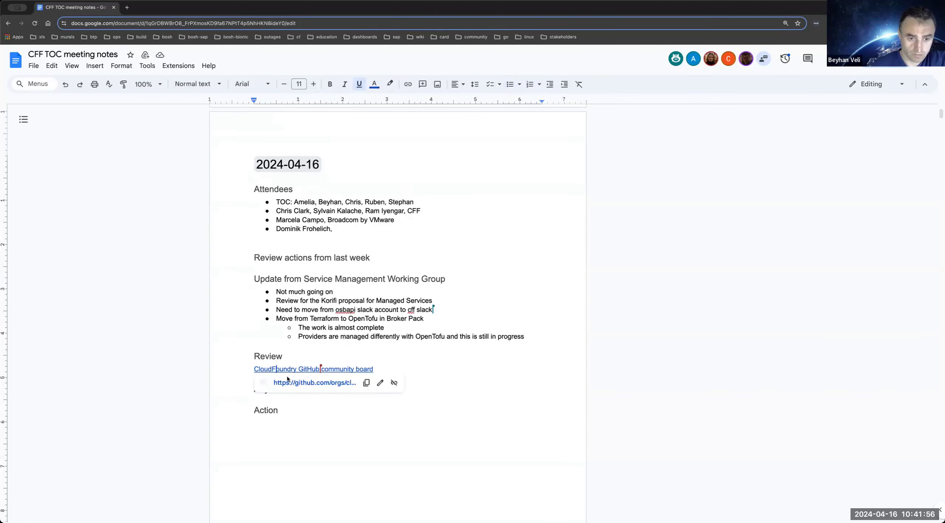
Step: Open the CloudFoundry community project board from the meeting notes link
click(314, 383)
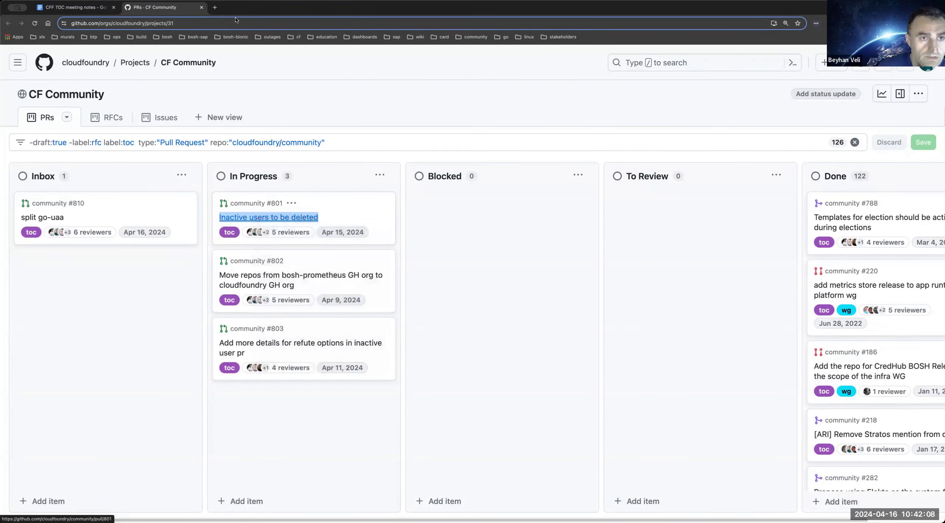
Step: Open PR #801 'Inactive users to be deleted' from the In Progress column
click(267, 218)
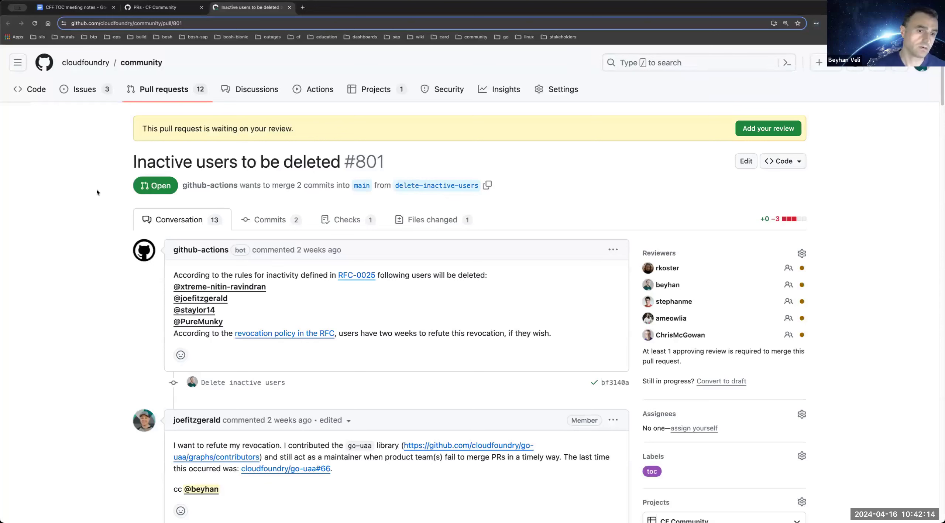
mouse_move(76, 231)
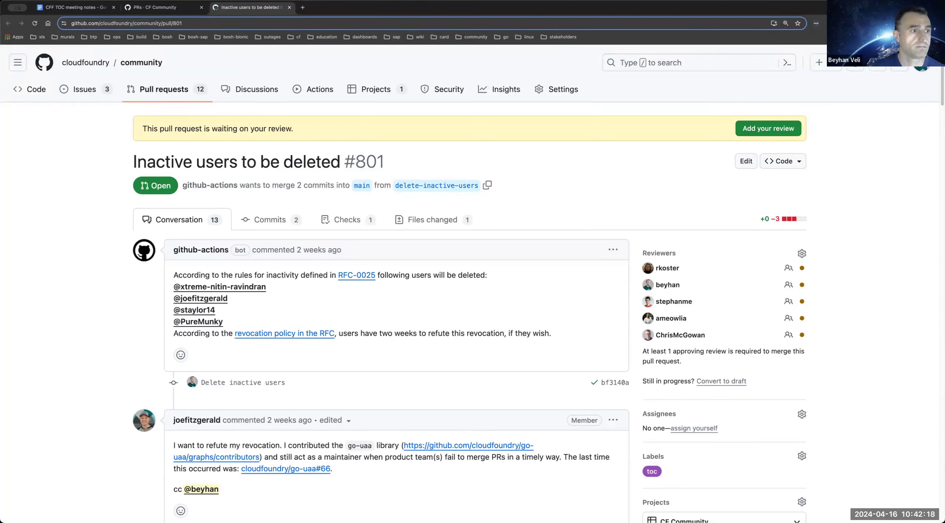
Step: Read through the PR #801 conversation and its review comments
scroll(down, 3)
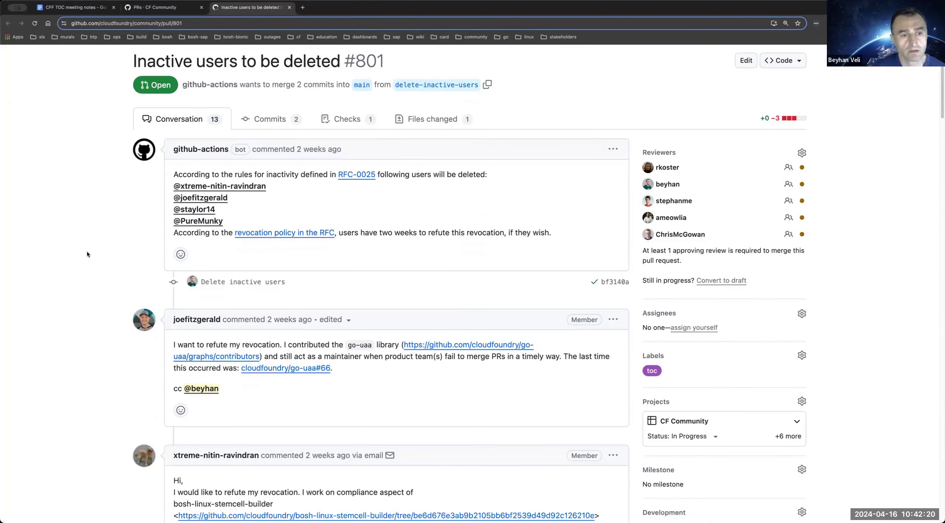
scroll(down, 3)
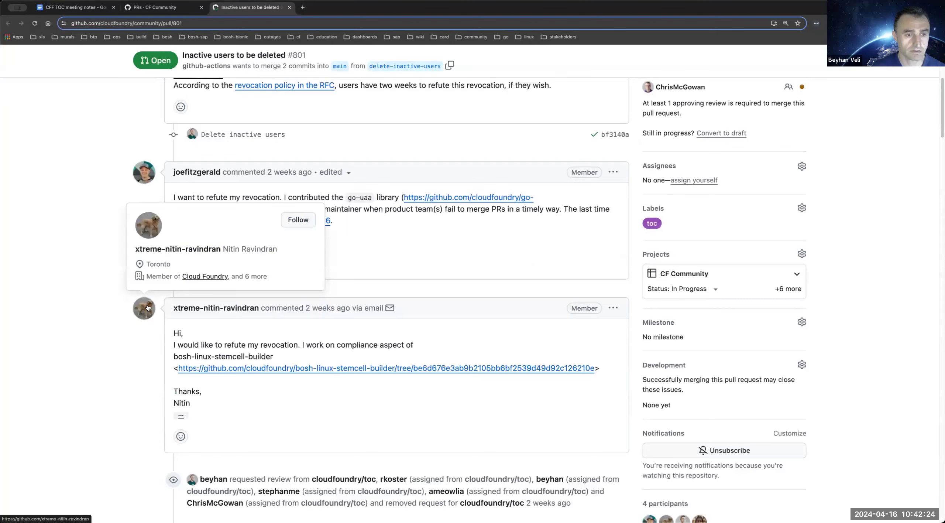
mouse_move(77, 300)
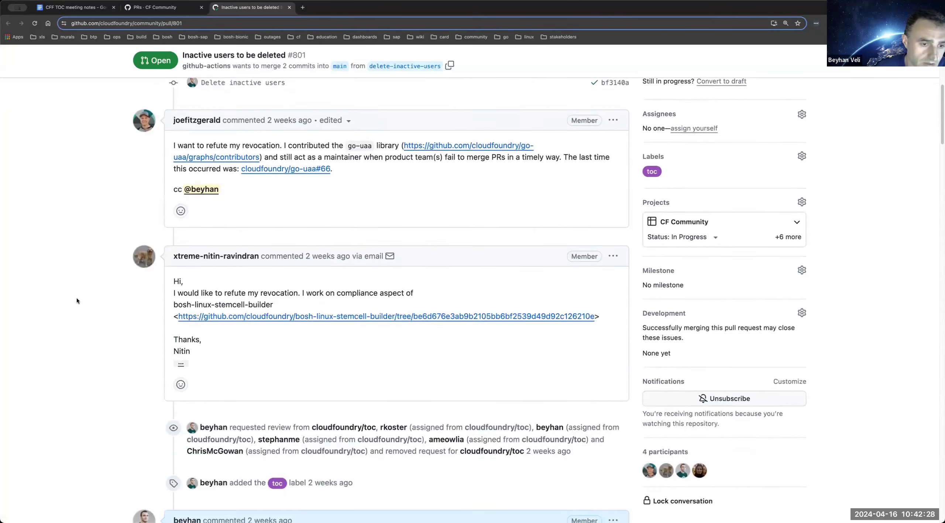
scroll(down, 3)
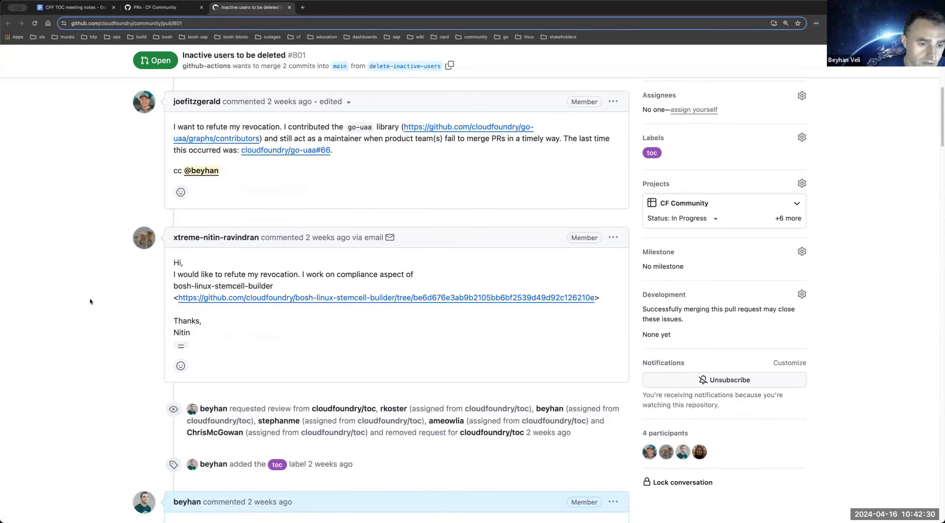
scroll(down, 3)
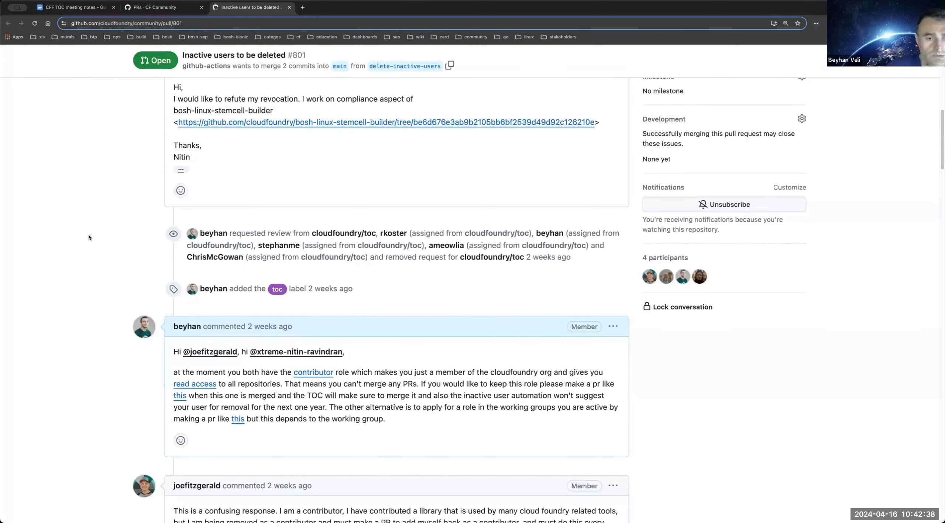
mouse_move(81, 243)
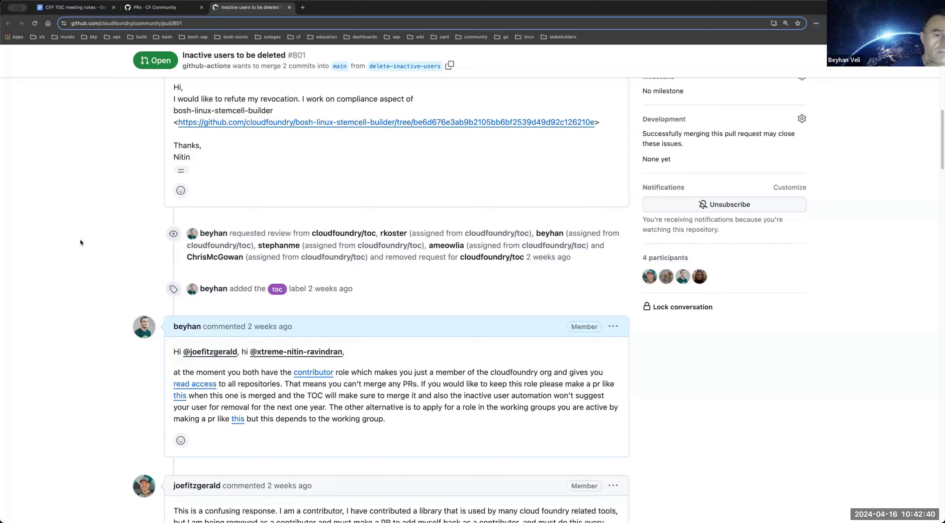
scroll(down, 3)
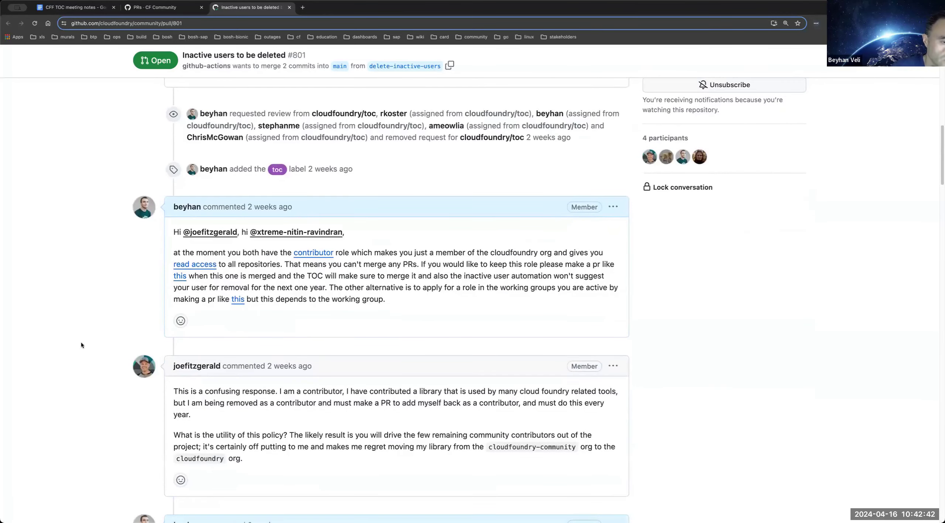
scroll(down, 3)
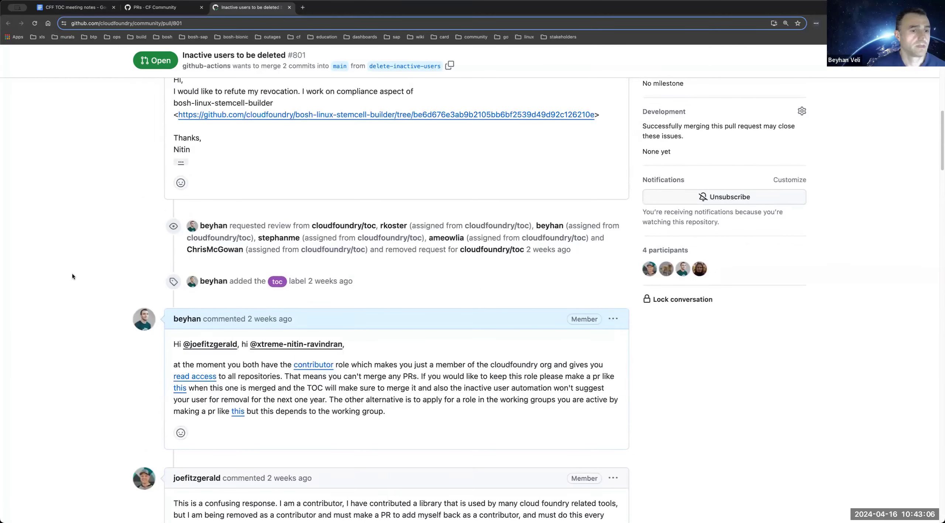
scroll(down, 3)
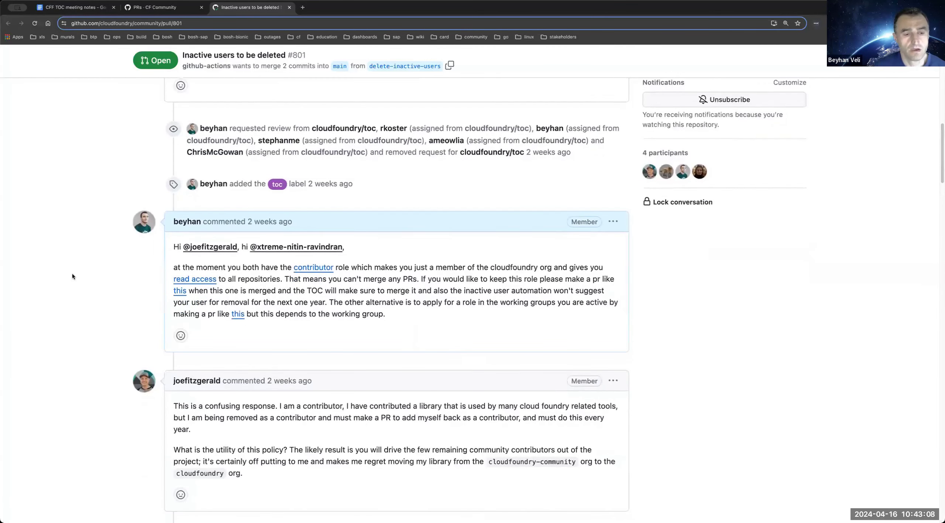
mouse_move(143, 366)
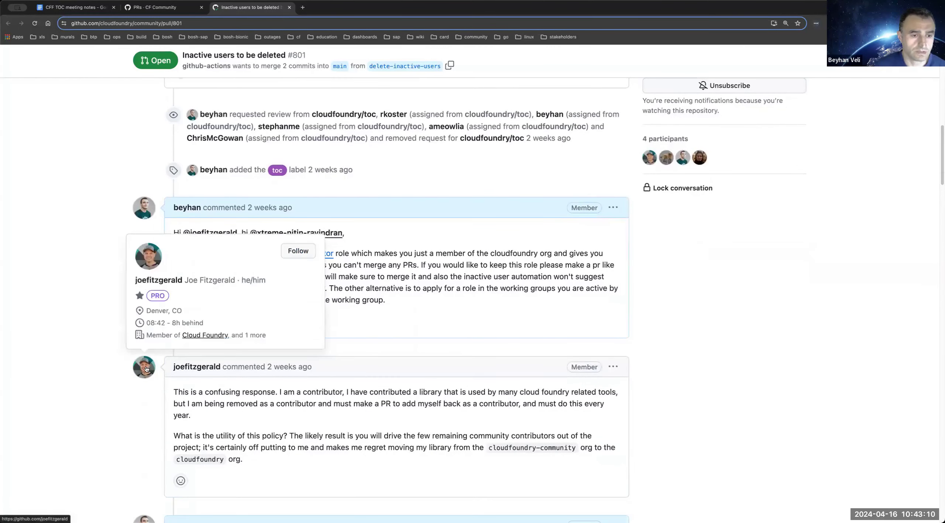
scroll(down, 3)
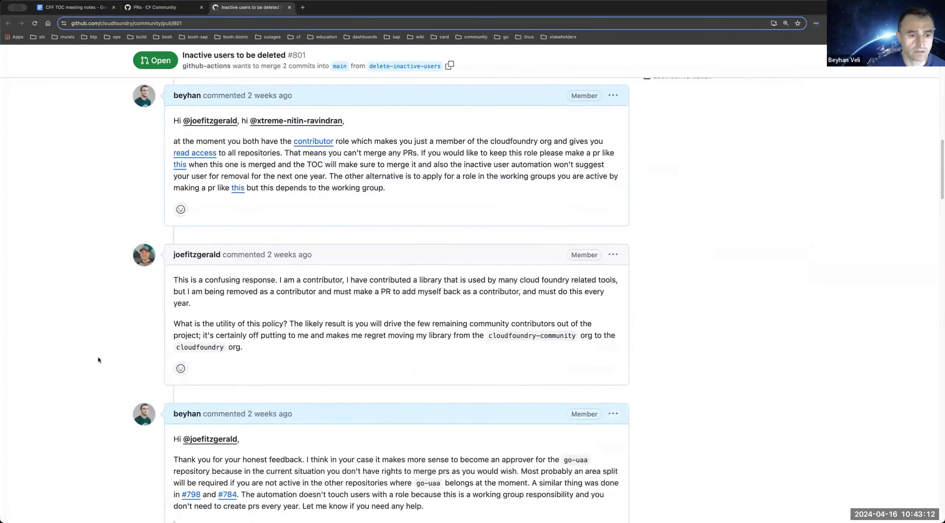
scroll(down, 3)
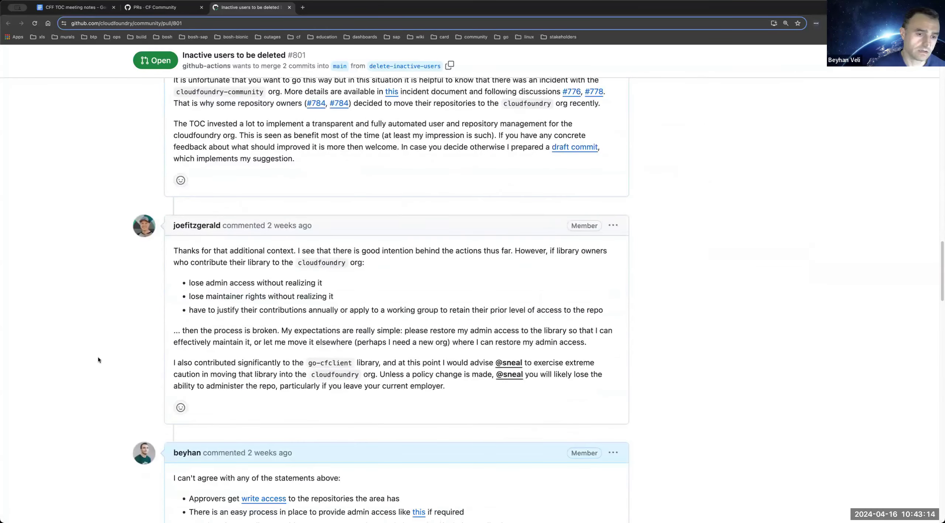
scroll(down, 3)
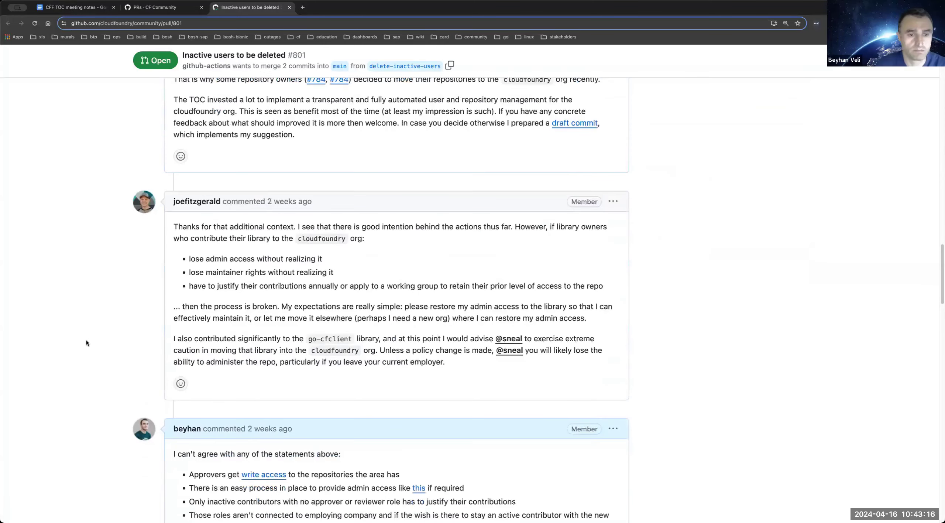
scroll(down, 3)
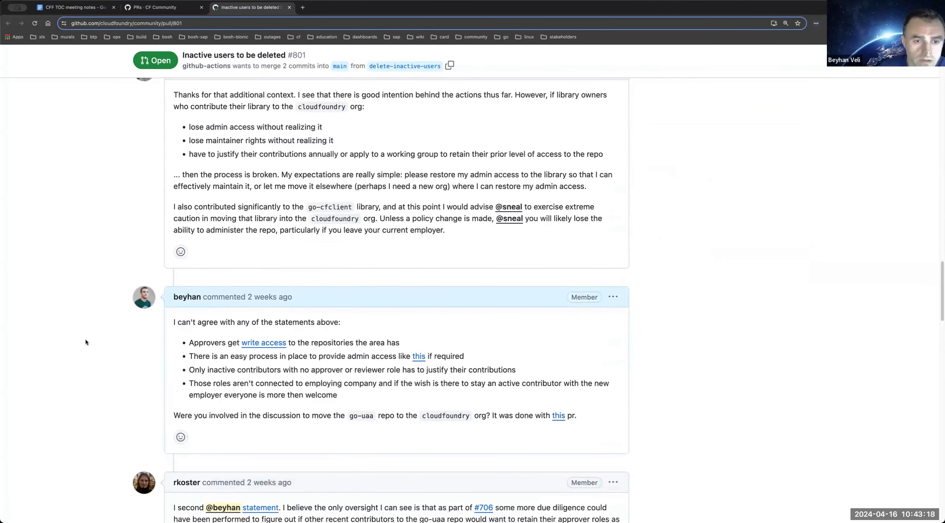
scroll(down, 3)
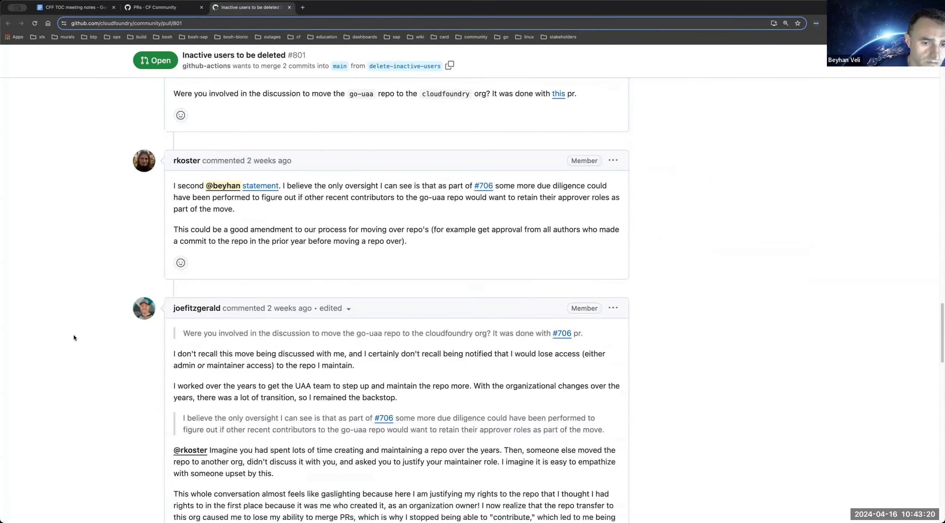
scroll(down, 3)
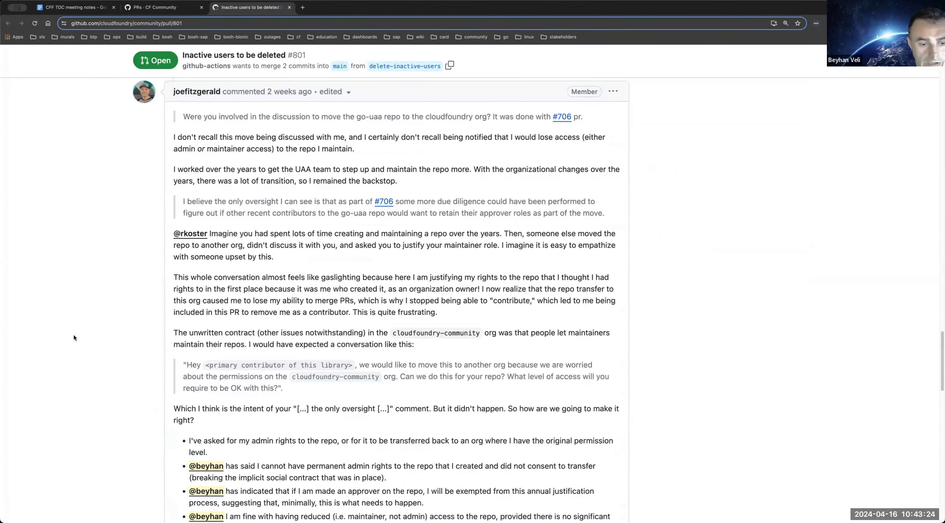
scroll(down, 3)
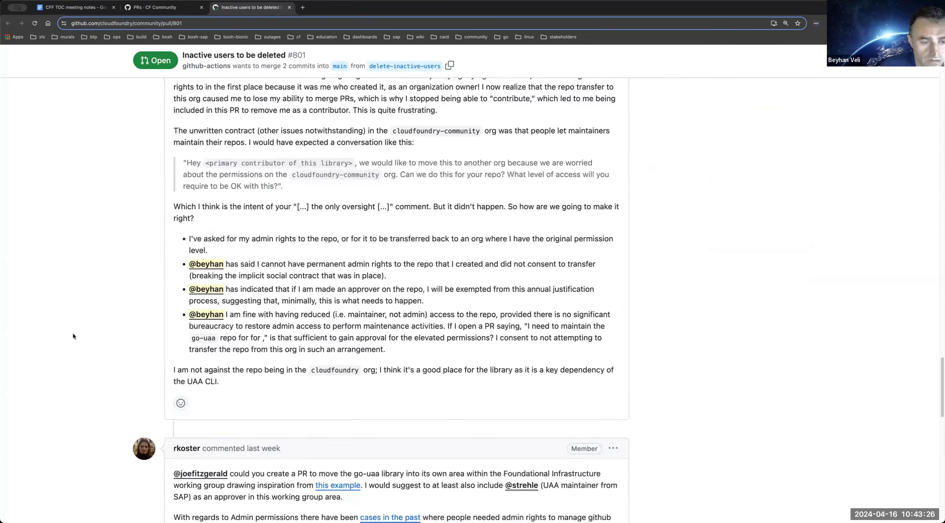
scroll(down, 3)
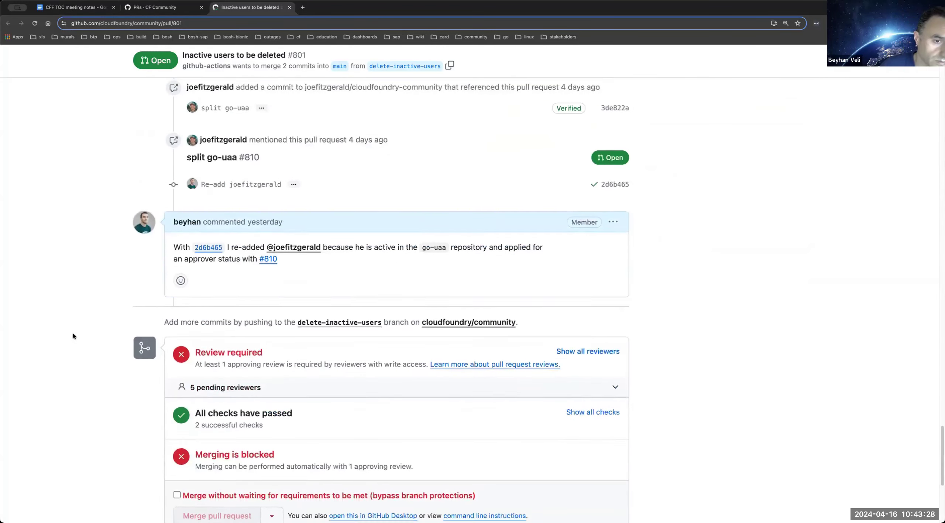
scroll(up, 3)
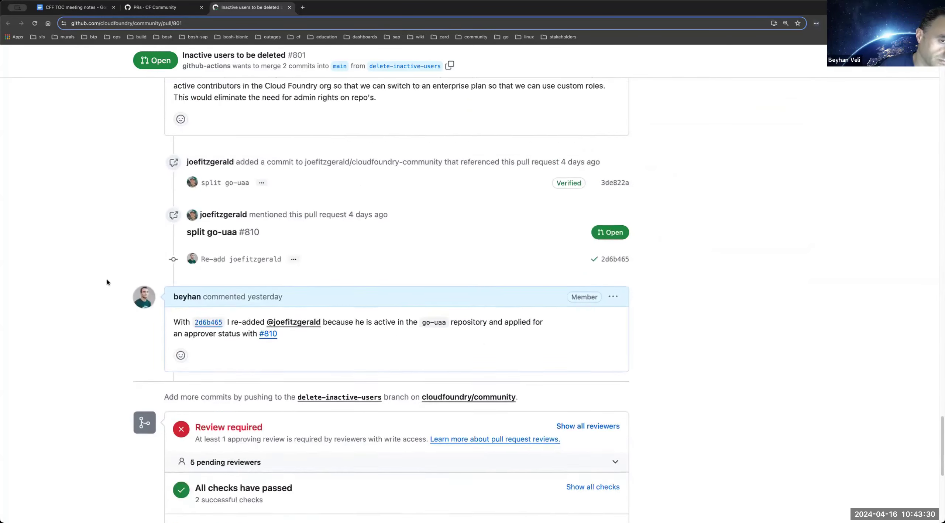
scroll(up, 3)
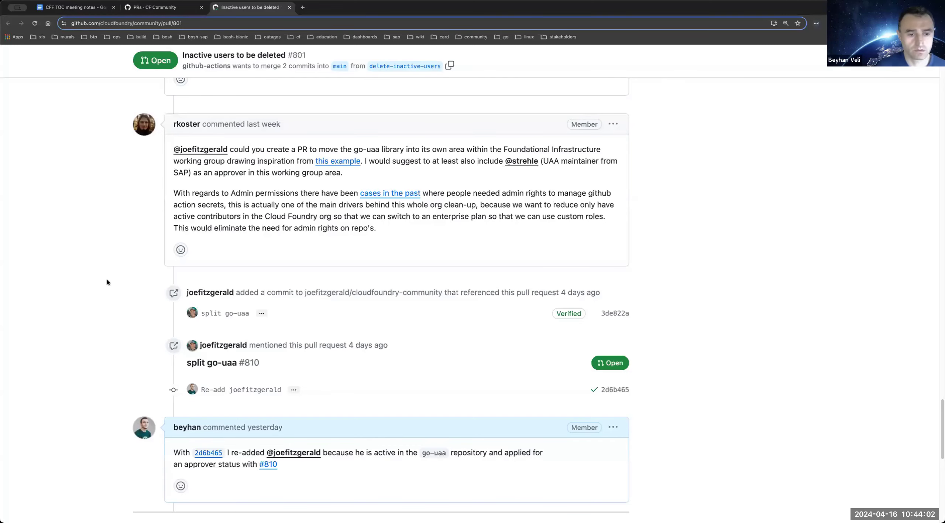
scroll(down, 3)
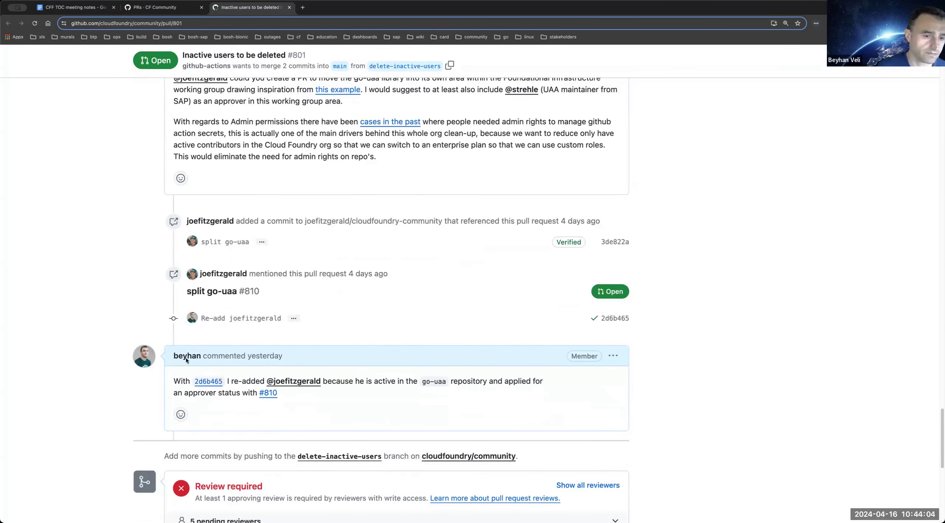
mouse_move(97, 318)
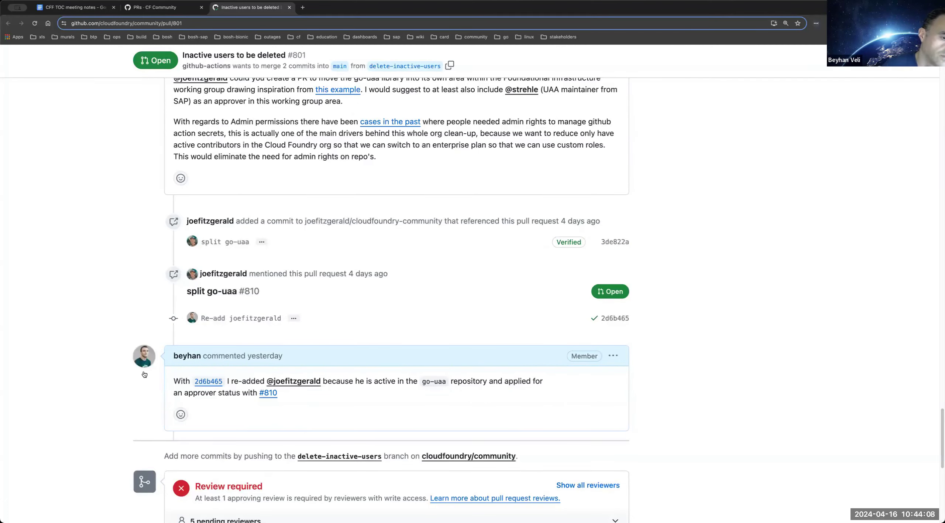
scroll(up, 3)
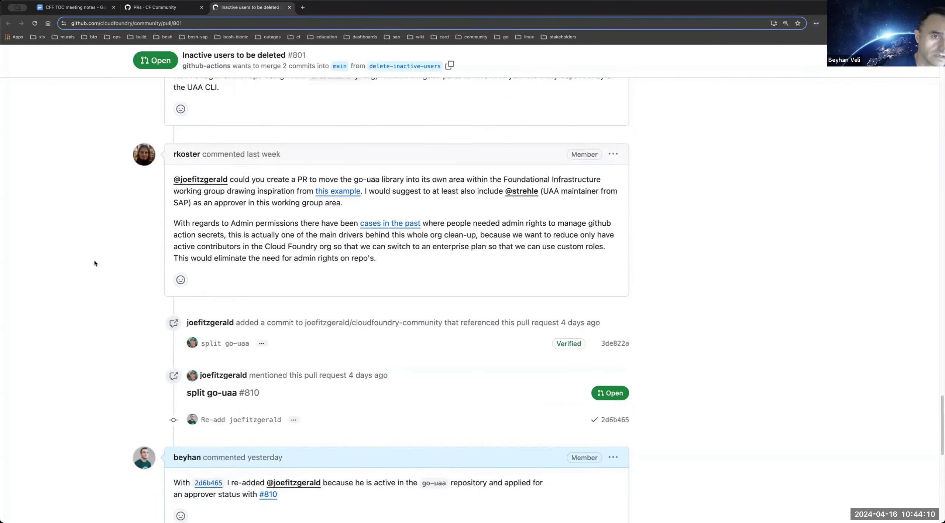
scroll(up, 3)
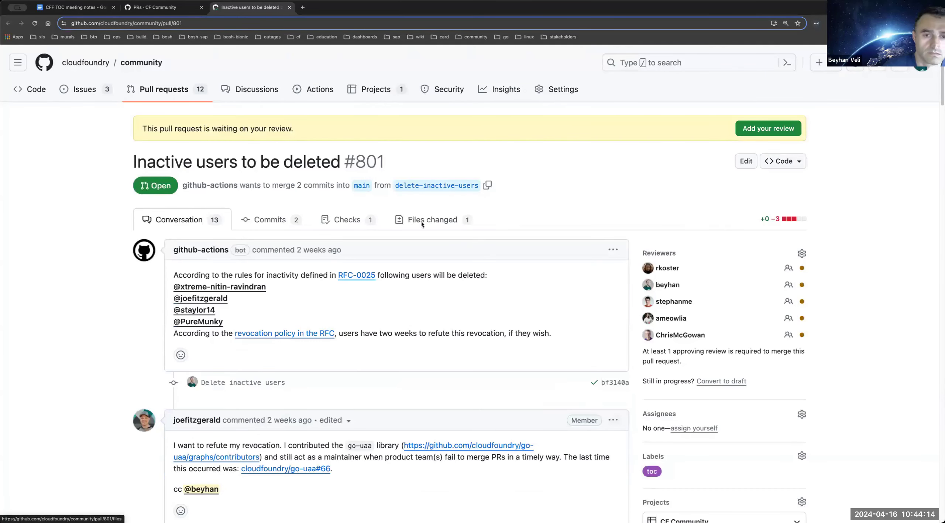
Step: Inspect the contributors.yml removals in Files changed, then return to the conversation
click(431, 219)
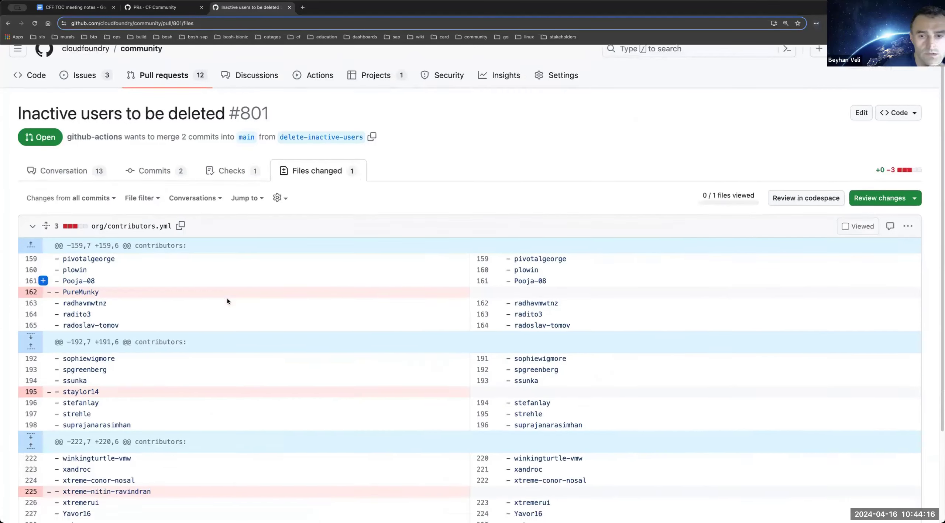
scroll(down, 3)
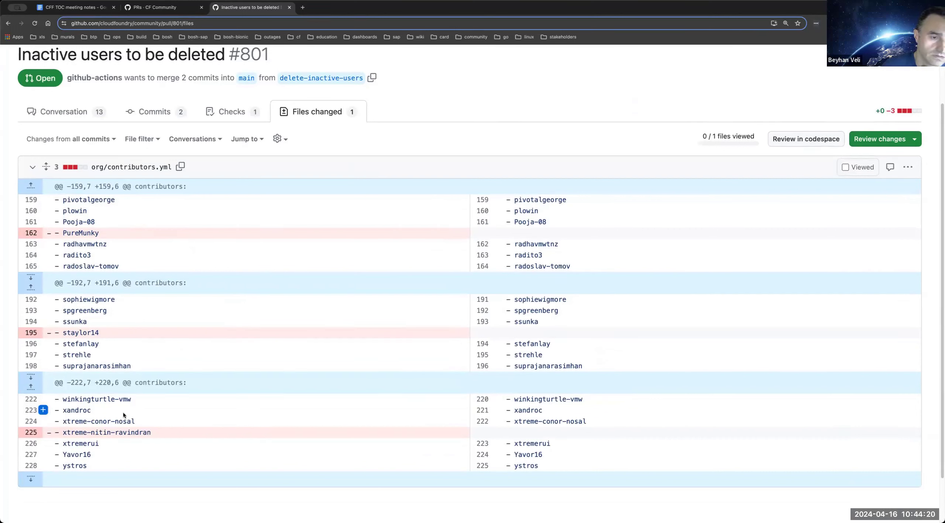
mouse_move(389, 284)
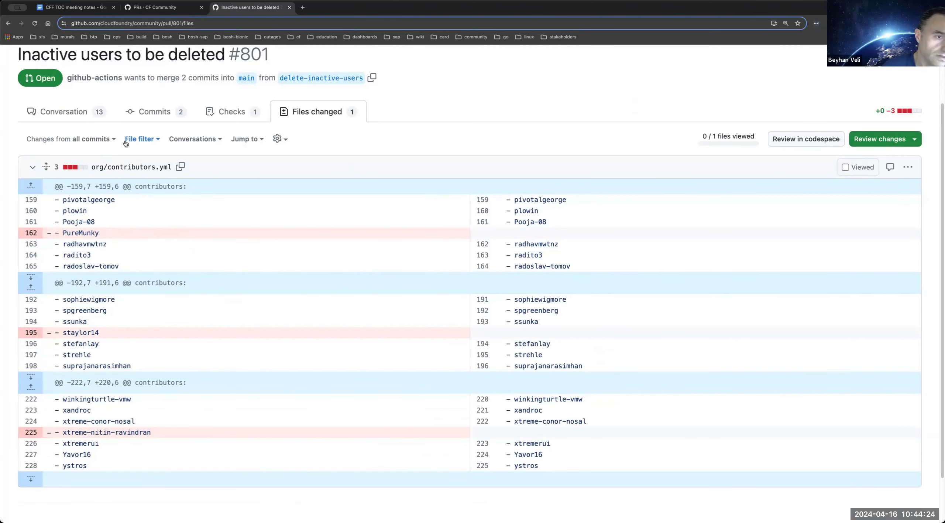
mouse_move(101, 304)
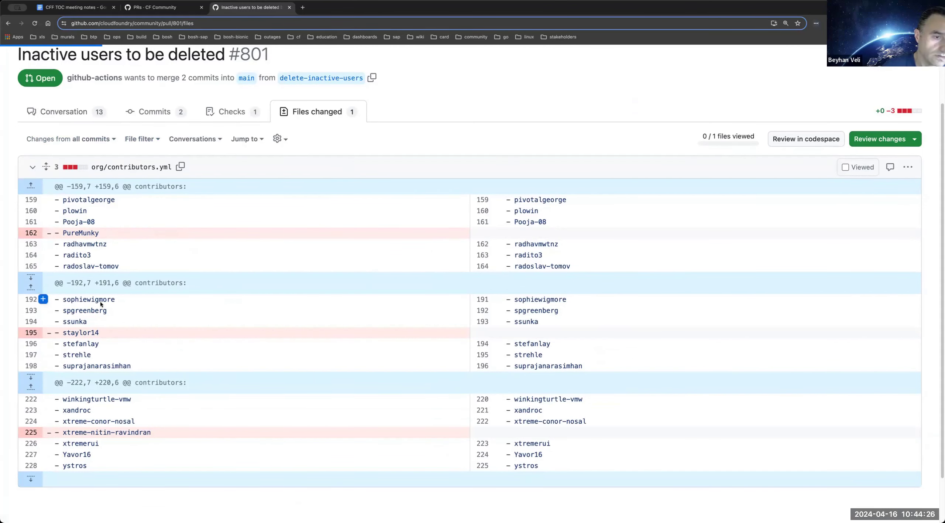
click(59, 111)
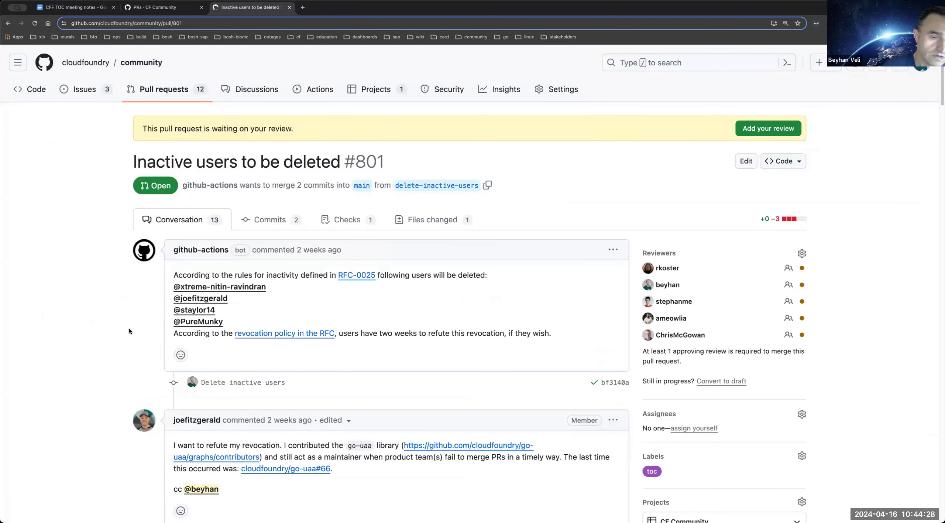
mouse_move(123, 332)
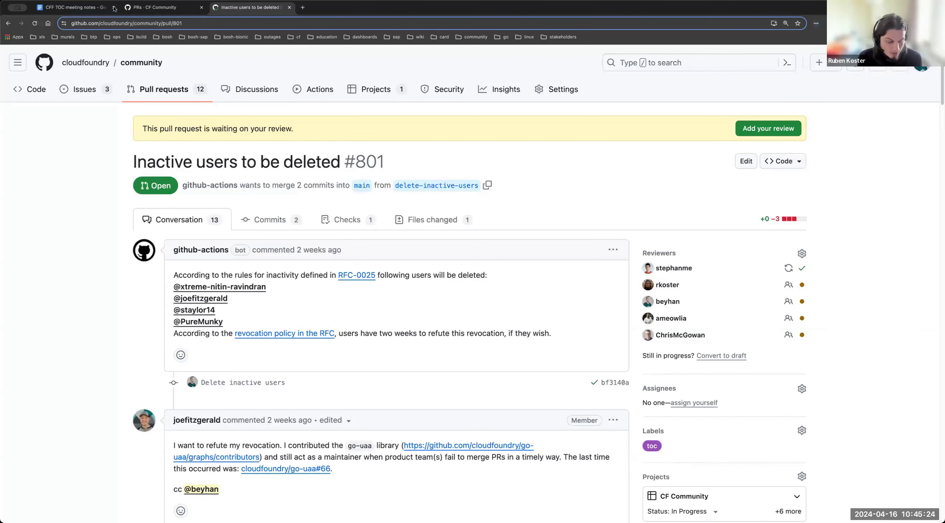
click(73, 7)
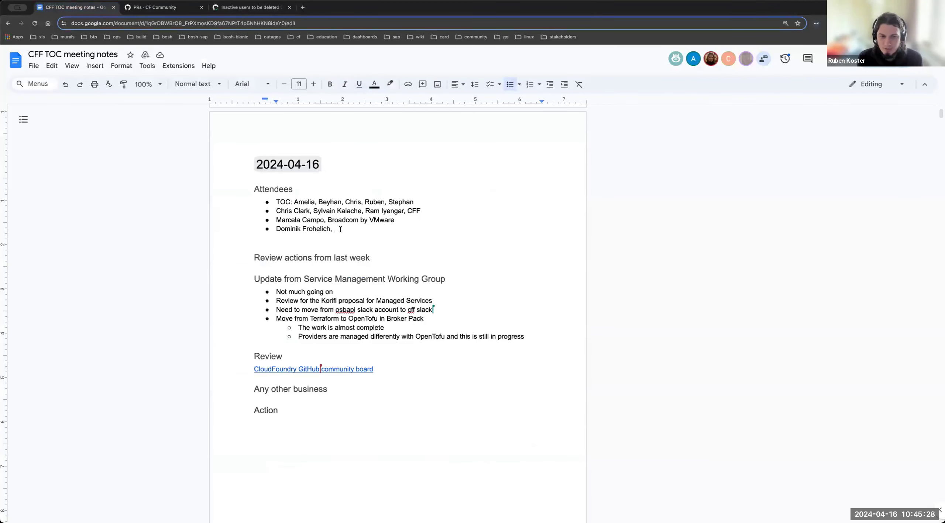
text(Maximili)
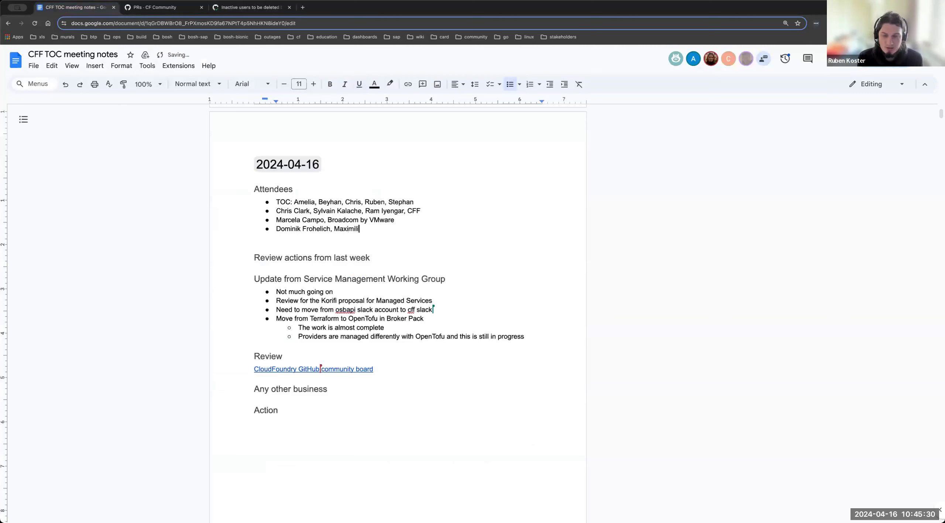
text(lian Mo)
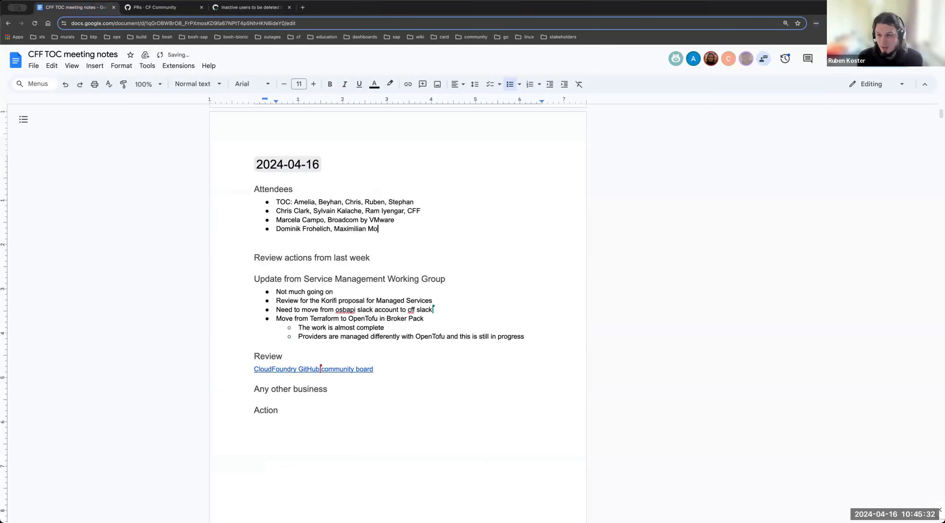
text(ehl,)
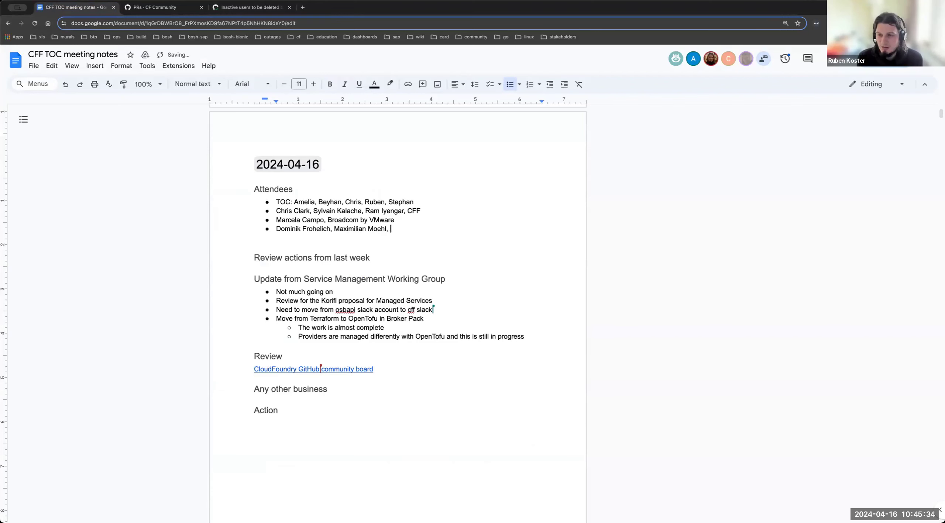
text(SAP)
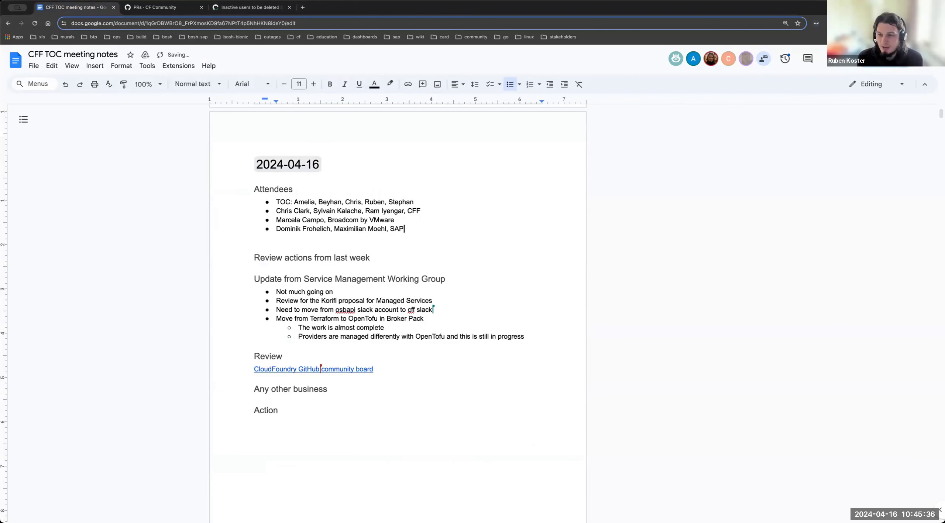
click(248, 7)
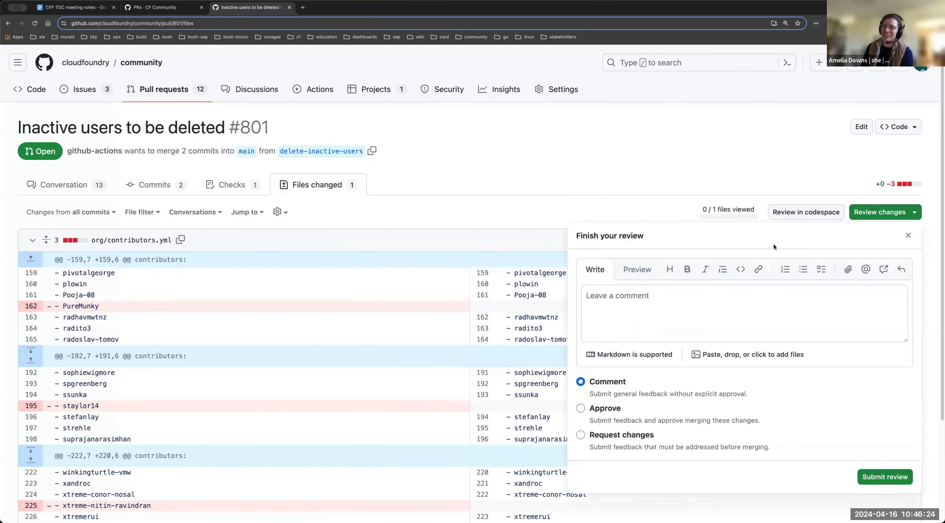
Step: Submit an approving review on pull request #801, Inactive users to be deleted
click(580, 408)
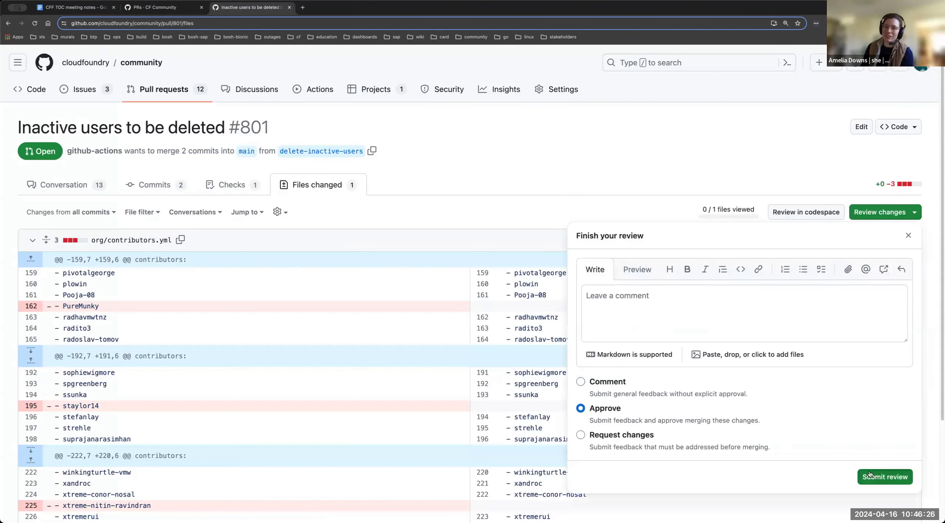
click(885, 476)
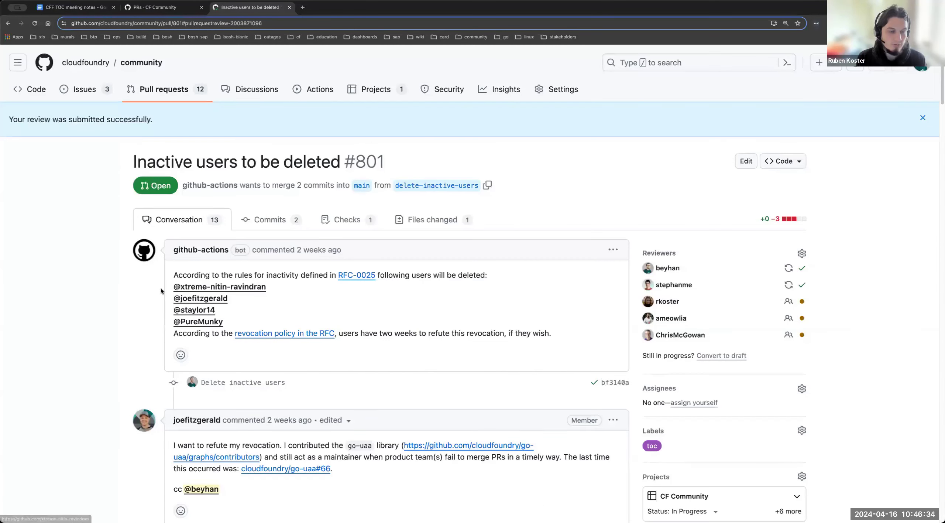
mouse_move(101, 282)
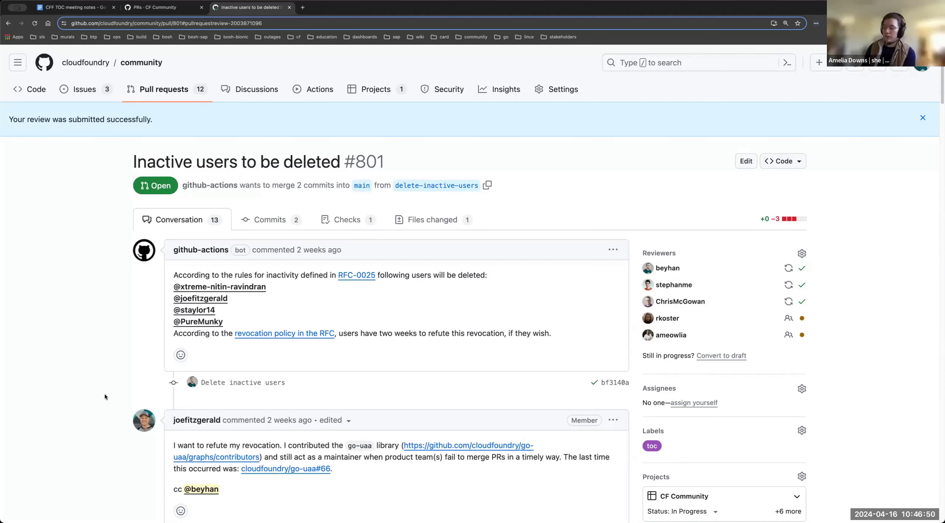
scroll(down, 3)
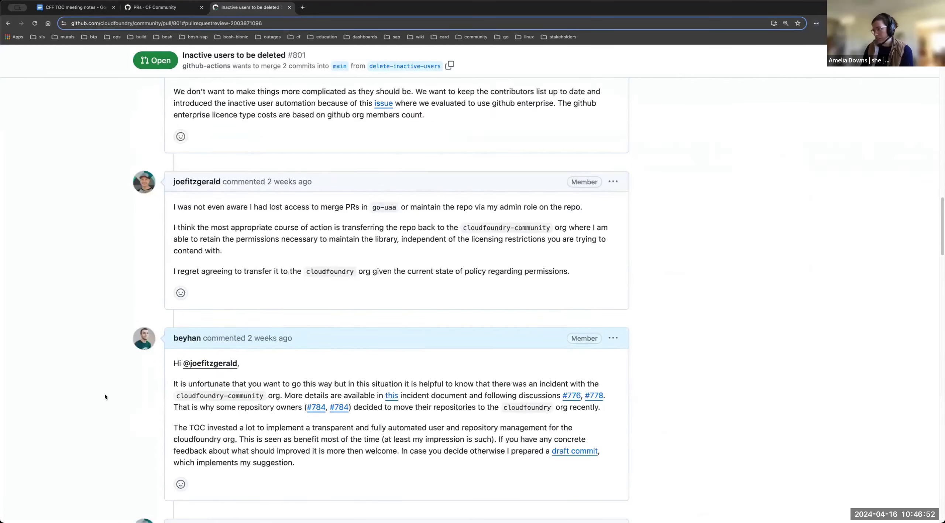
scroll(down, 3)
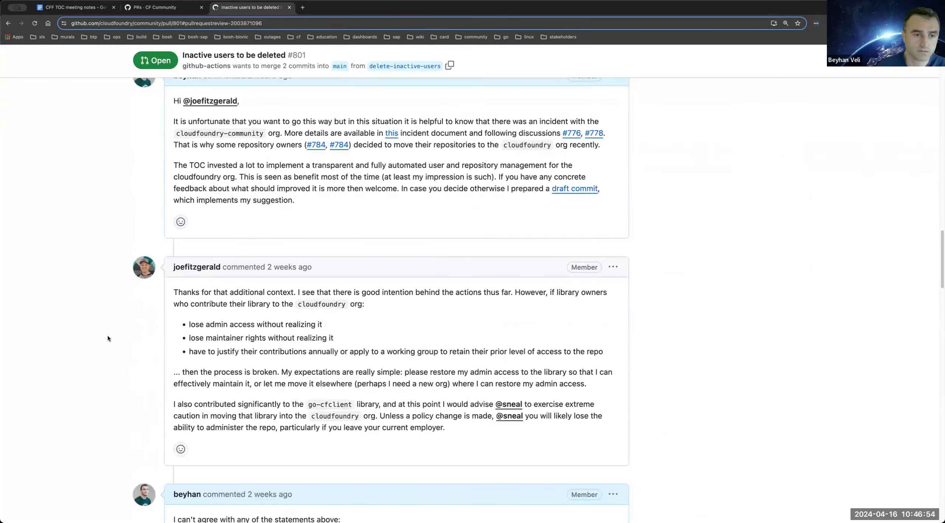
scroll(down, 3)
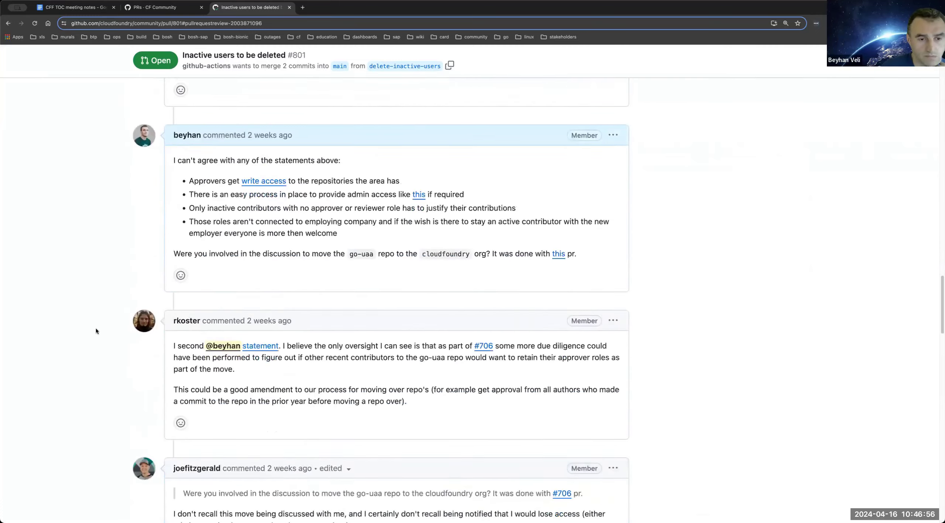
scroll(down, 3)
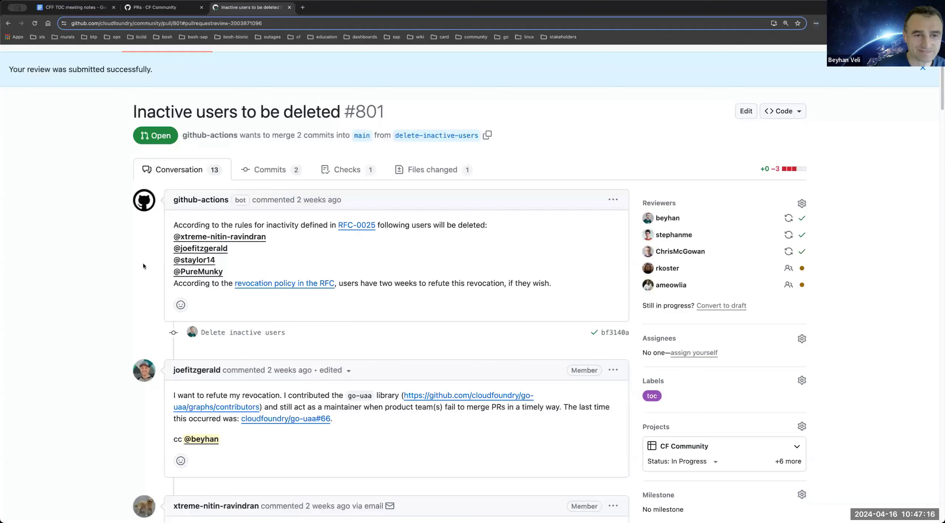
mouse_move(137, 48)
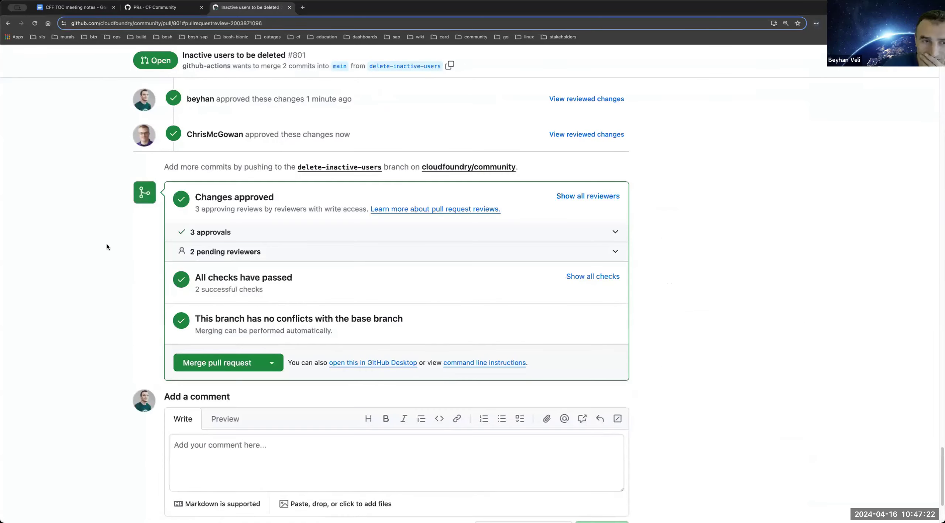
scroll(down, 3)
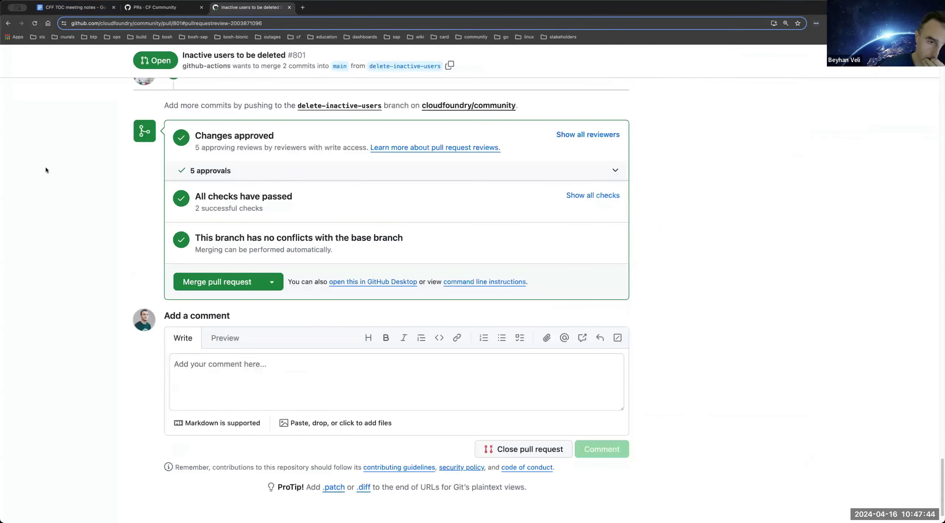
Step: Merge pull request #801 into main and confirm the merge
click(217, 282)
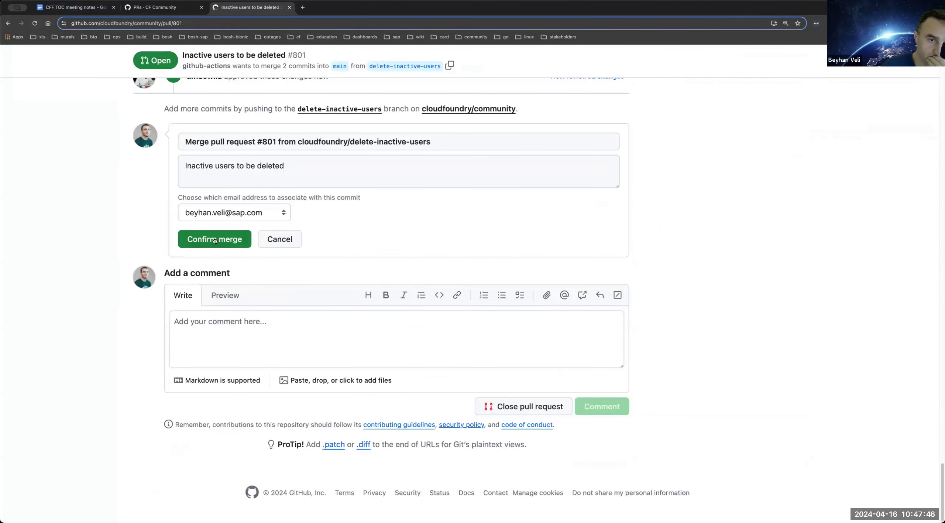
click(214, 238)
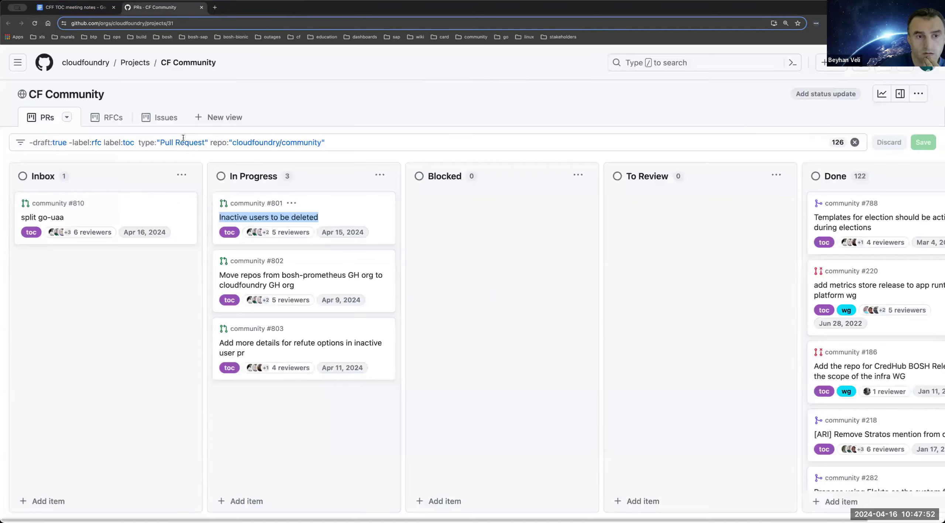
mouse_move(238, 318)
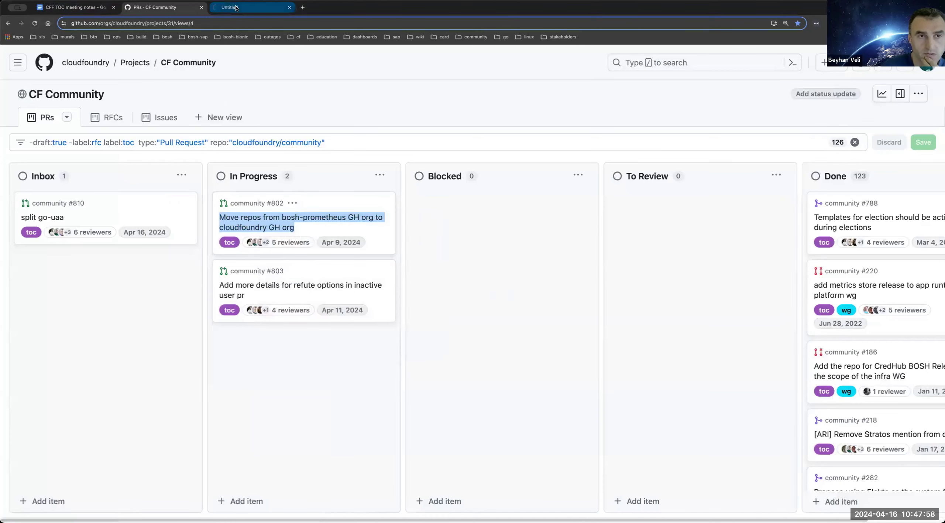
Step: Open PR #802 from the board, read its approvals, and select the mentioned usernames to copy
click(301, 222)
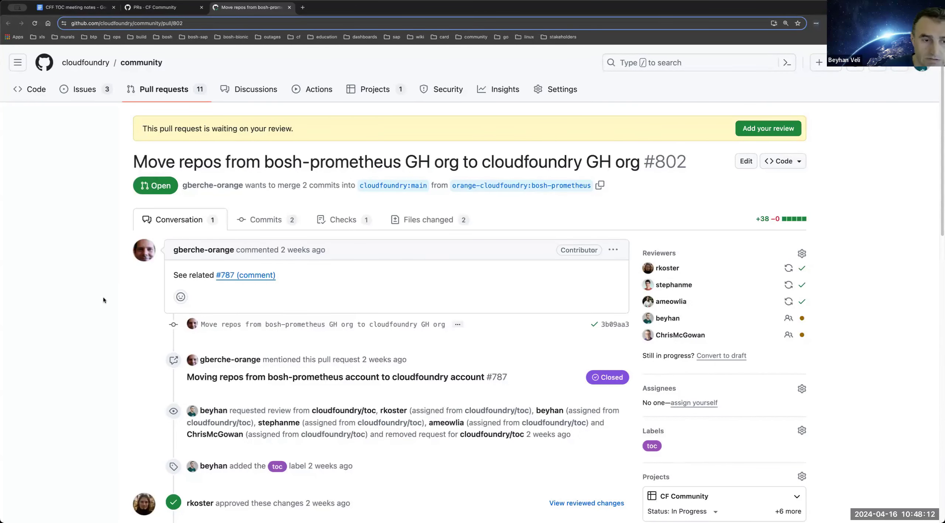
scroll(down, 3)
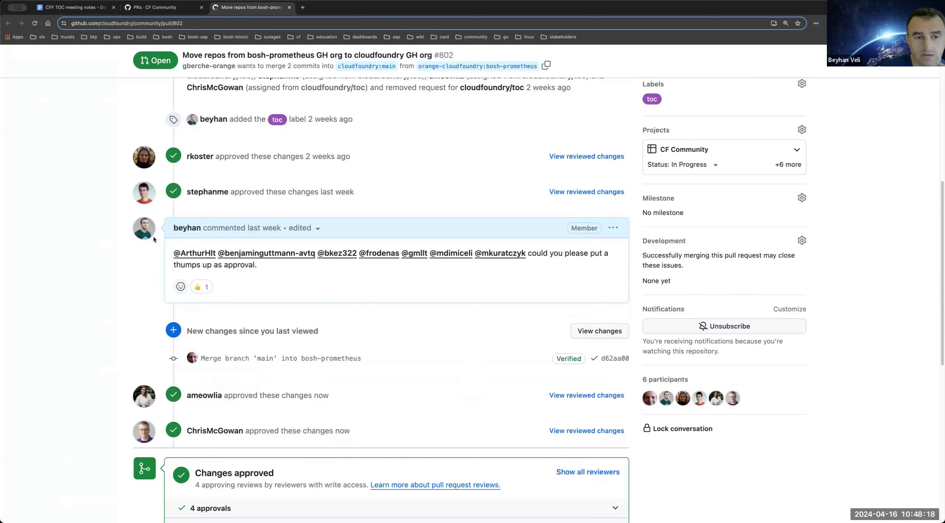
mouse_move(379, 284)
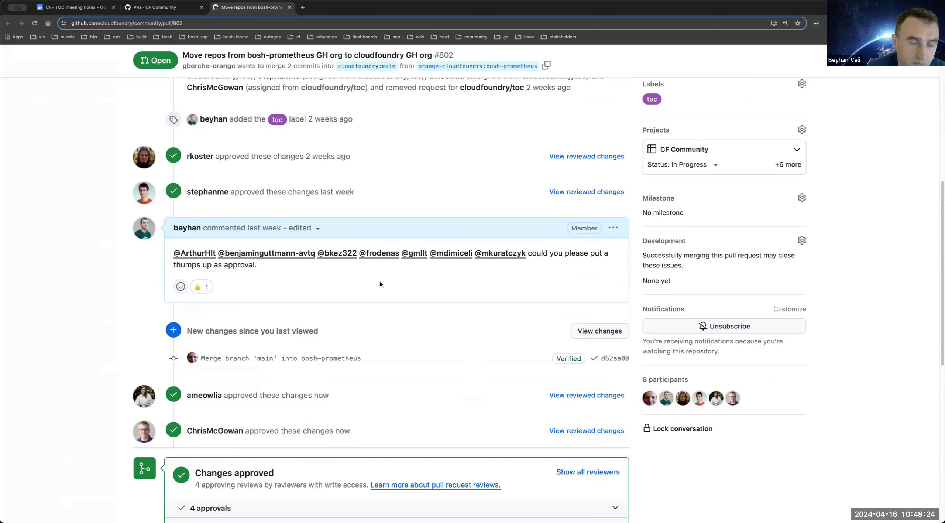
mouse_move(550, 268)
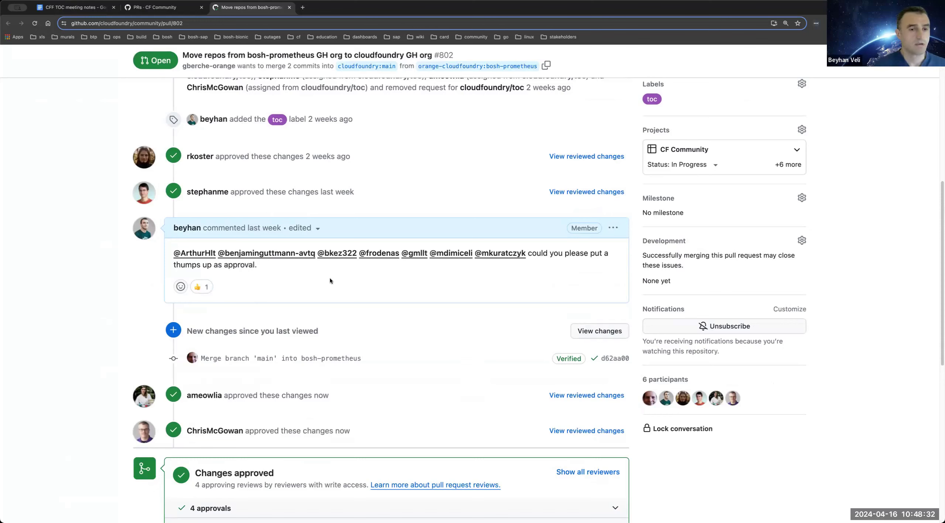
scroll(down, 3)
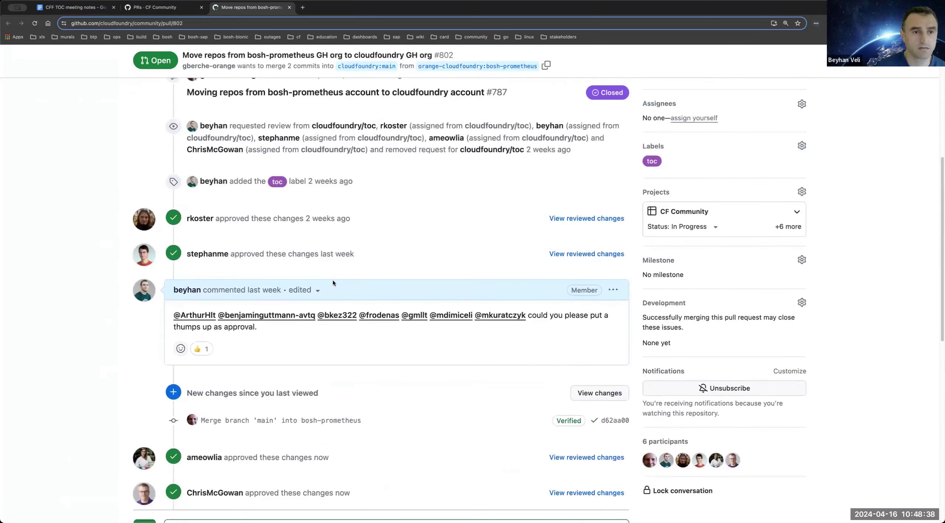
scroll(up, 3)
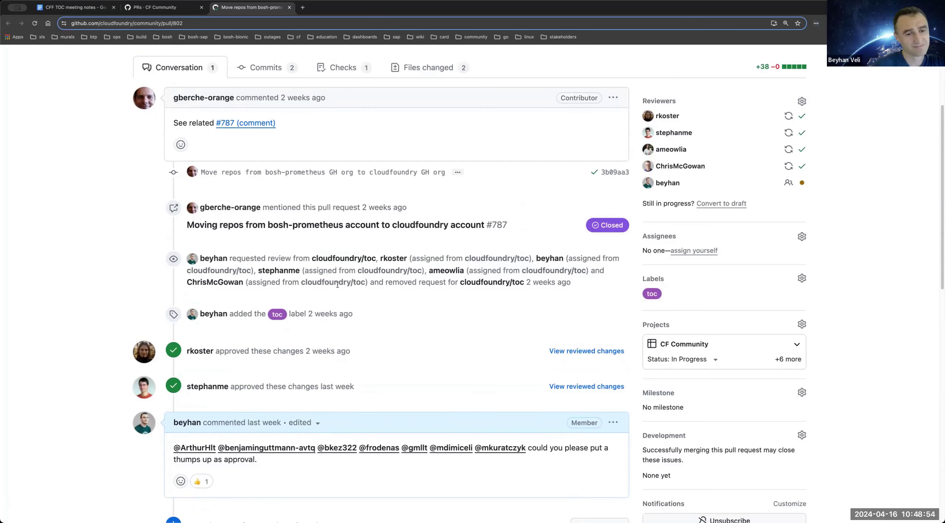
scroll(down, 3)
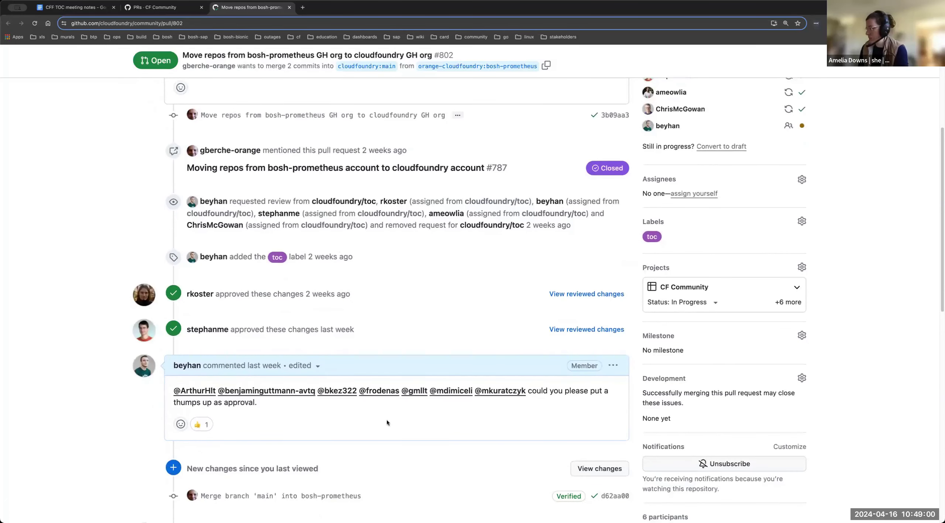
drag(185, 390, 526, 390)
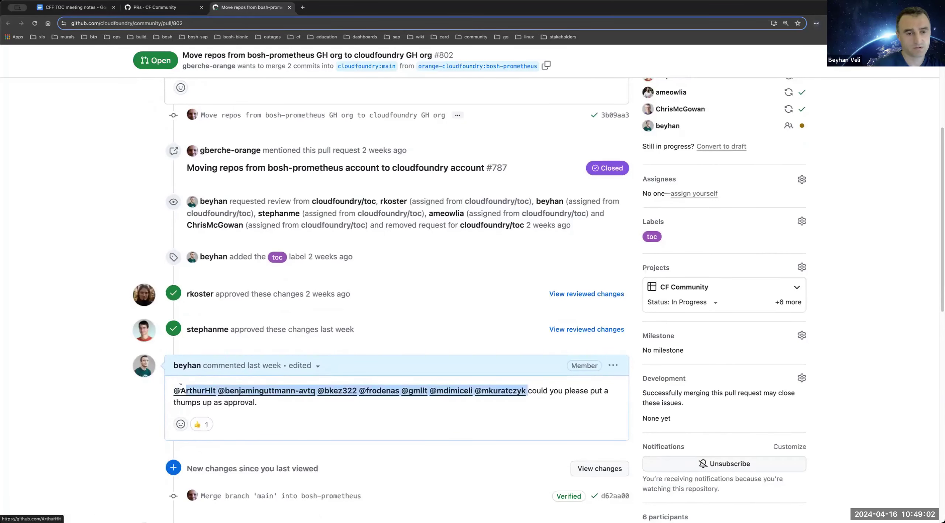
Step: Post an FYI comment on #802 tagging the reviewers that it will be merged Tuesday 23th of April
scroll(down, 3)
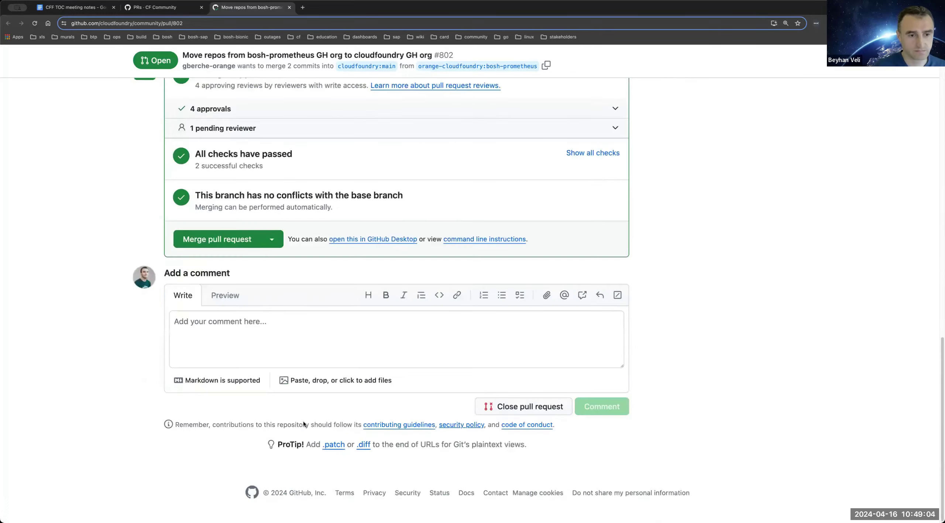
click(396, 337)
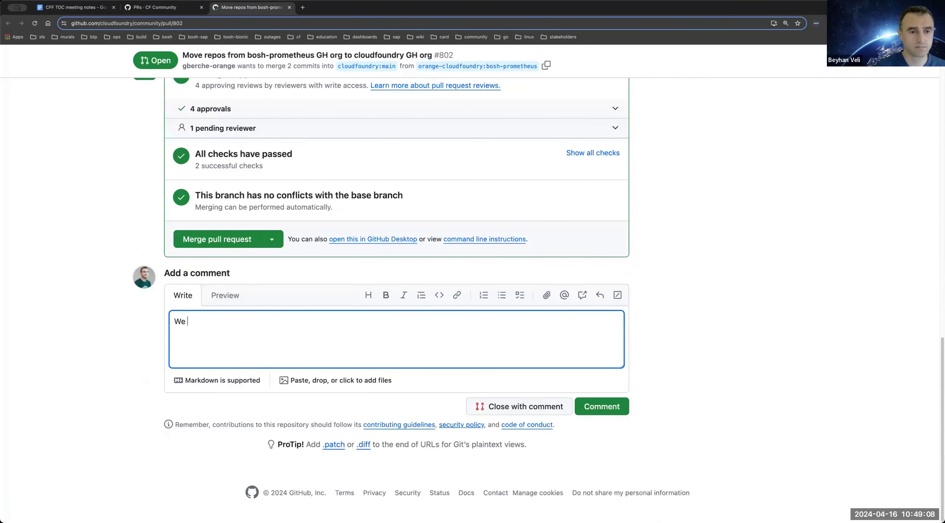
text(will wai)
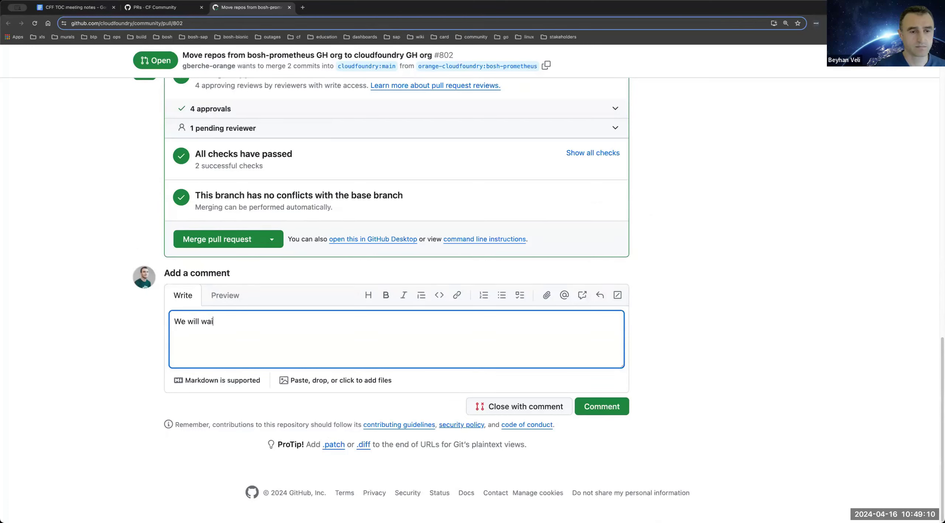
text(FYI)
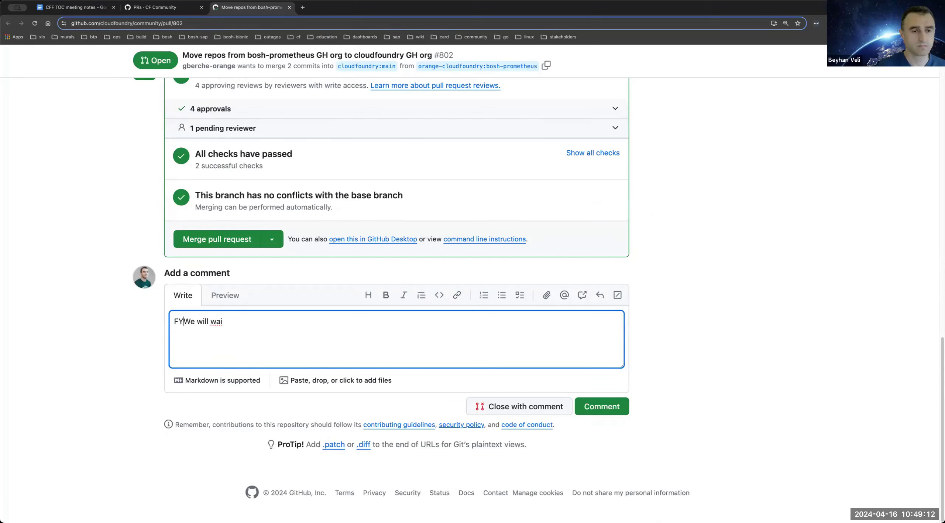
text(@ArthurHlt @benjaminguttmann-avtq @bkez322 @frodenas @gmllt @mdimiceli @mkuratczyk)
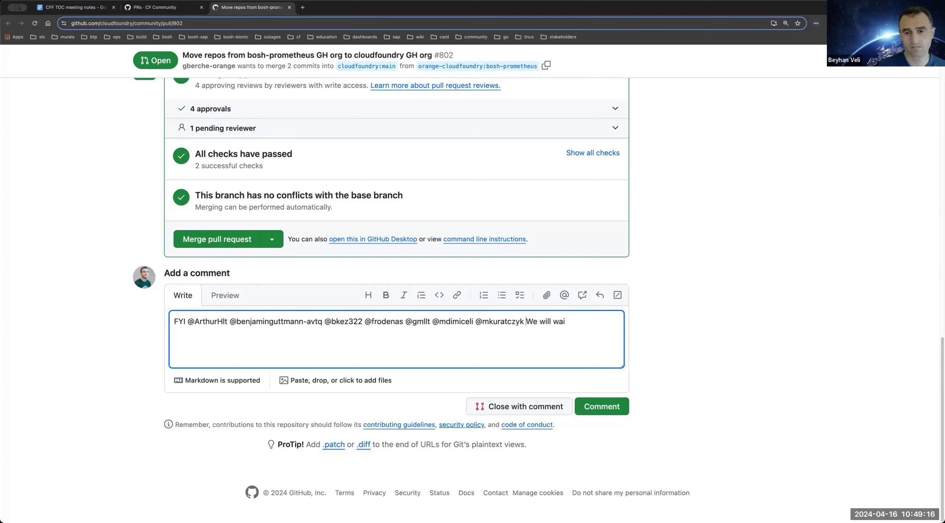
text(we wil)
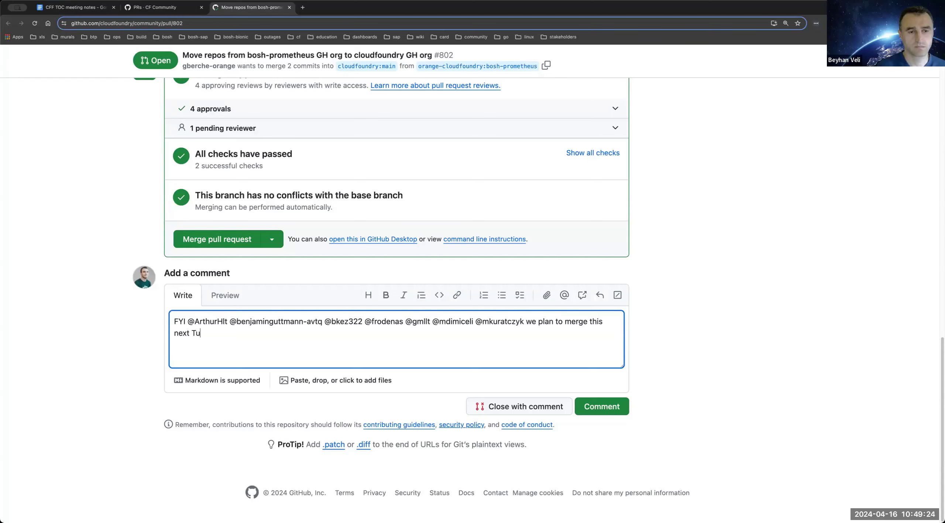
text(esday)
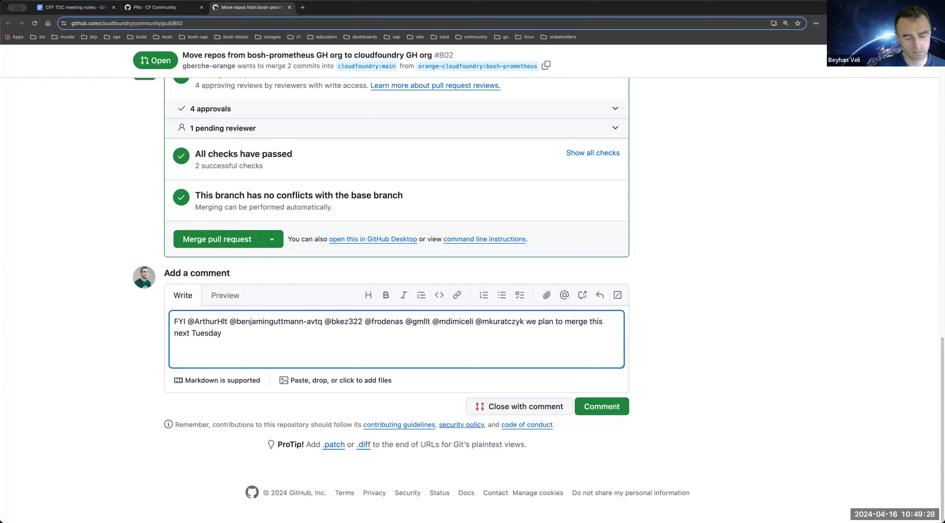
text(23th of April. Pls)
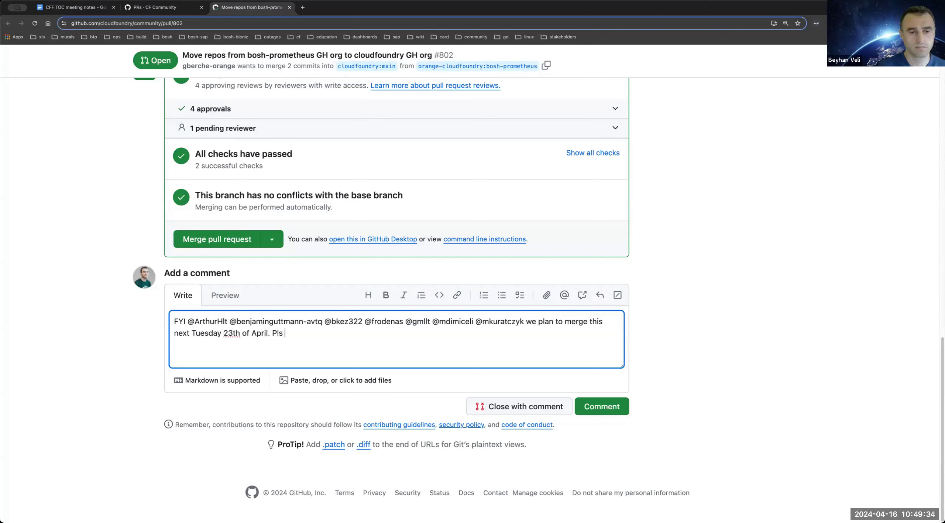
text(comment if y)
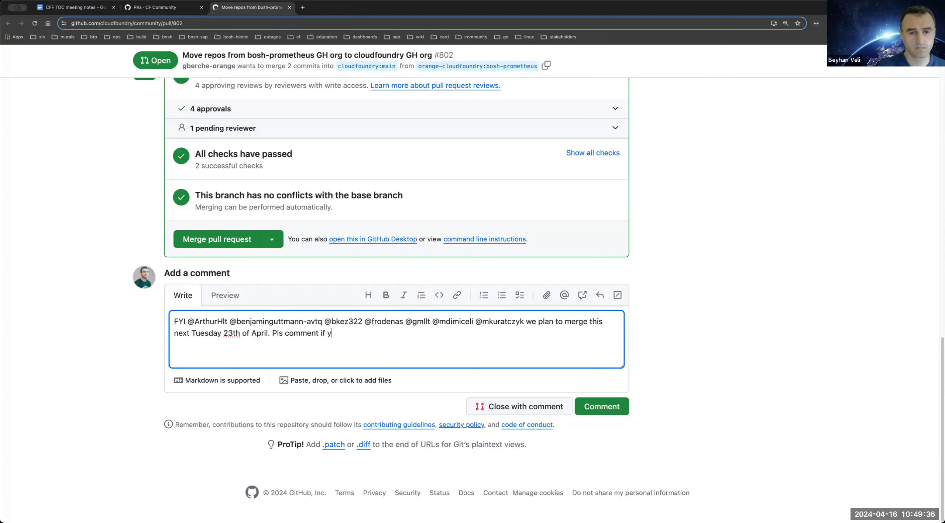
text(ou)
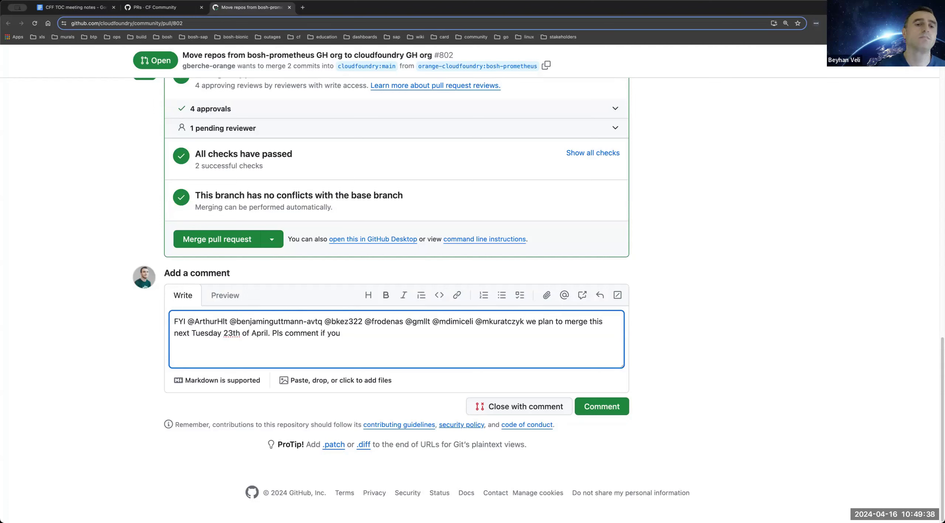
text(don't want thi)
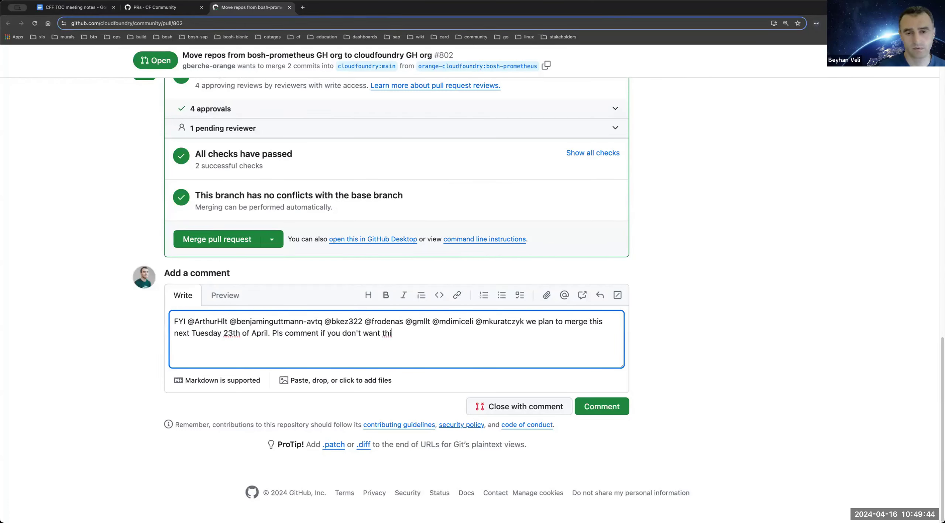
key(Backspace)
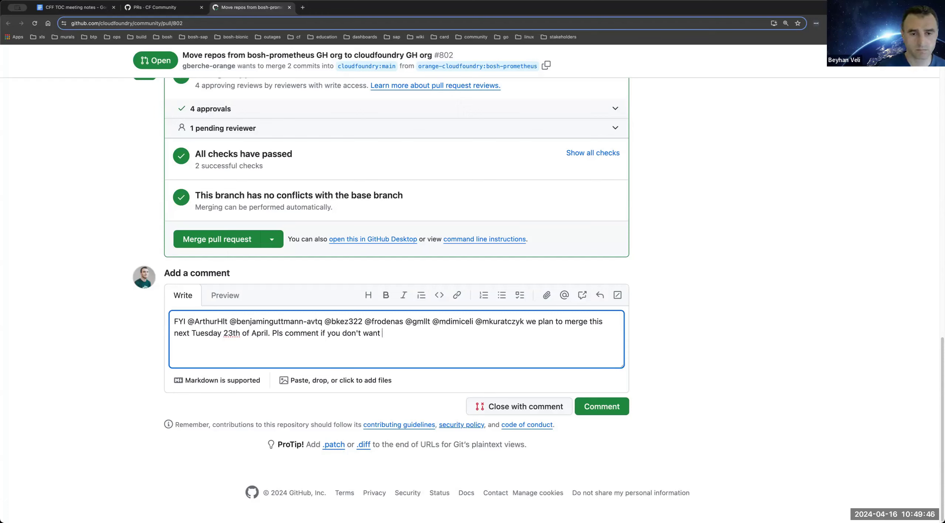
text(it.)
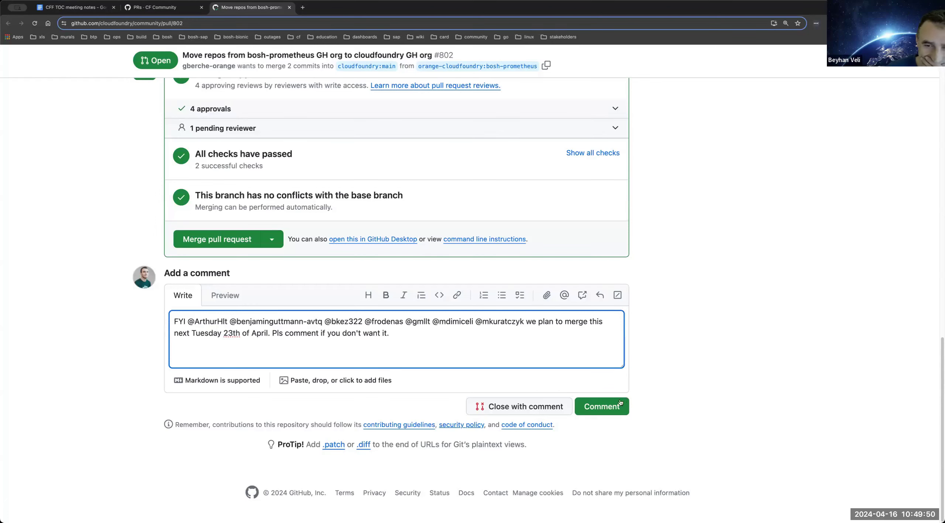
click(601, 407)
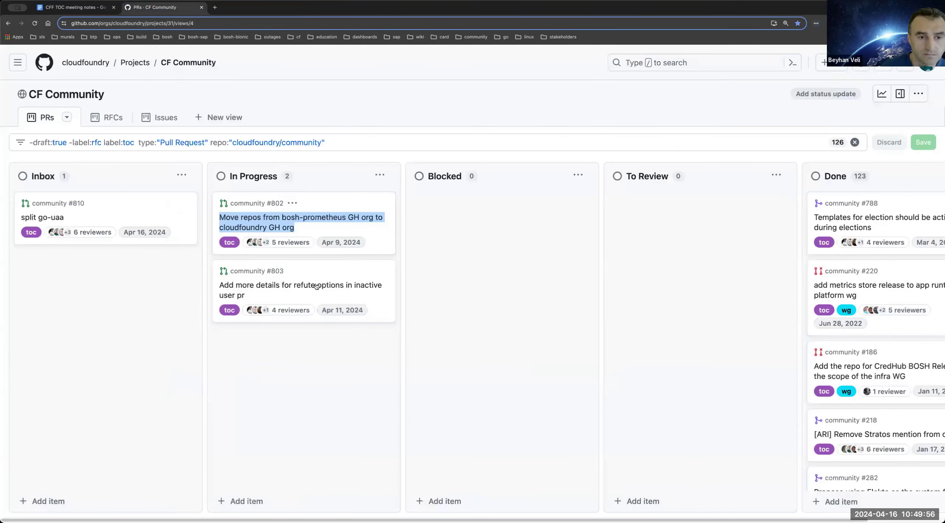
Step: Open PR #803 on refute options in a new tab, review it, and confirm its merge into main
right_click(301, 289)
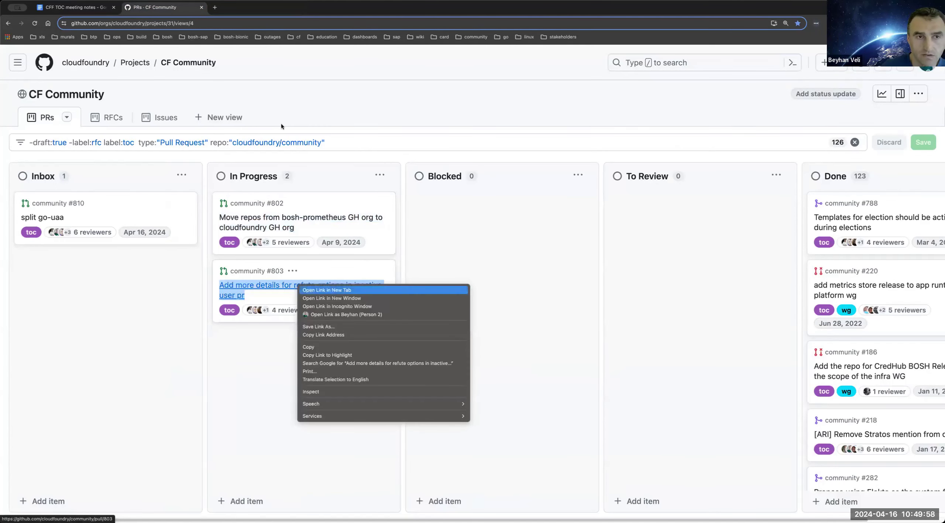
click(326, 291)
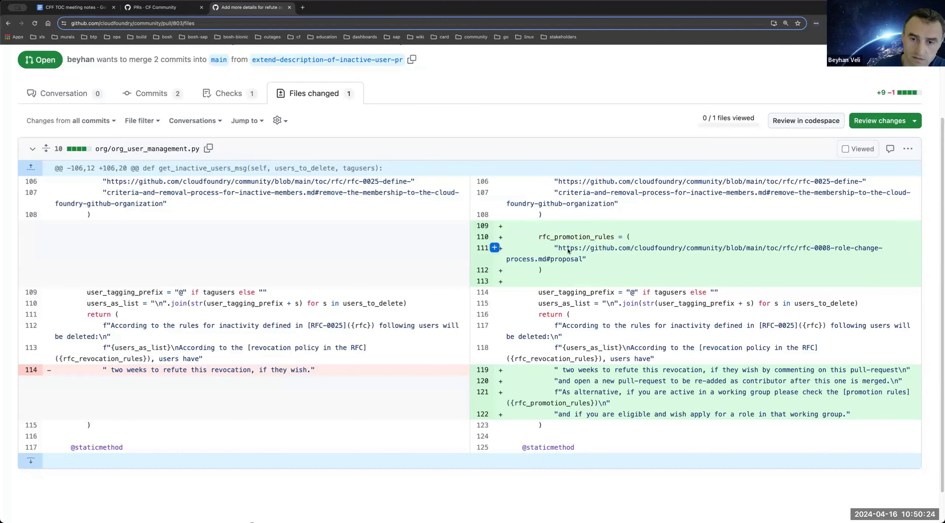
mouse_move(645, 437)
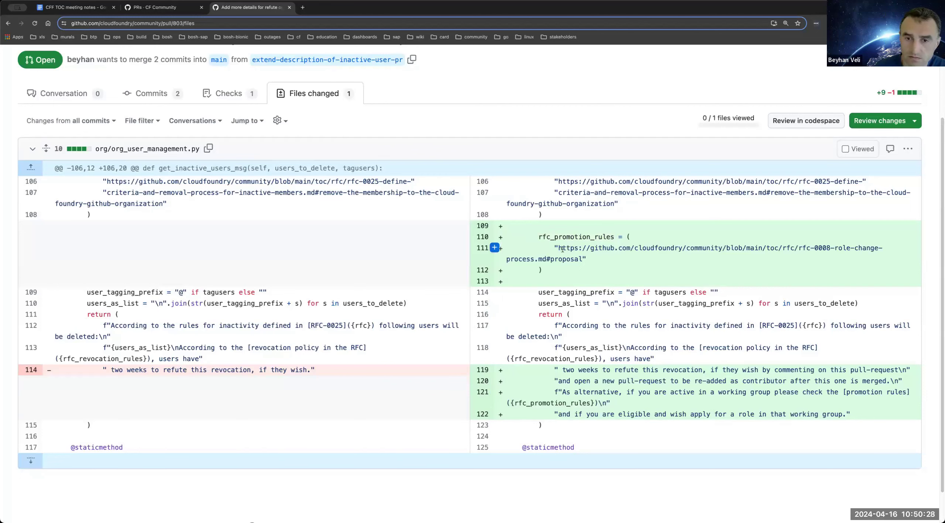
mouse_move(627, 273)
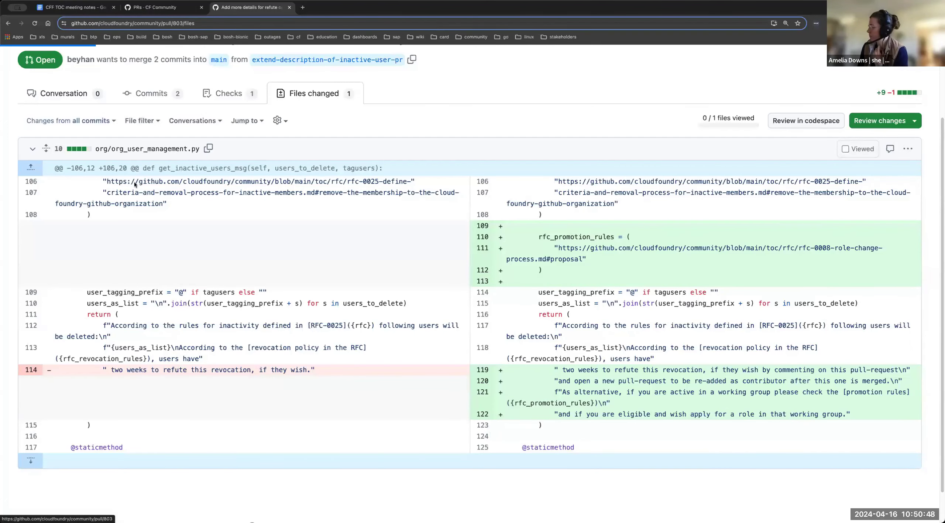
click(58, 93)
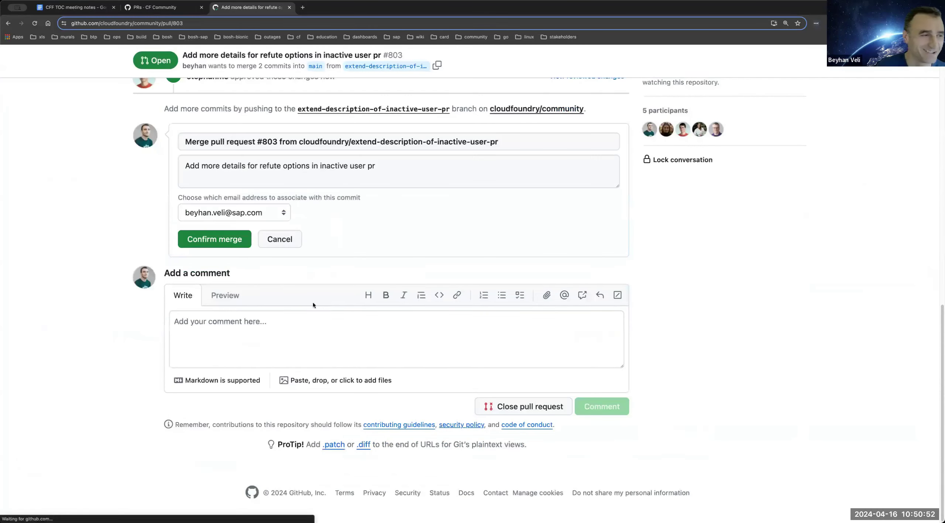
click(215, 239)
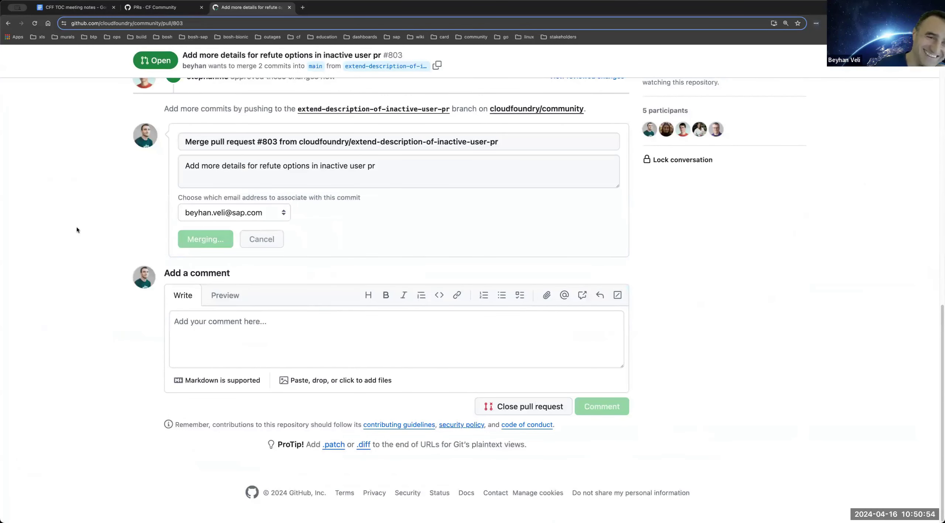
click(206, 238)
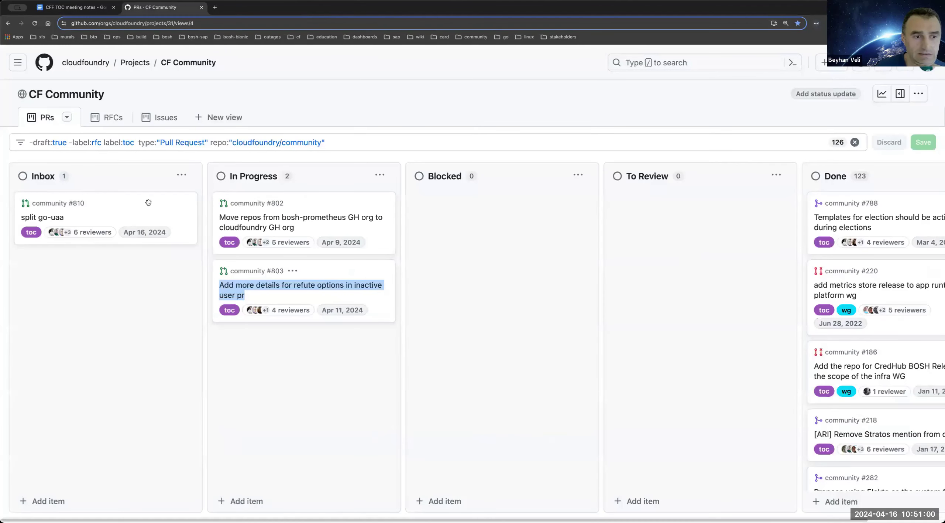
Step: Open PR #810 split go-uaa in a new tab and read its file changes, then return to the conversation
right_click(41, 217)
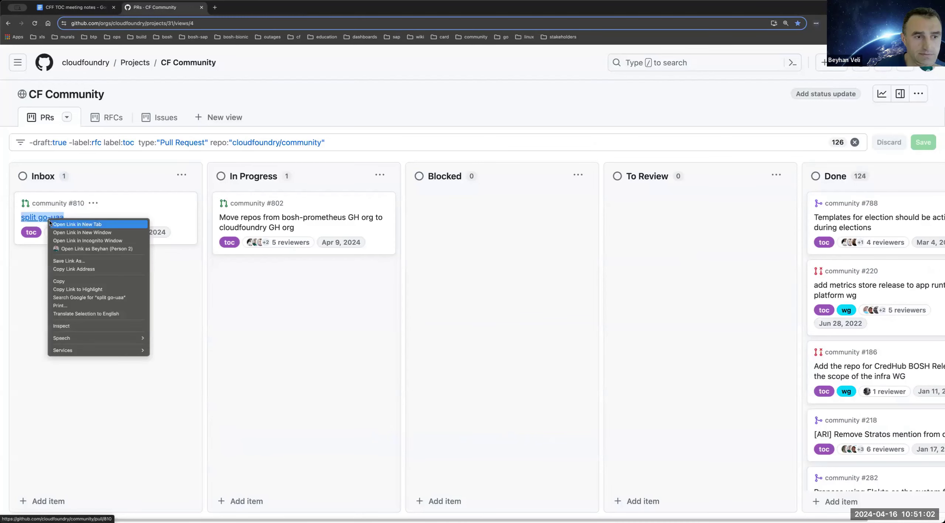
click(77, 224)
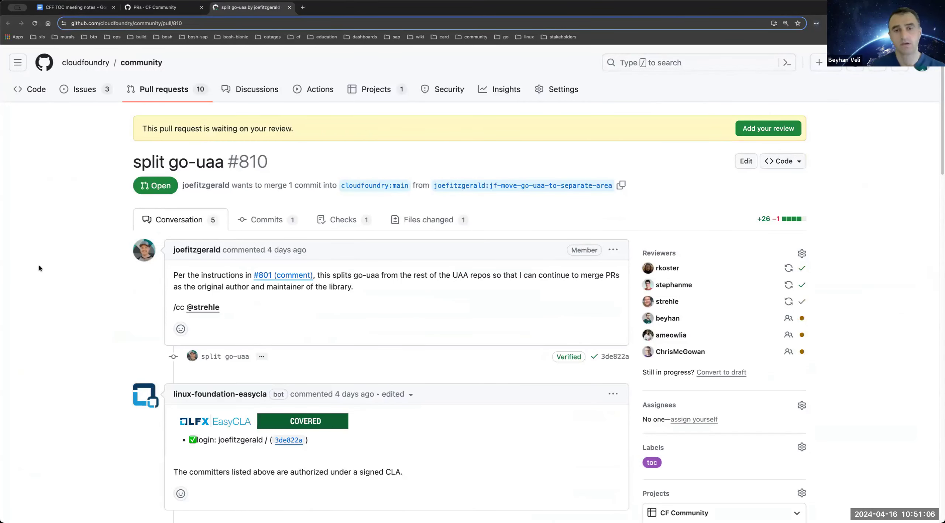
mouse_move(491, 304)
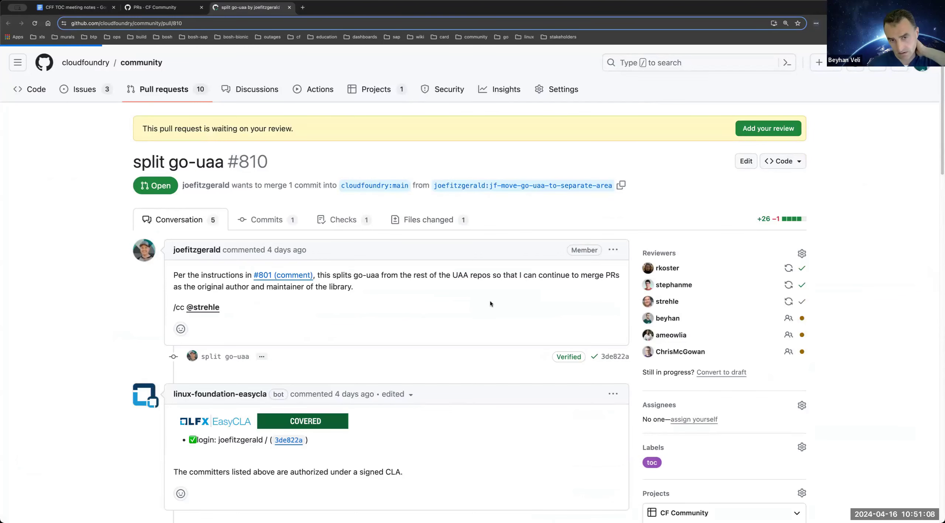
click(428, 219)
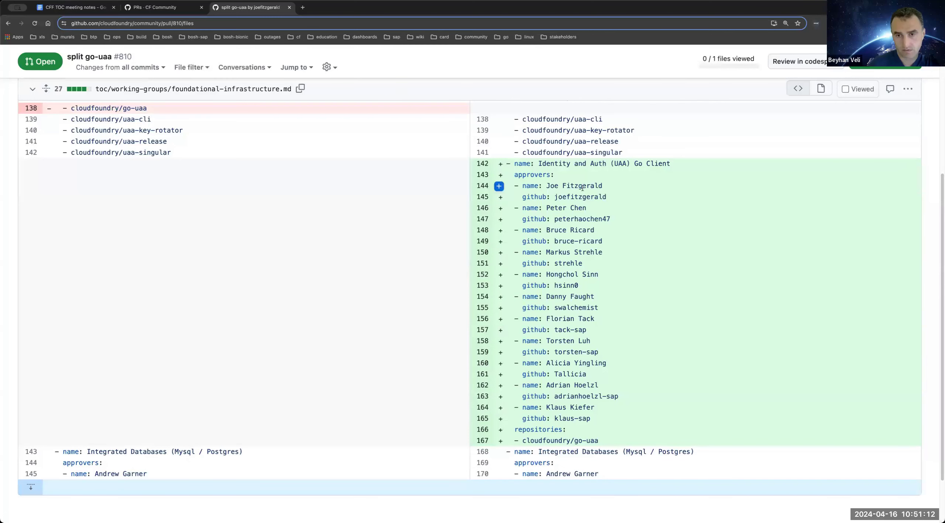
scroll(down, 3)
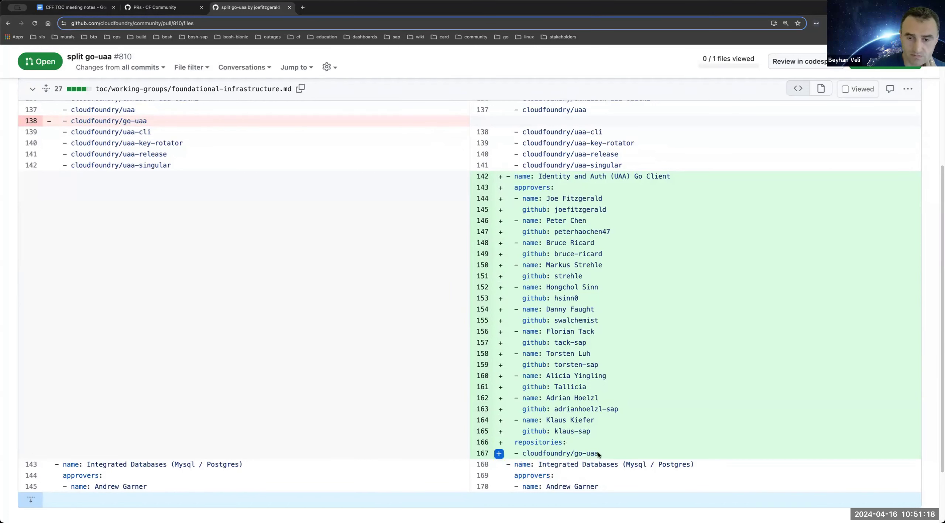
mouse_move(598, 391)
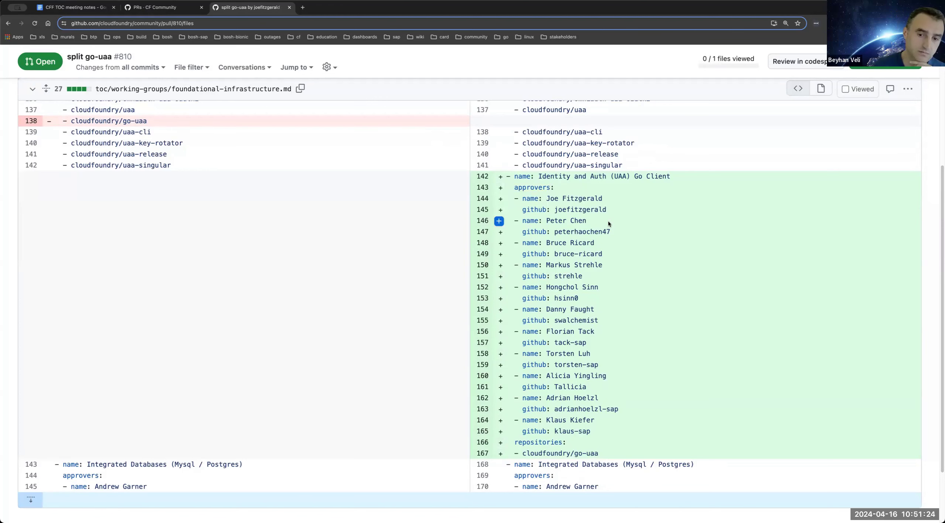
scroll(down, 3)
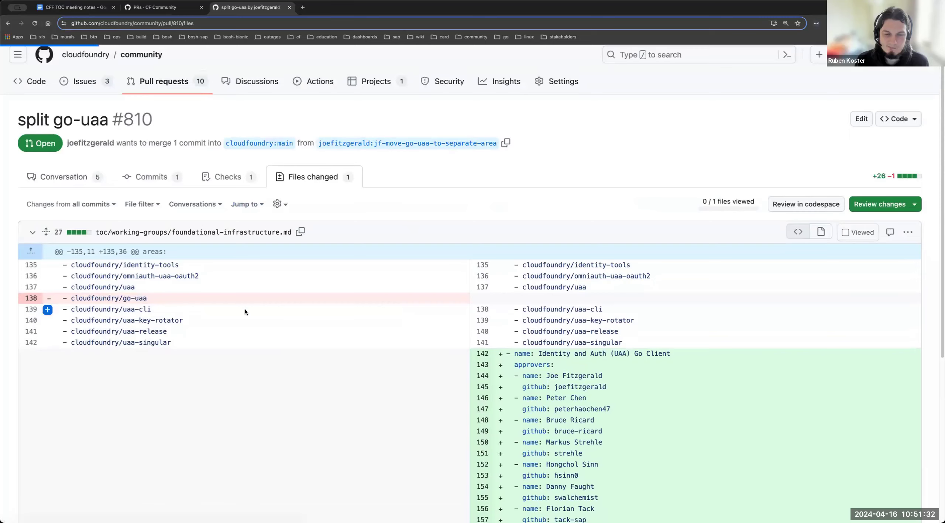
click(57, 177)
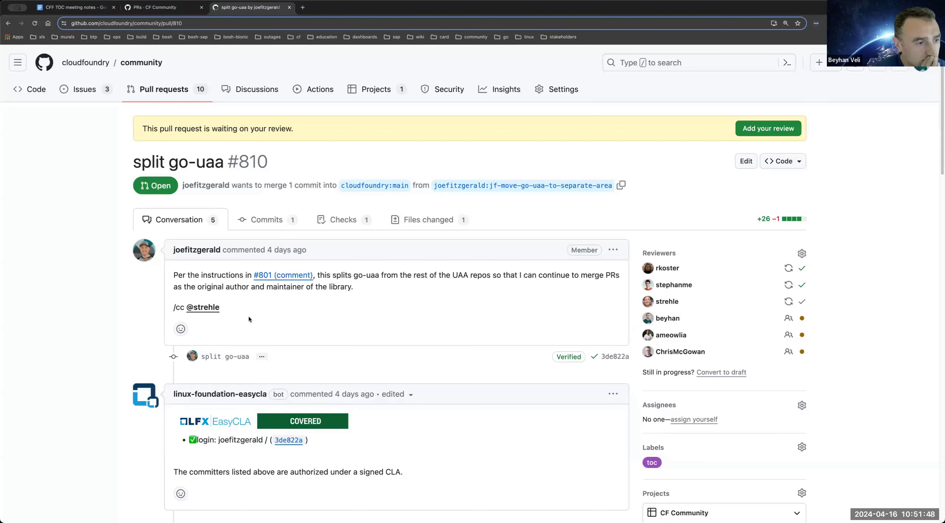
mouse_move(307, 314)
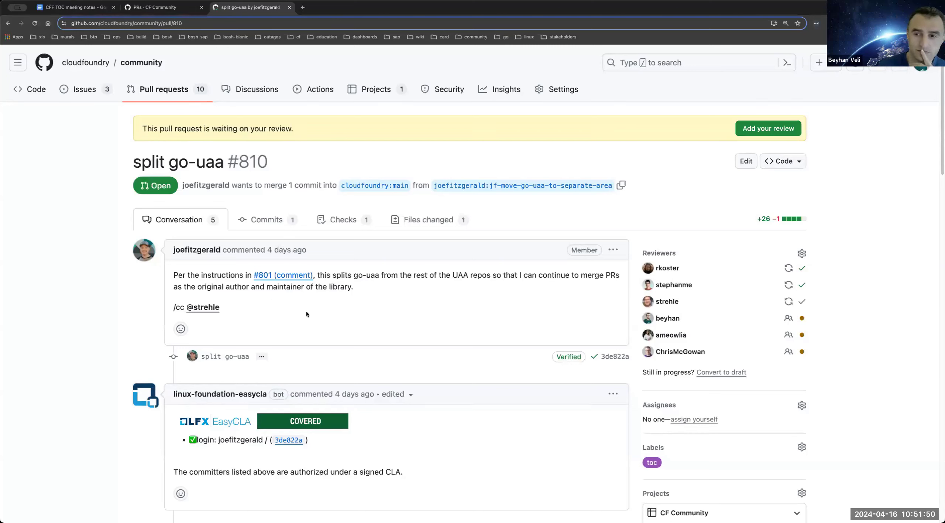
mouse_move(667, 301)
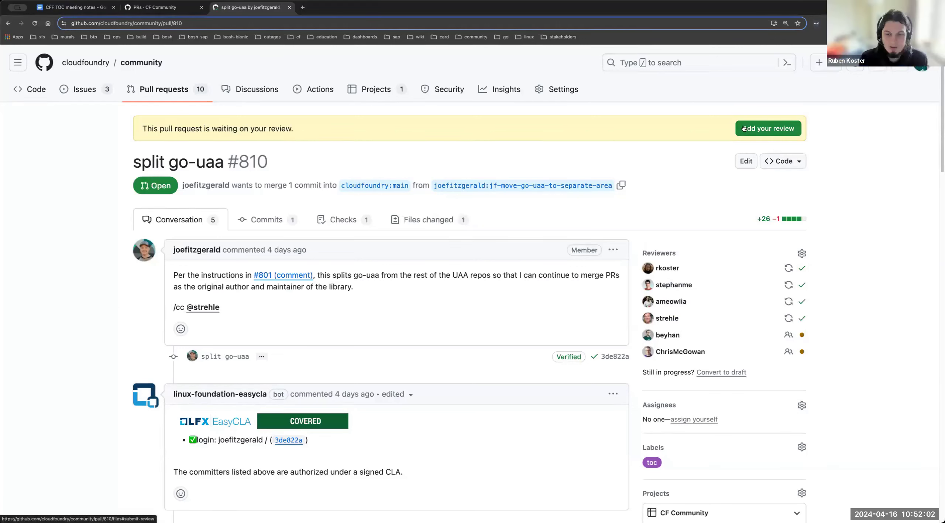
mouse_move(585, 210)
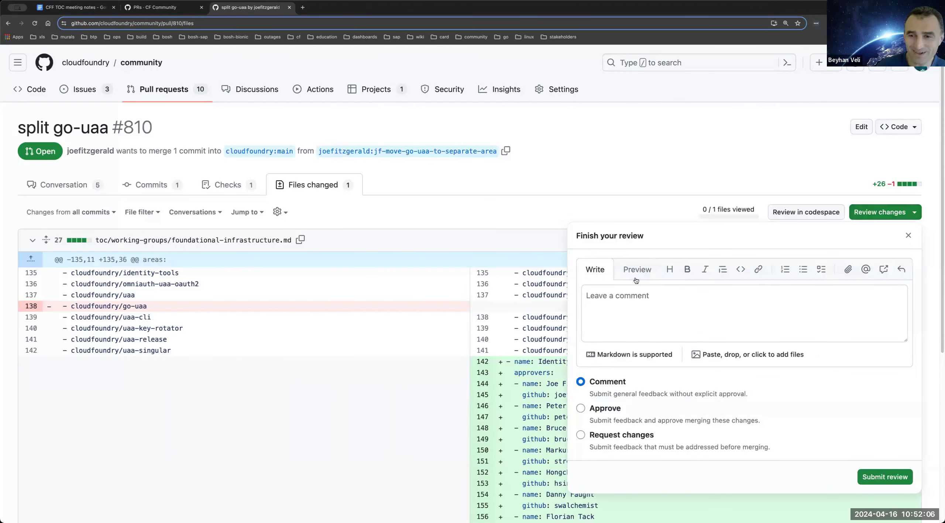
Step: Submit an approving review on pull request #810, split go-uaa
click(580, 407)
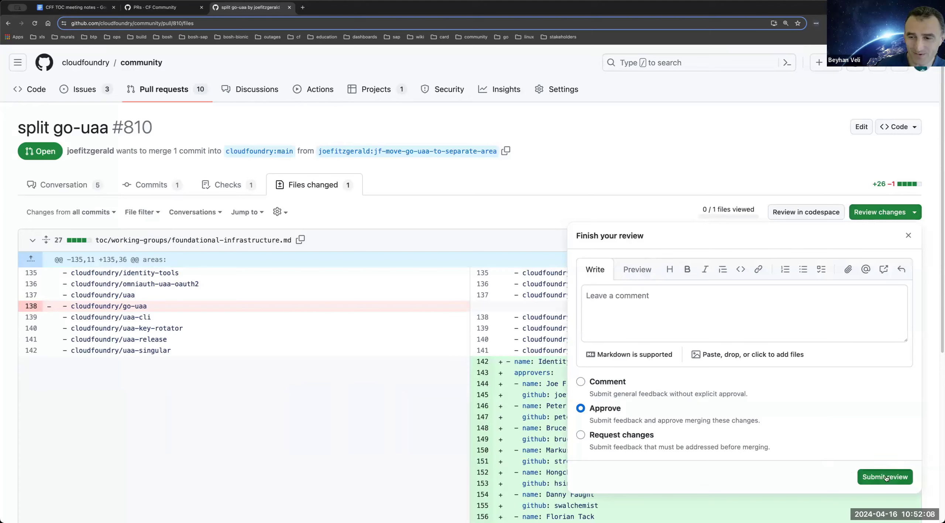
click(885, 477)
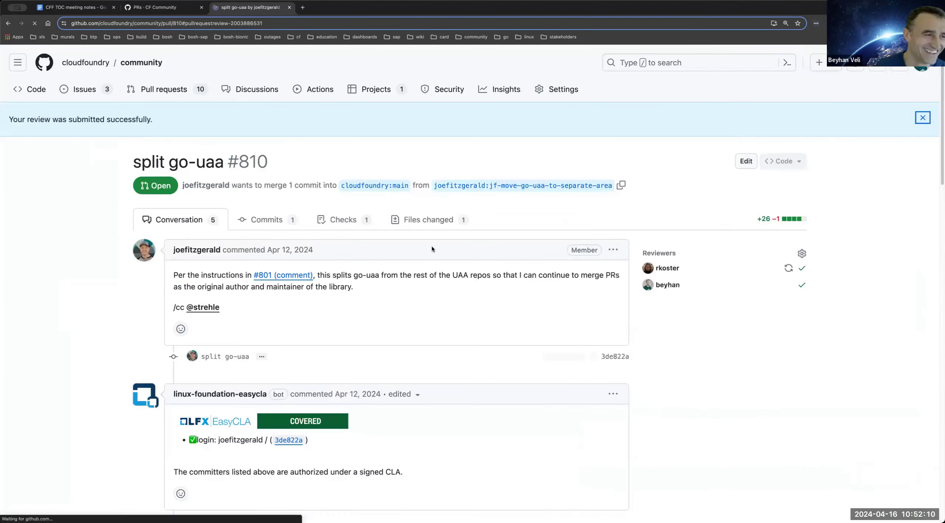
scroll(down, 3)
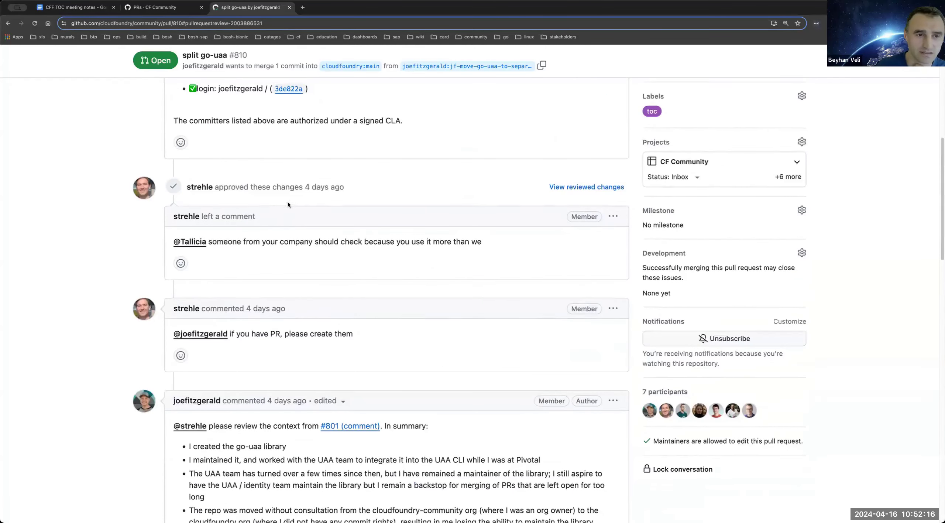
mouse_move(190, 241)
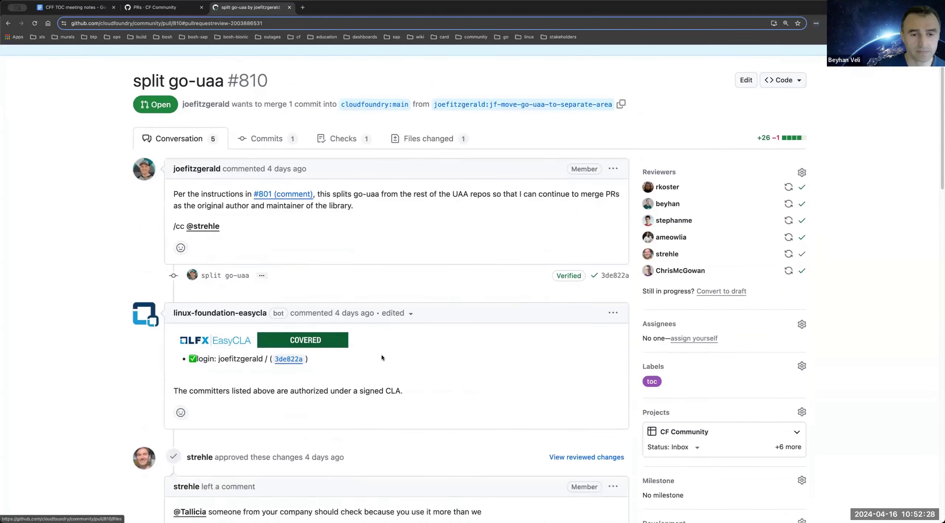
Step: Merge pull request #810 into cloudfoundry:main and confirm the merge
scroll(down, 3)
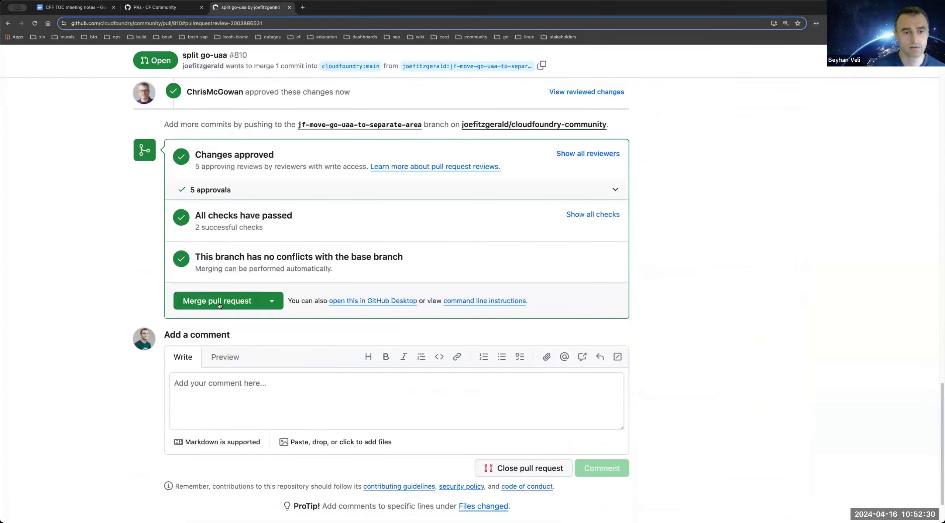
click(216, 301)
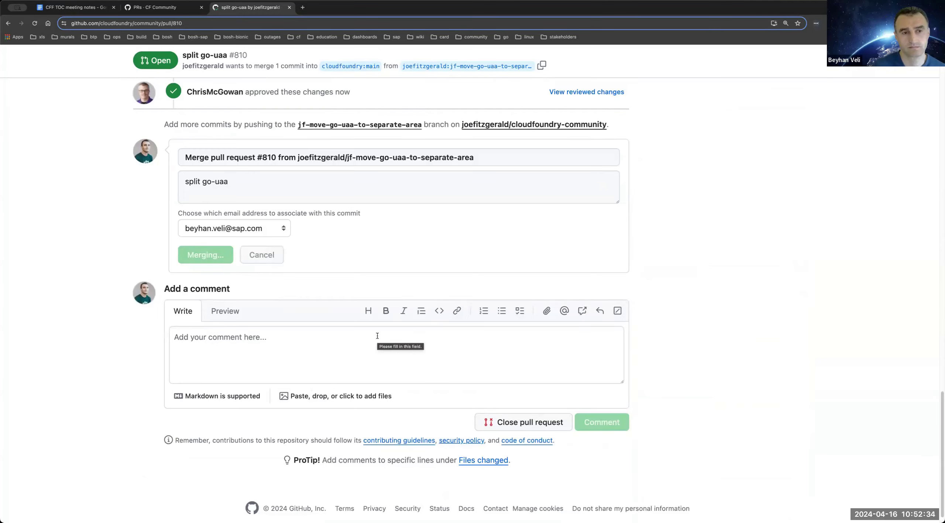
click(205, 254)
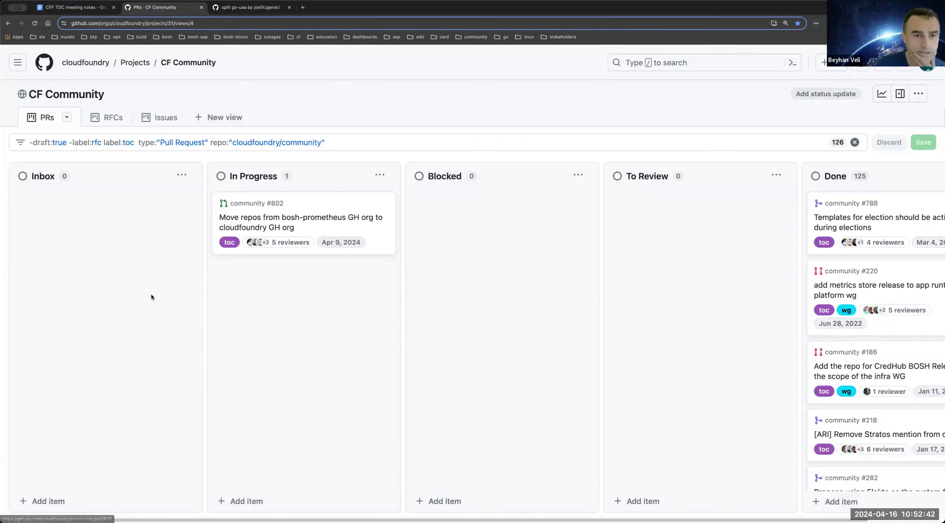
Step: Switch the CF Community board to the RFCs view and open RFC #743 in a new tab
click(95, 117)
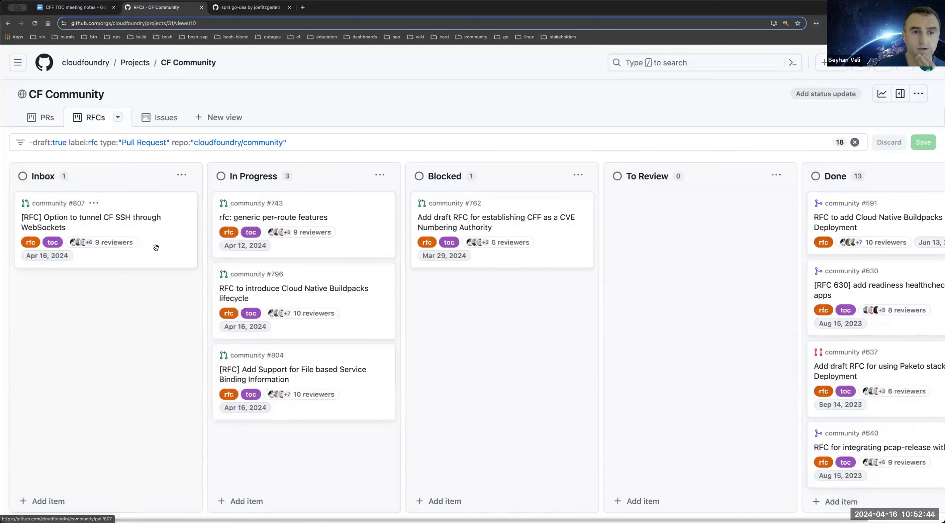
mouse_move(476, 207)
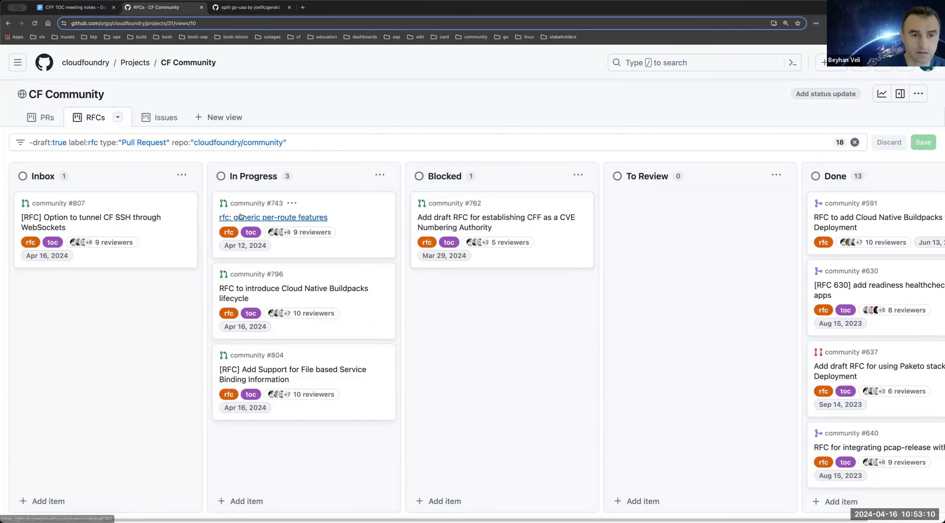
right_click(278, 217)
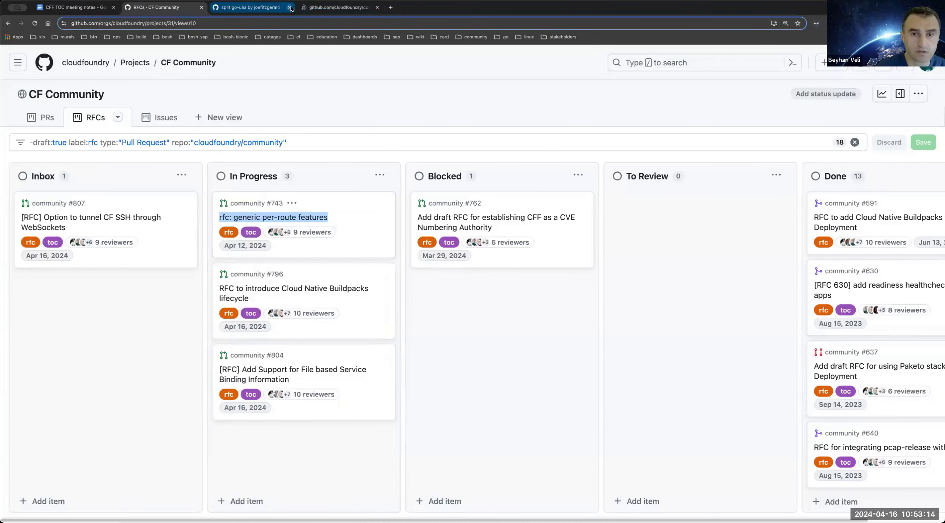
Step: Read through the conversation on RFC #743, generic per-route features, down to the consistent-behaviour discussion
click(273, 216)
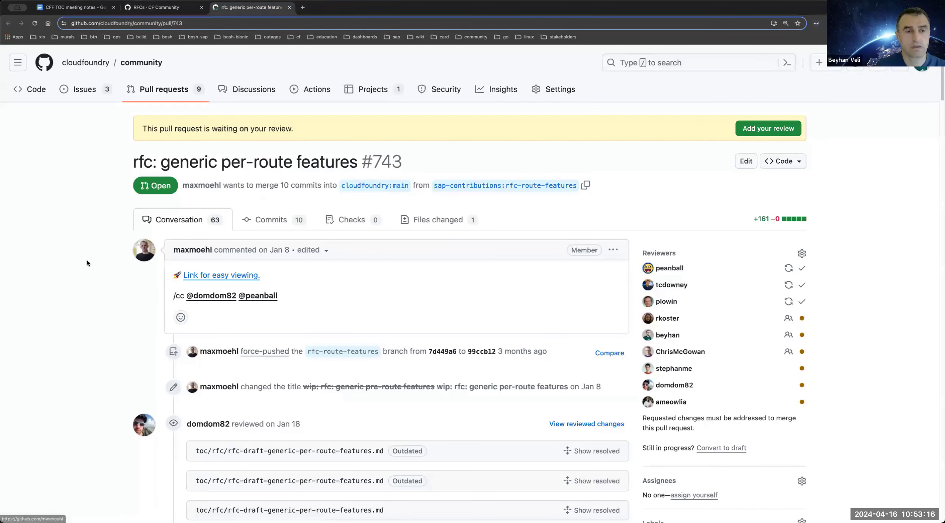
scroll(down, 3)
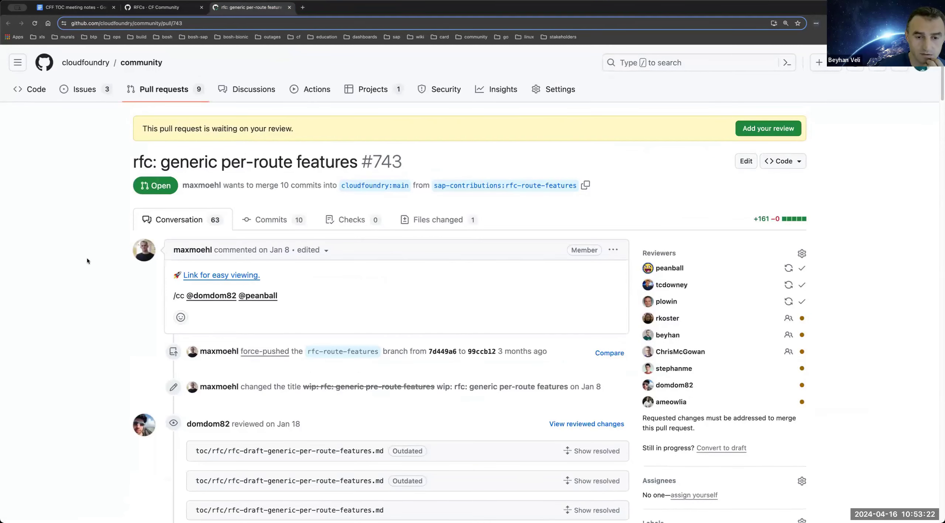
scroll(down, 3)
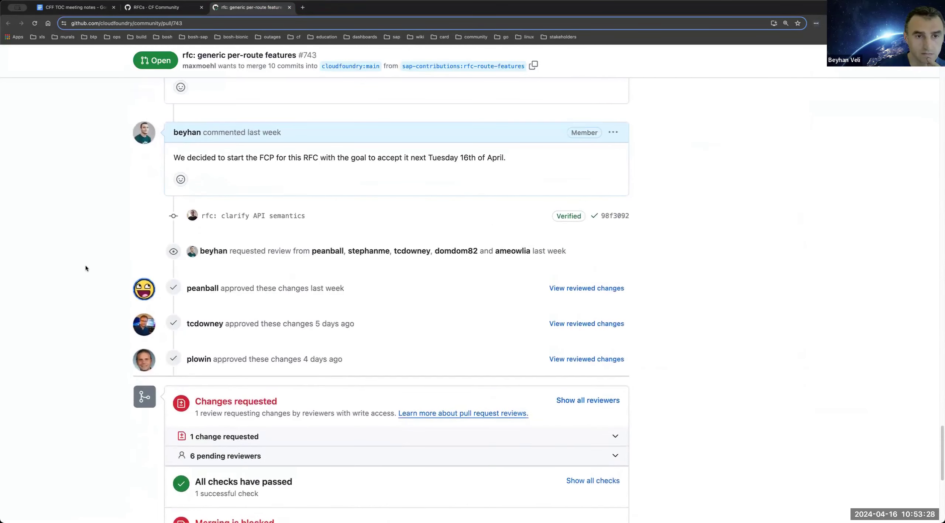
scroll(down, 3)
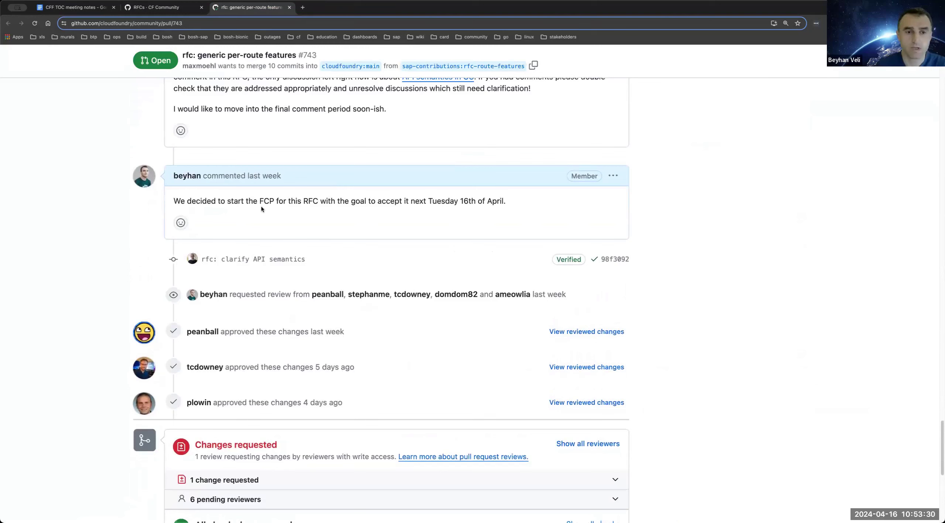
mouse_move(313, 219)
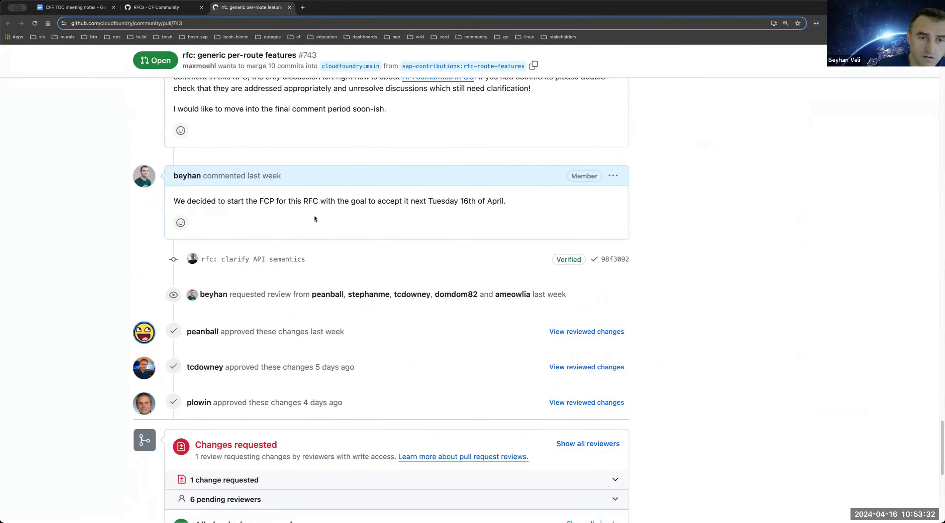
scroll(down, 3)
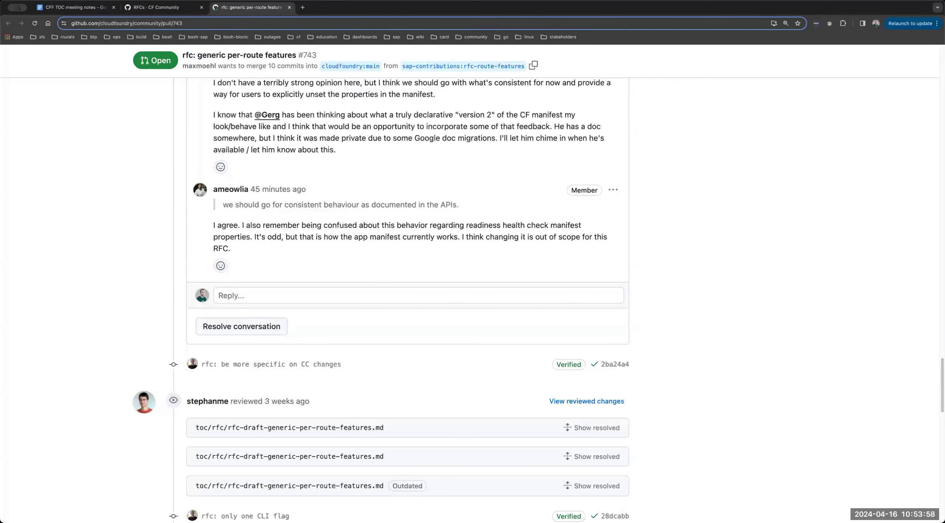
mouse_move(124, 265)
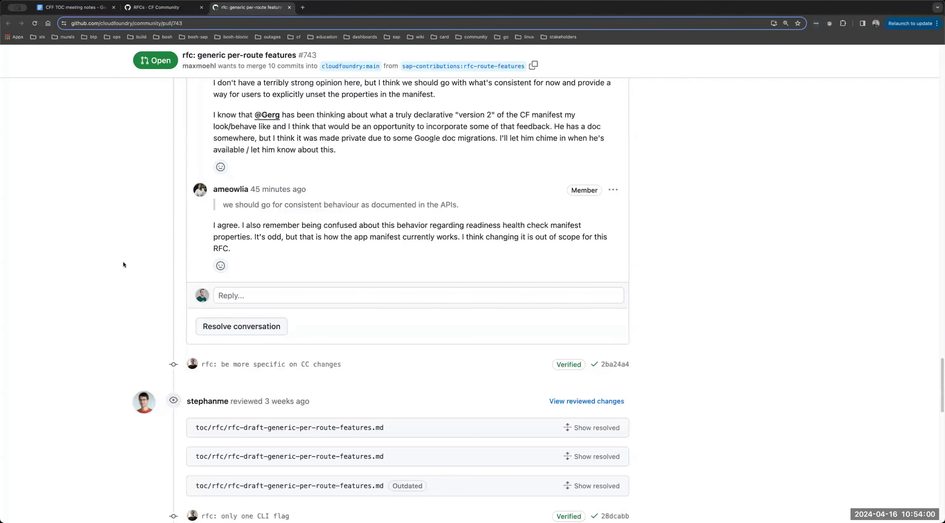
scroll(down, 3)
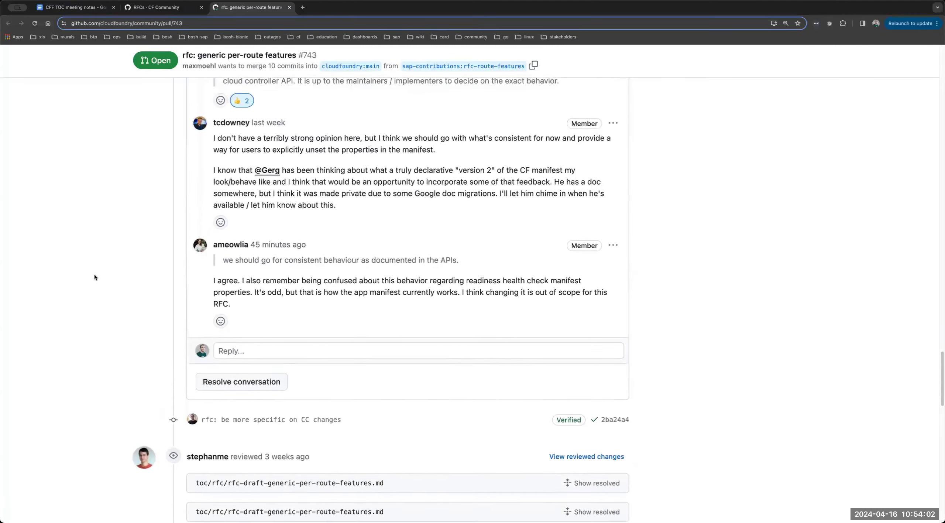
scroll(up, 3)
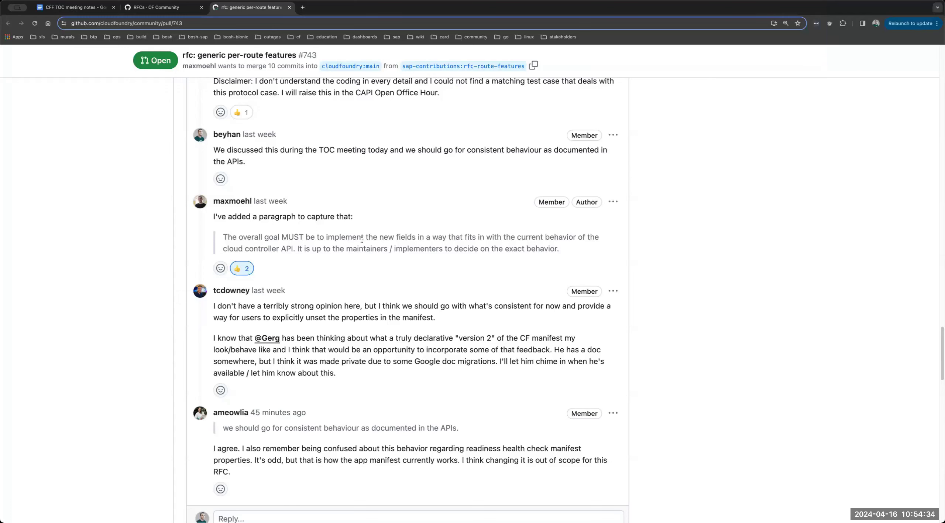
mouse_move(401, 260)
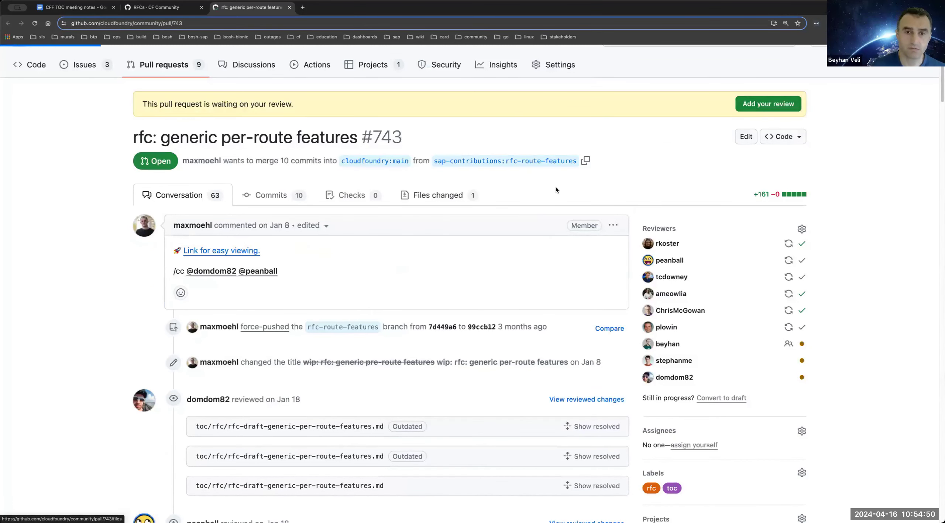
Step: Submit an approving review on RFC #743, generic per-route features
click(438, 195)
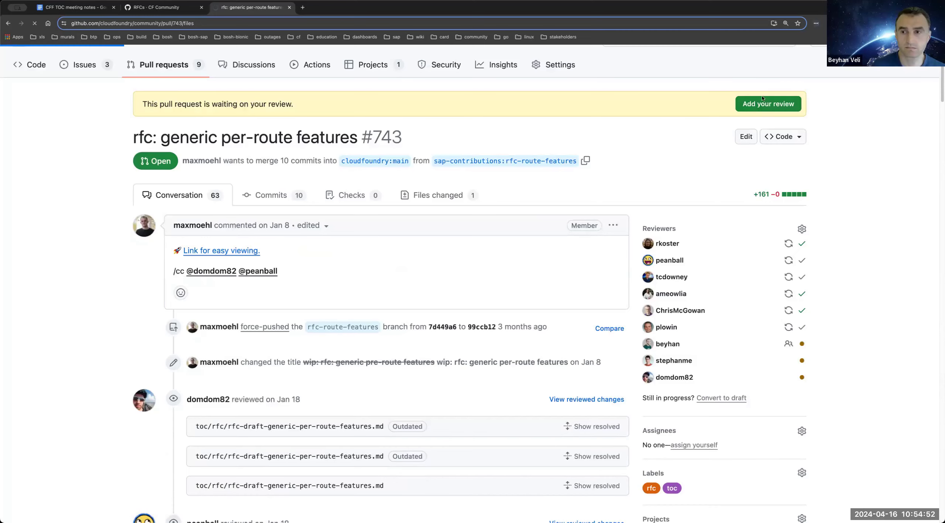
click(437, 195)
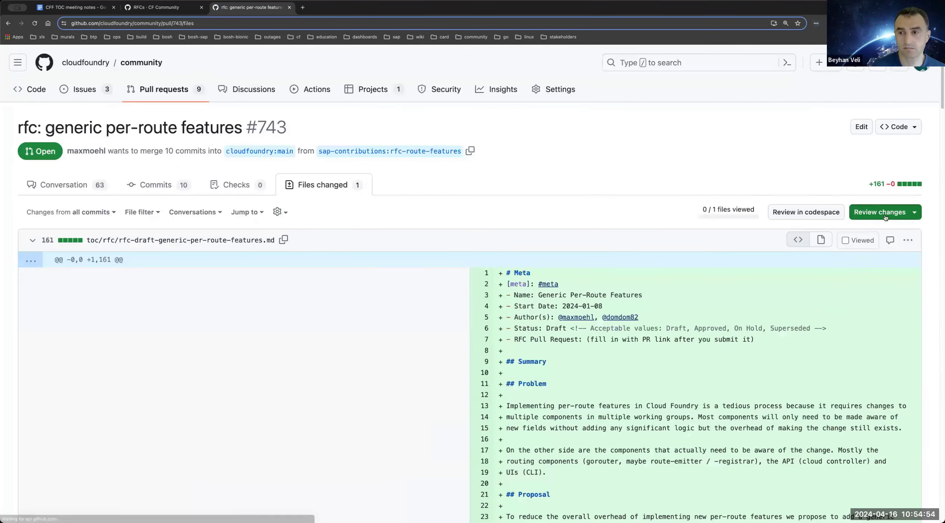
click(881, 212)
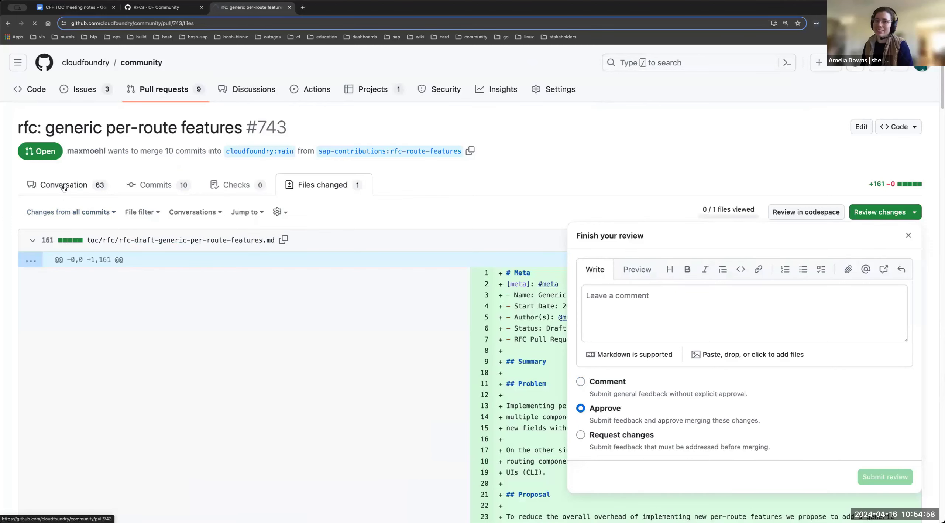
click(885, 476)
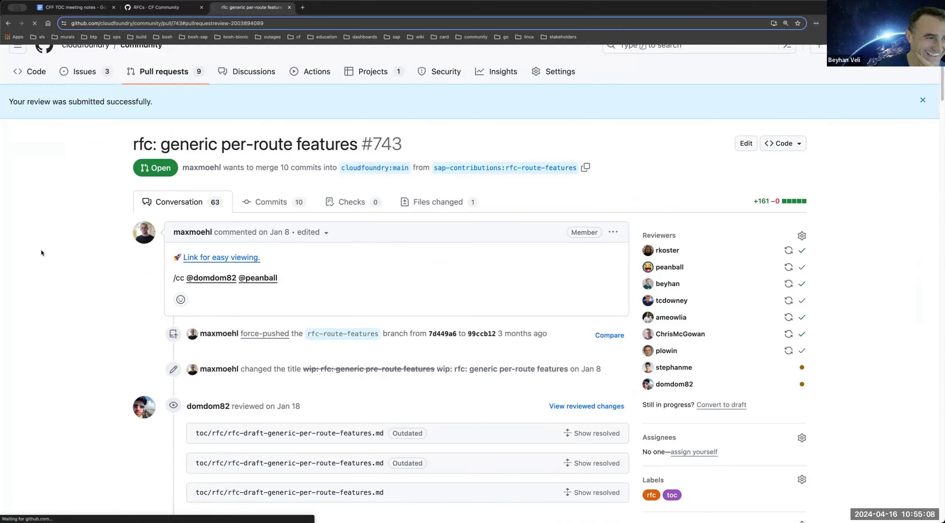
Step: Merge RFC #743 into cloudfoundry:main with Confirm merge, then return to the meeting notes
scroll(down, 3)
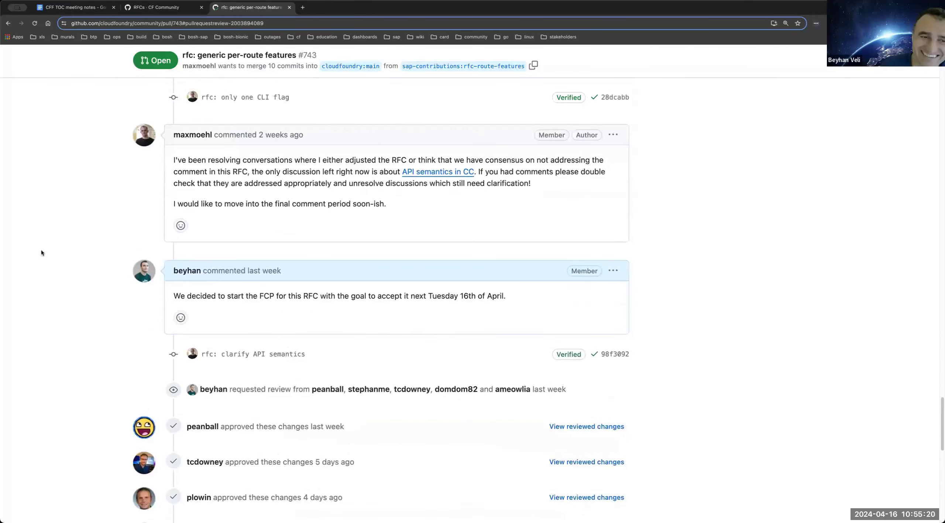
scroll(up, 3)
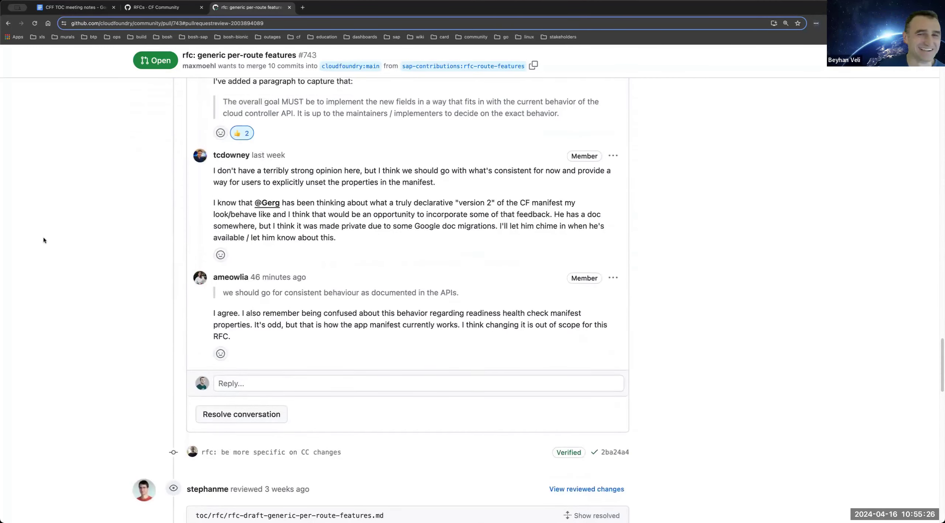
scroll(up, 3)
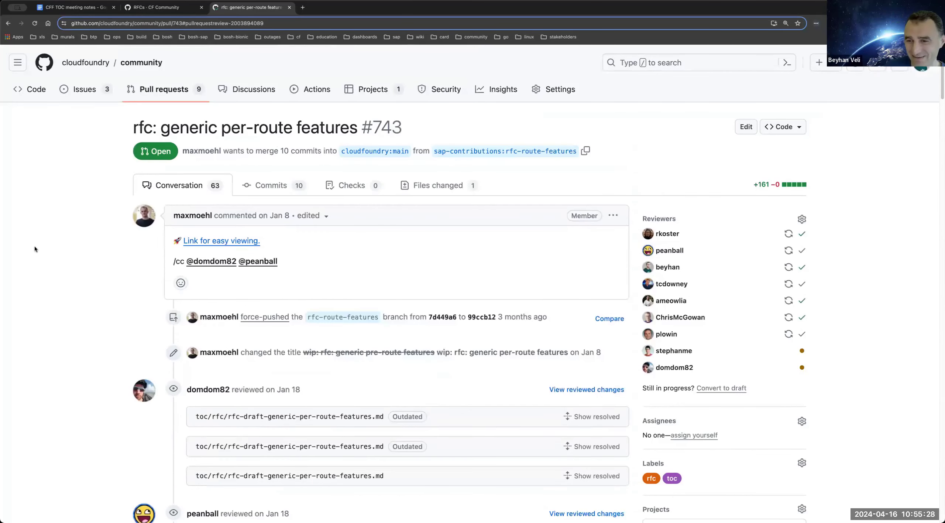
mouse_move(217, 375)
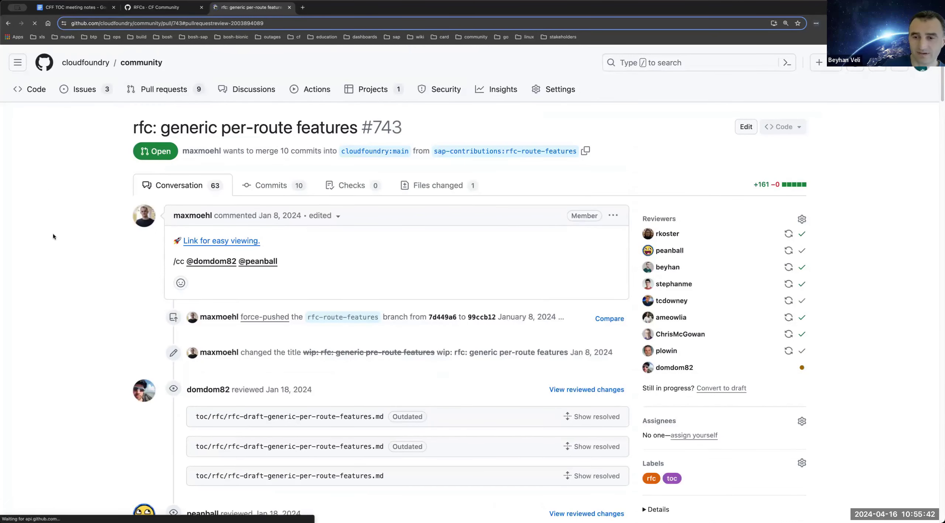
scroll(down, 3)
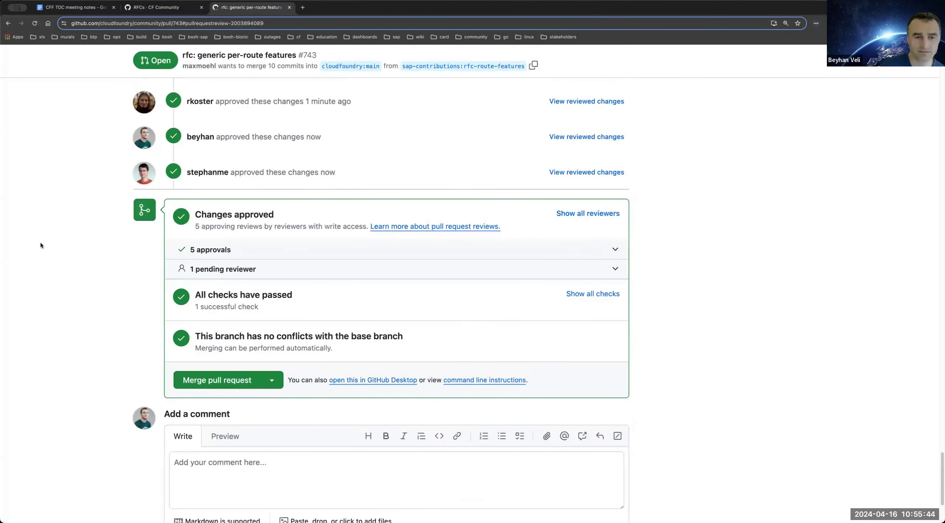
click(217, 380)
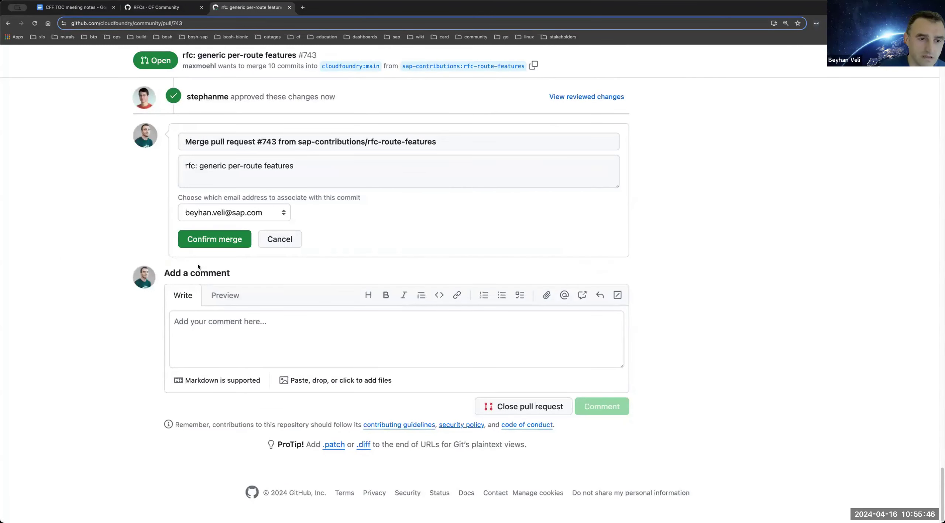
click(215, 238)
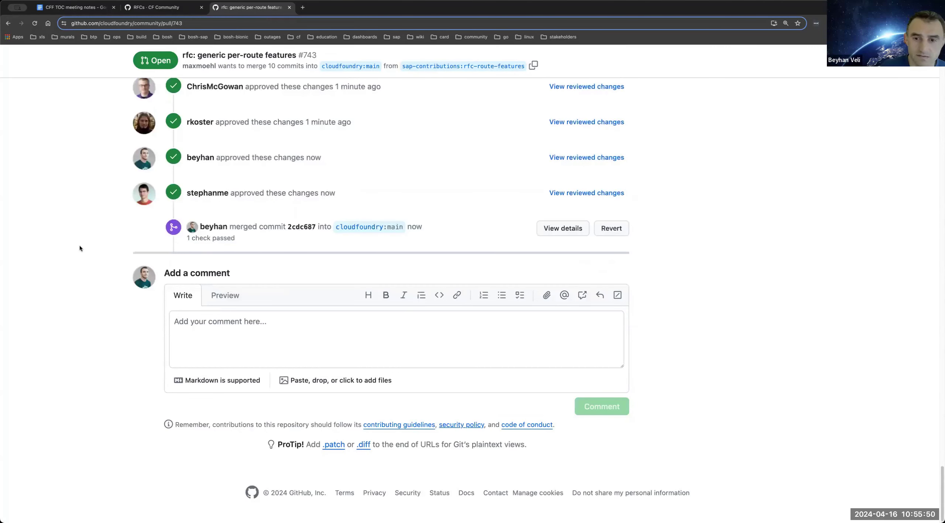
click(72, 8)
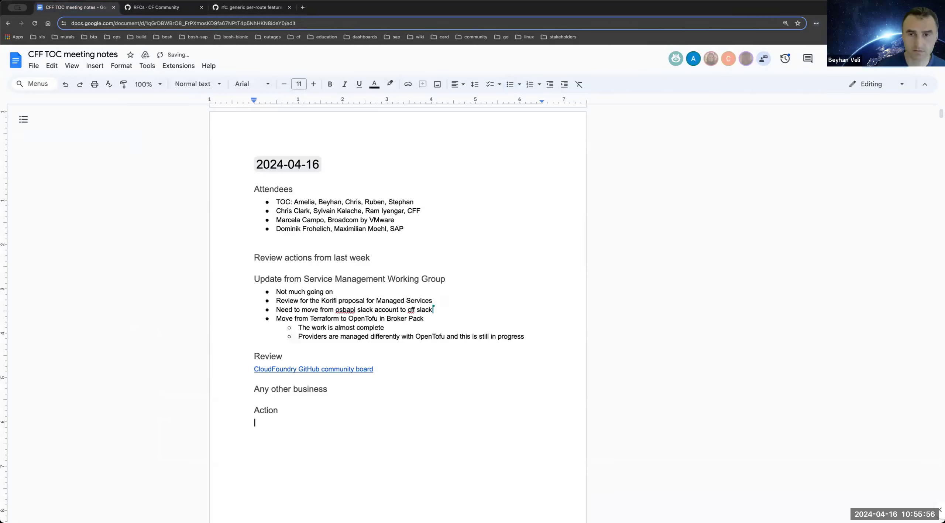
Step: Add checklist item 'Generate RFC number for generic route RFC' under Action
click(491, 84)
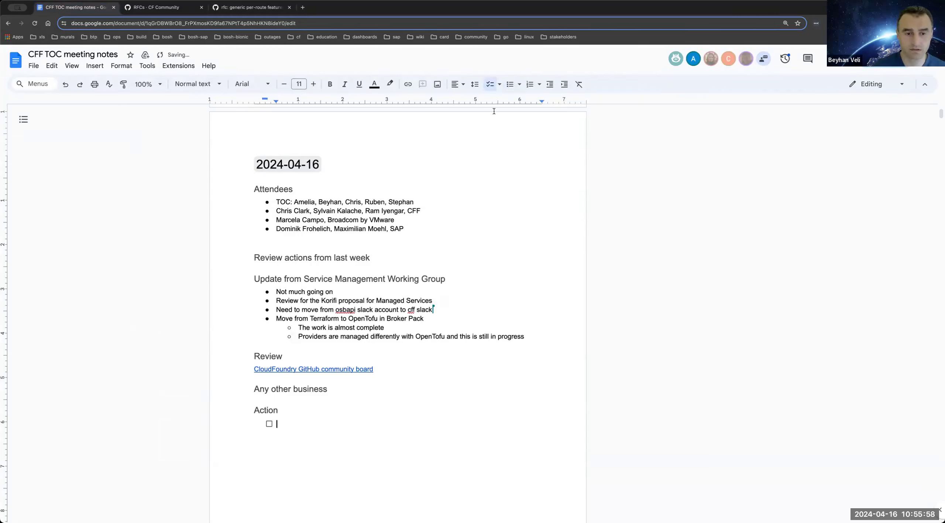
text(Generate)
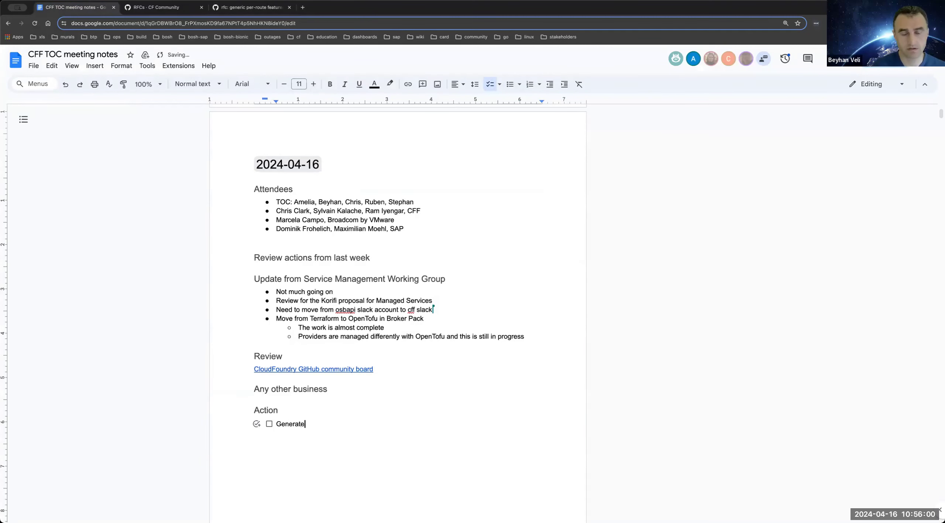
text(RFC)
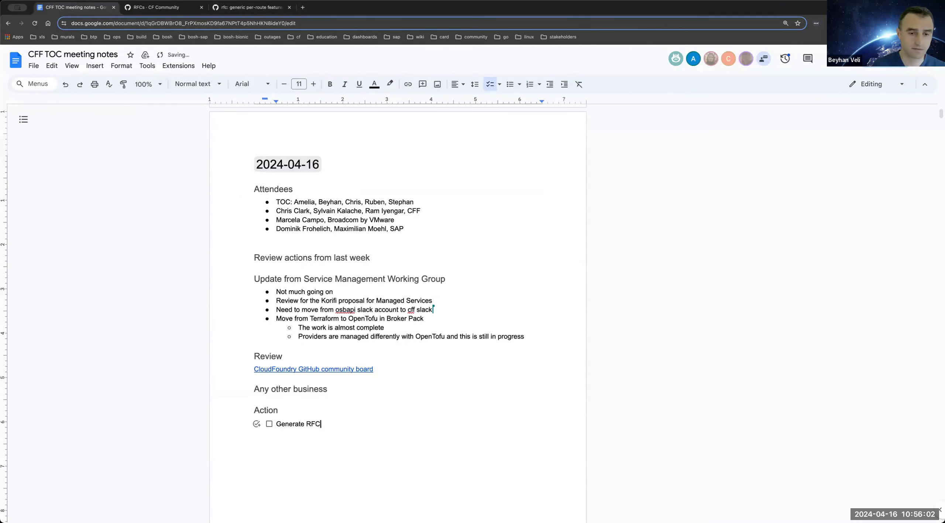
text(number for)
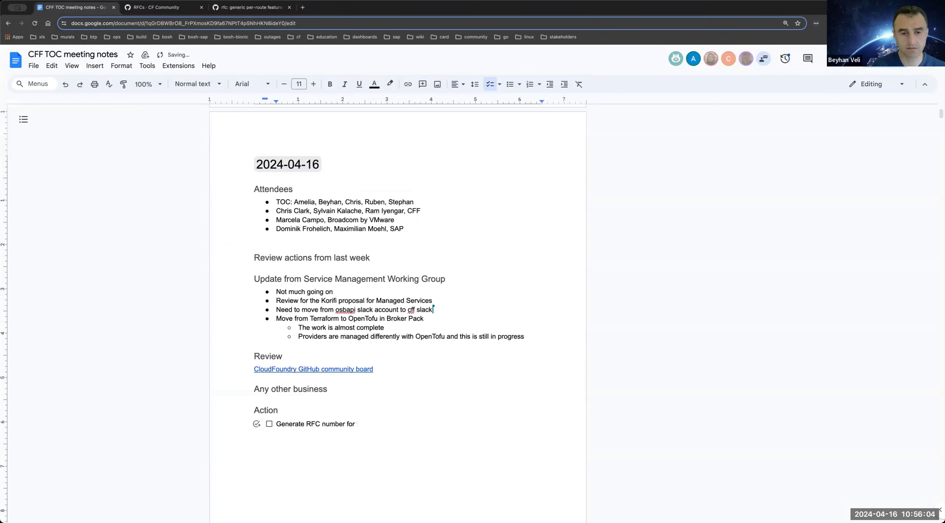
text(generic route)
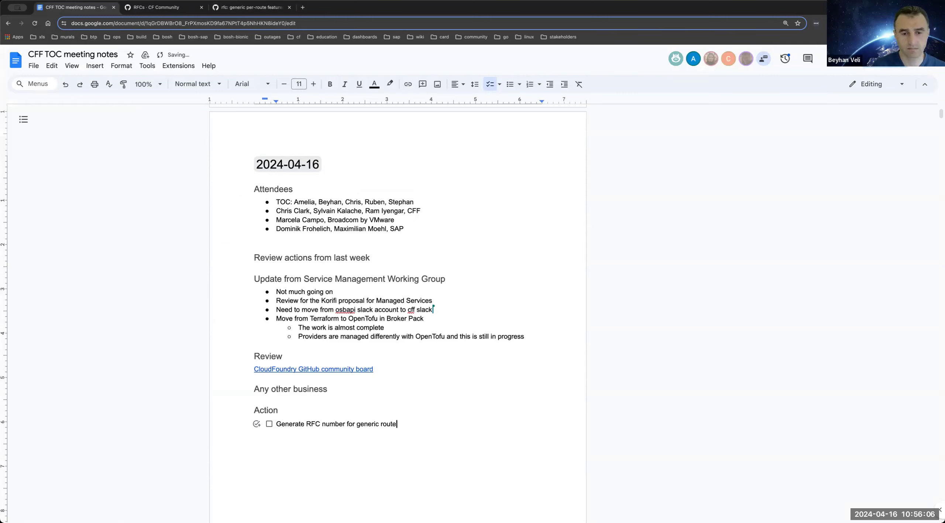
text(RF)
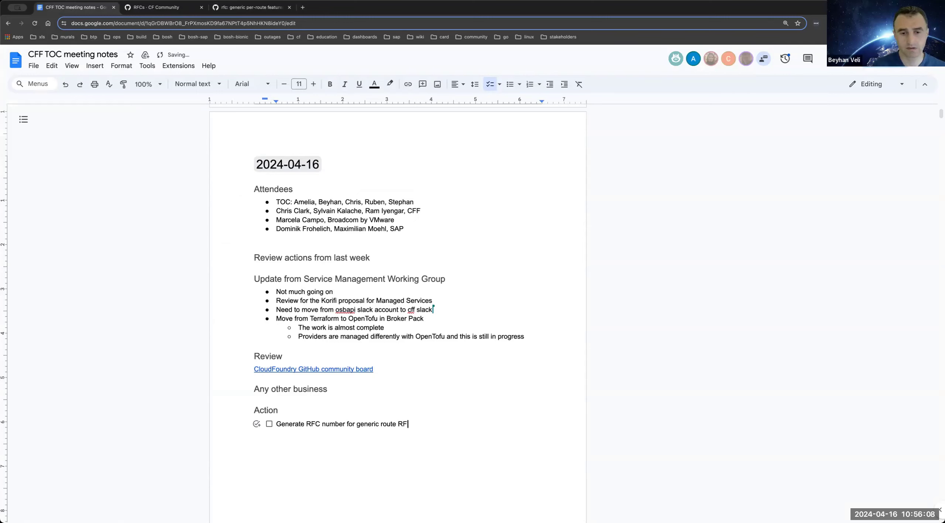
text(C)
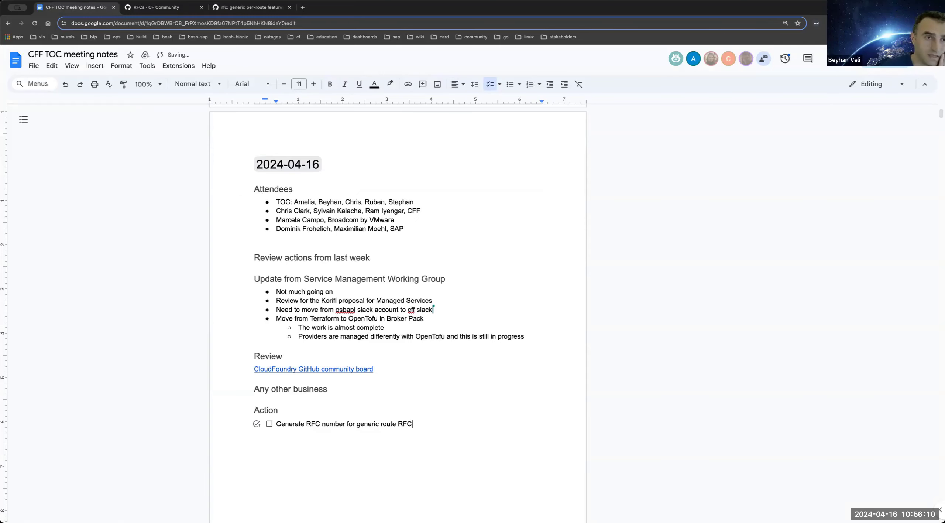
Step: Read through RFC #796 on the Cloud Native Buildpacks lifecycle from the CF Community board
click(162, 8)
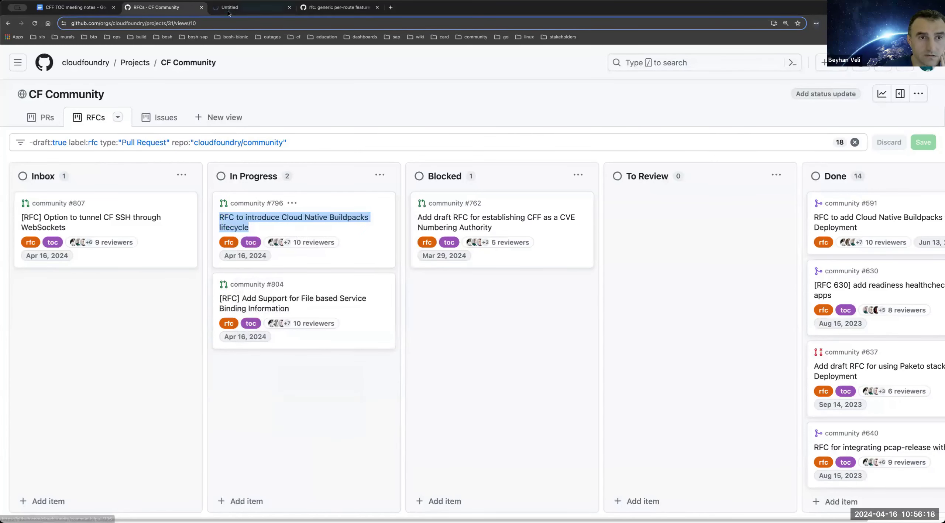
click(294, 217)
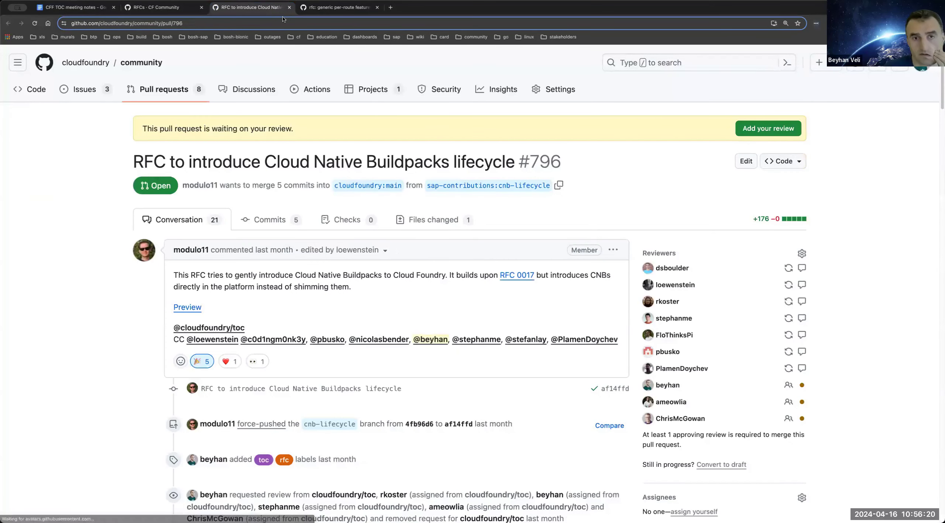
click(379, 8)
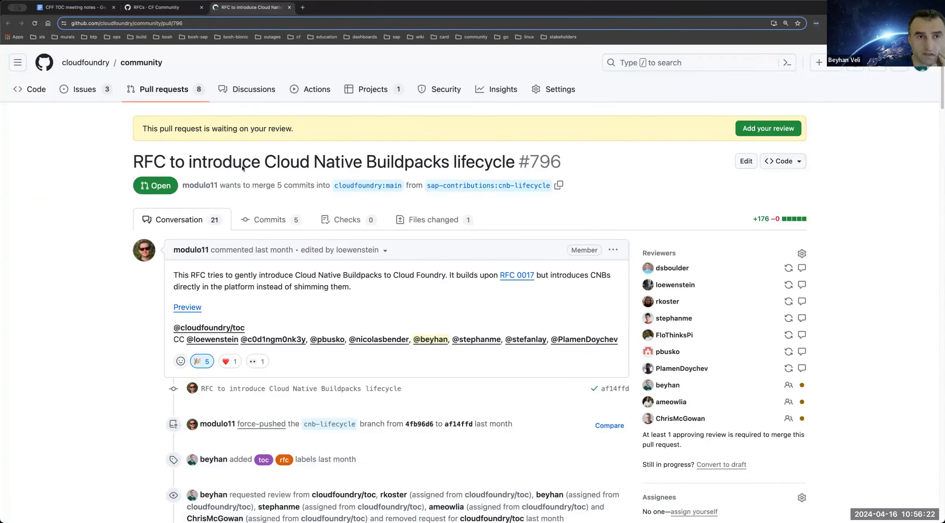
scroll(down, 3)
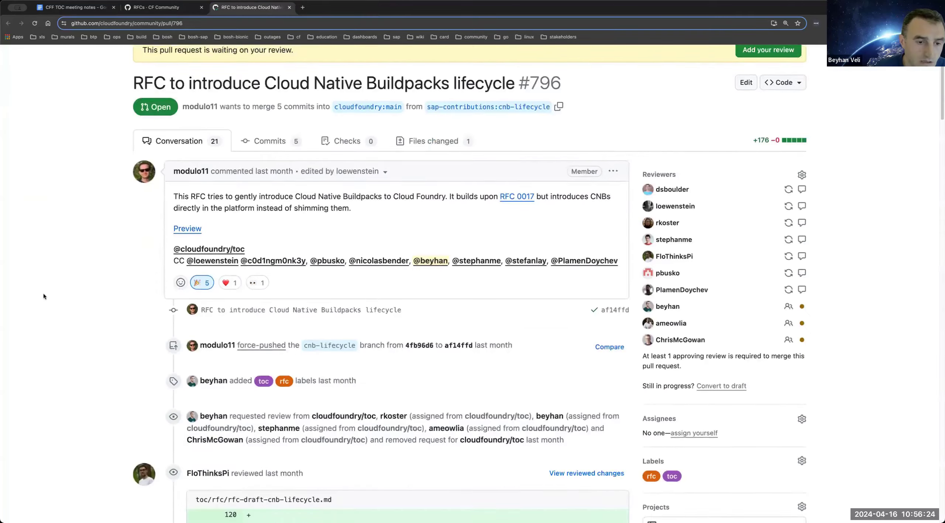
scroll(down, 3)
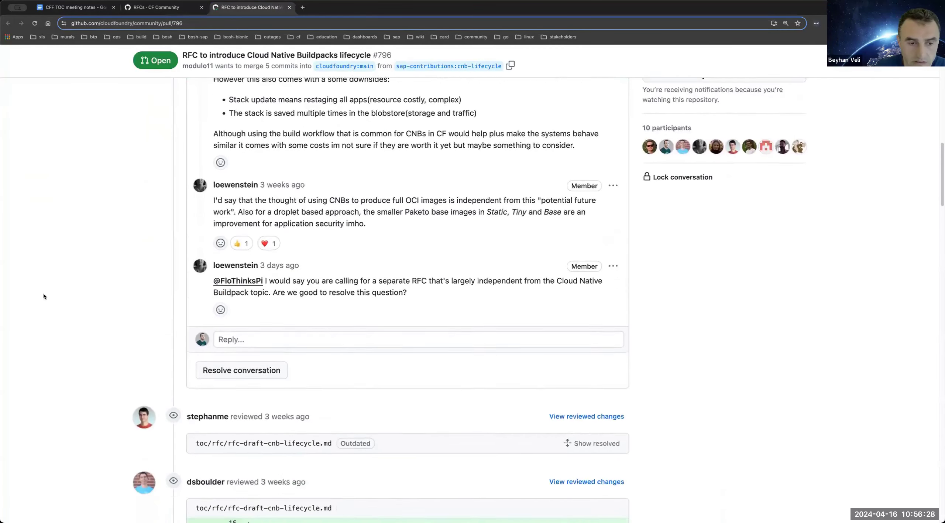
scroll(down, 3)
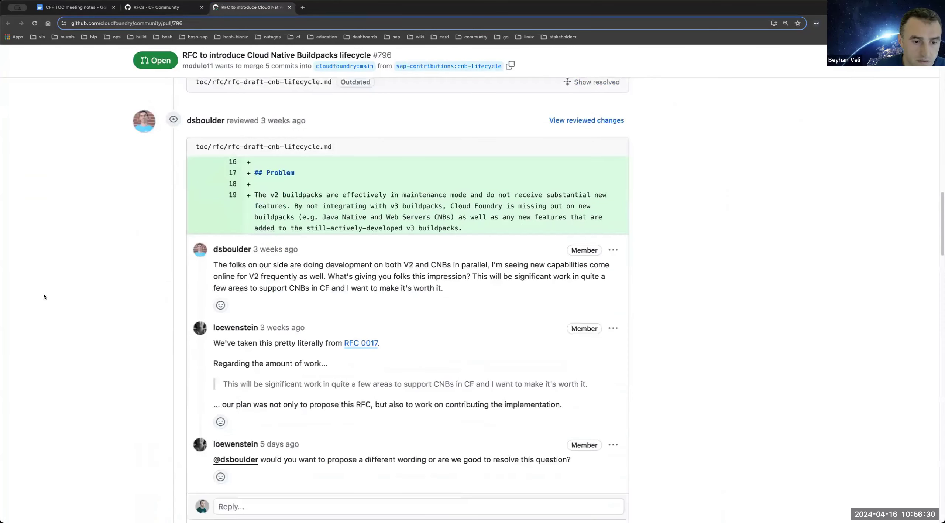
scroll(down, 3)
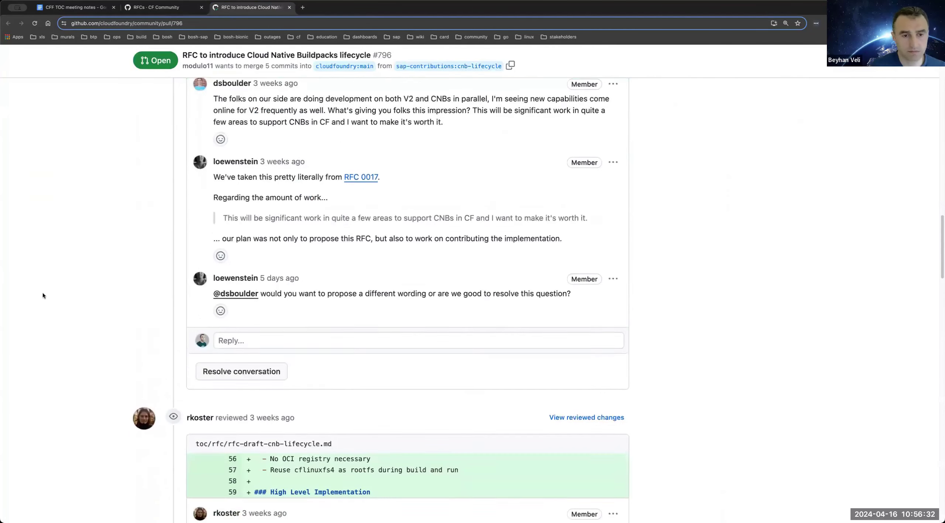
scroll(down, 3)
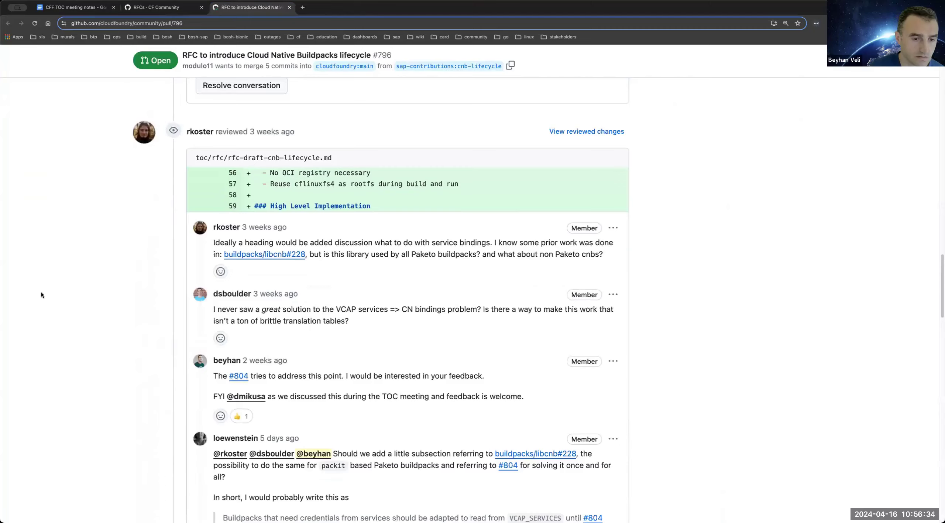
scroll(down, 3)
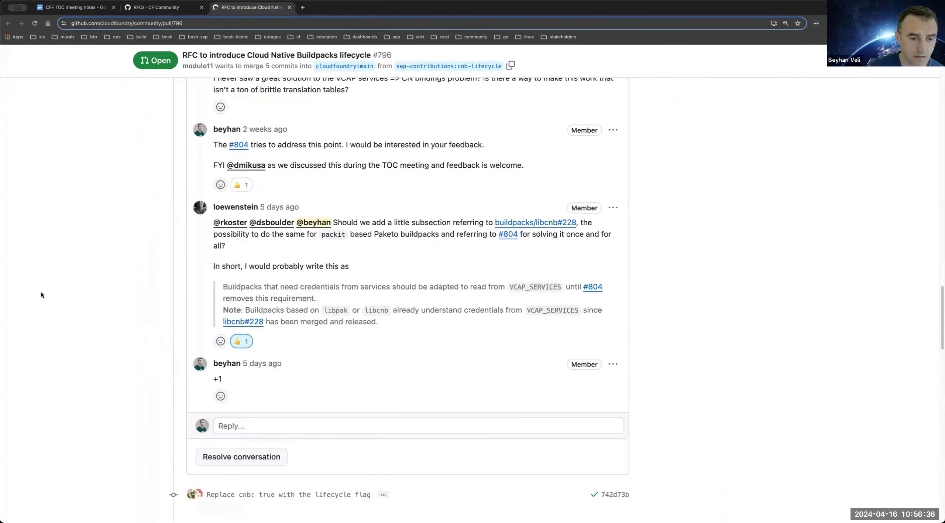
scroll(down, 3)
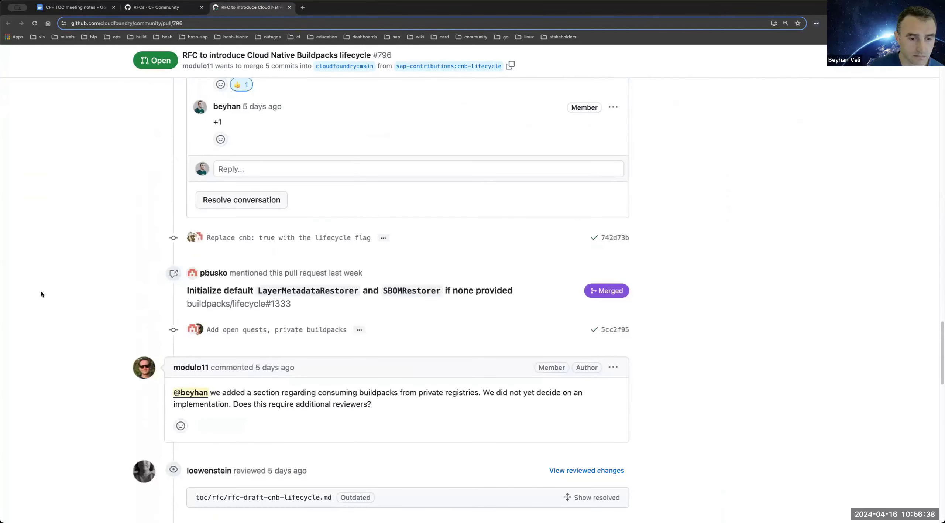
scroll(down, 3)
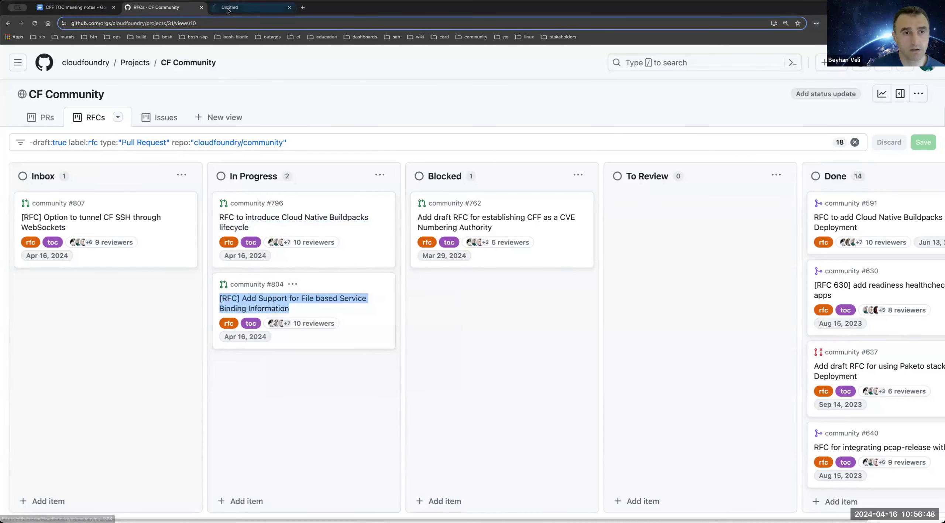
Step: Read RFC #804 on file-based service binding and bring up link options for its Preview link
click(293, 298)
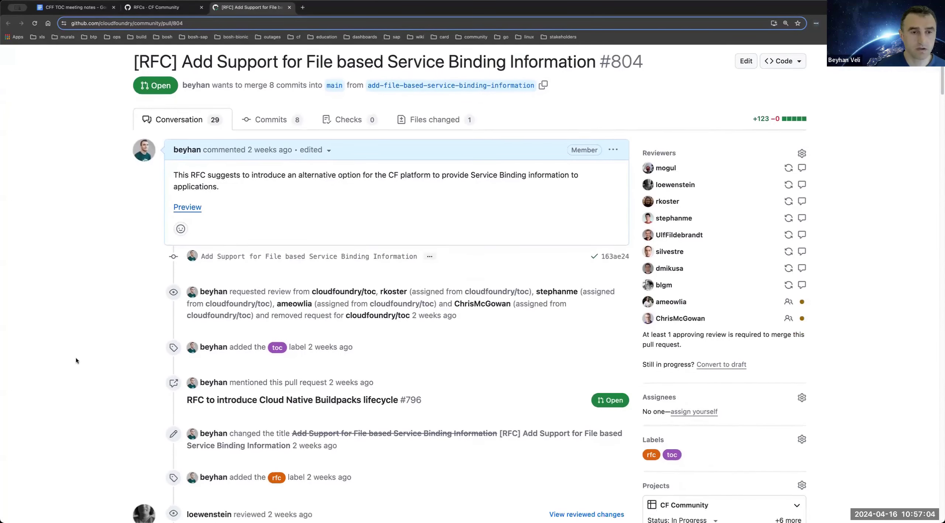
scroll(down, 3)
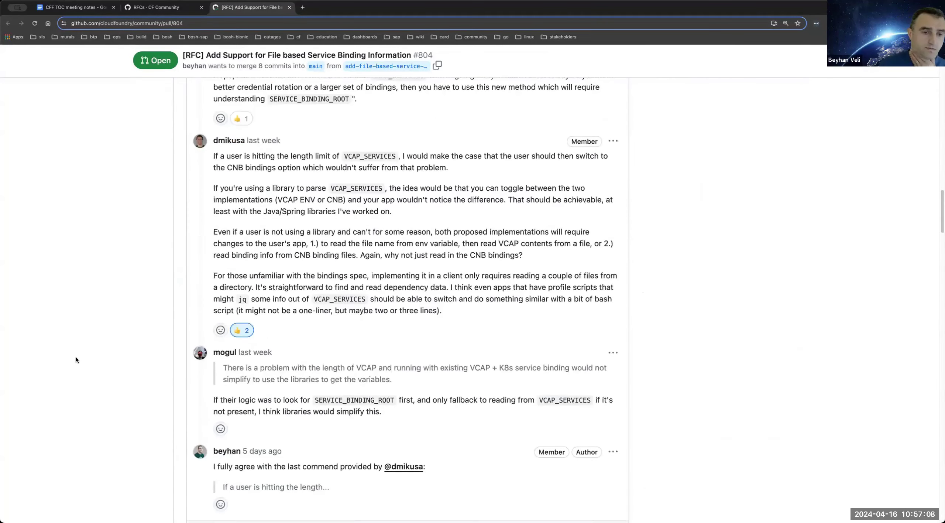
scroll(down, 3)
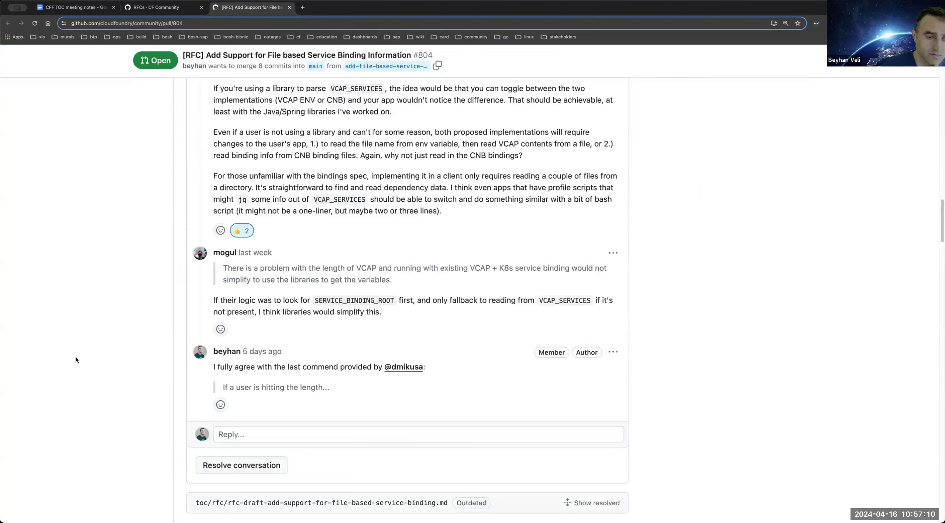
scroll(up, 3)
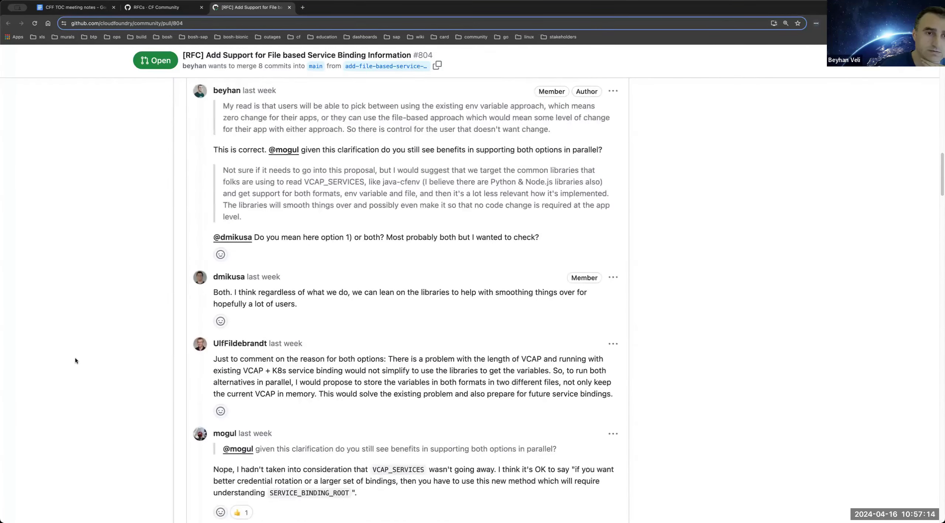
scroll(up, 3)
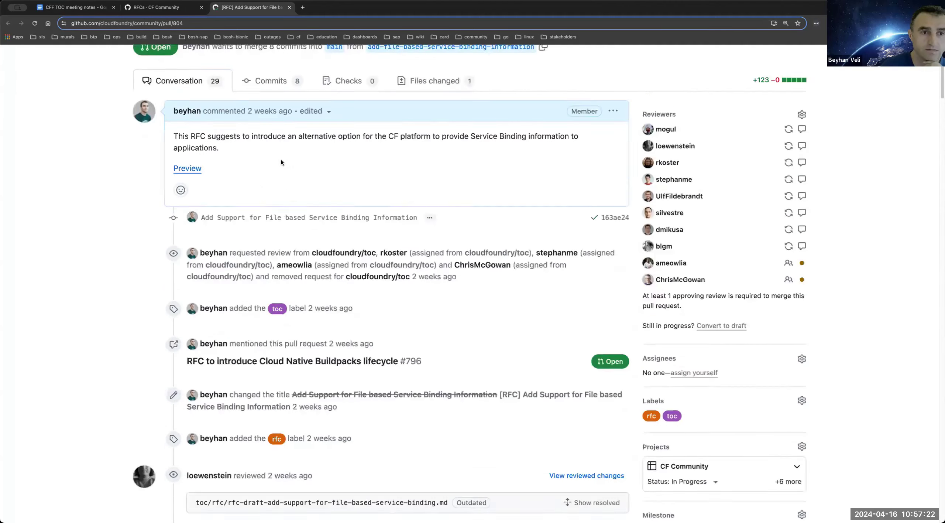
right_click(188, 267)
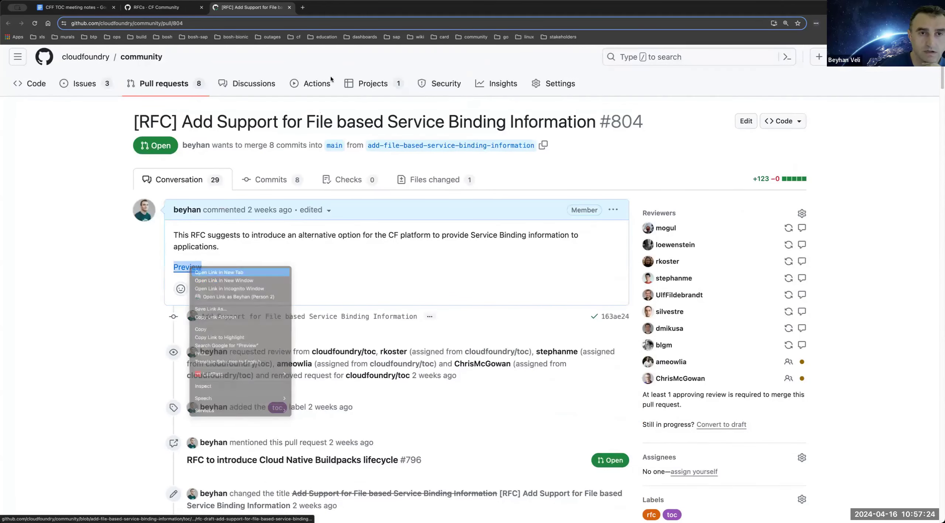
Step: Read the rendered rfc-draft-add-support-for-file-based-service-binding.md Proposal section in a new tab
click(219, 272)
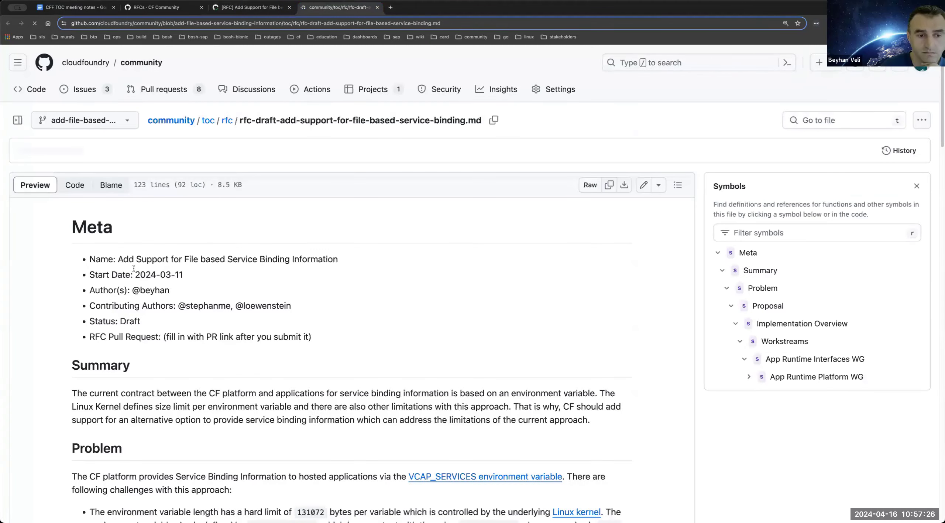
scroll(down, 3)
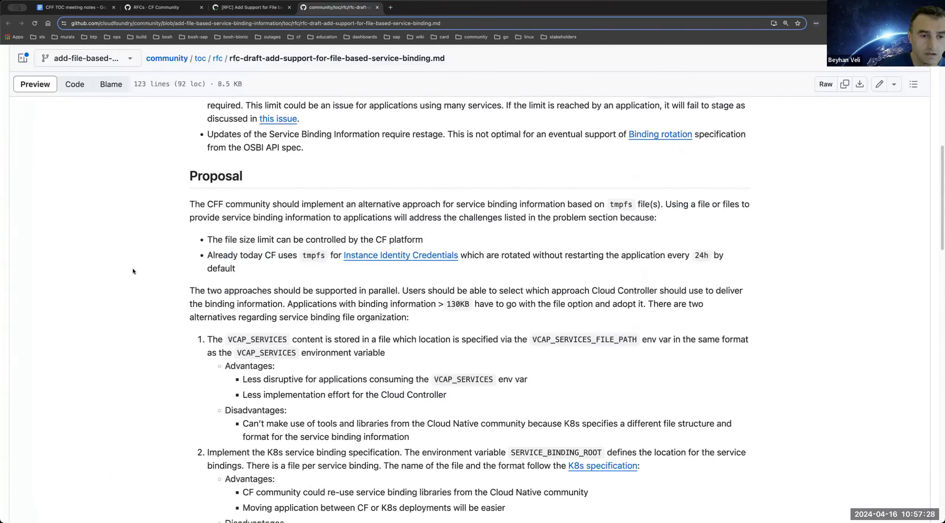
scroll(down, 3)
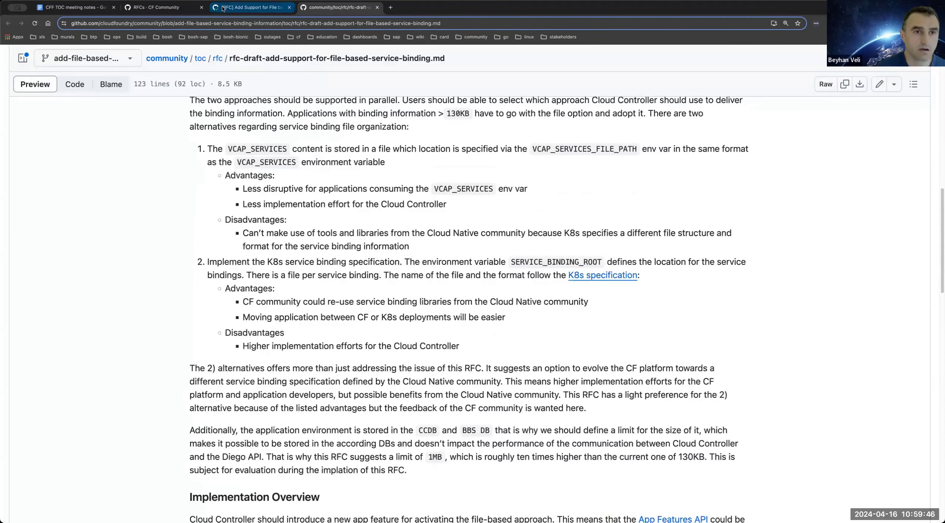
Step: From the RFC board Inbox, bring up pull request #807, SSH through WebSockets, in a new tab
click(162, 7)
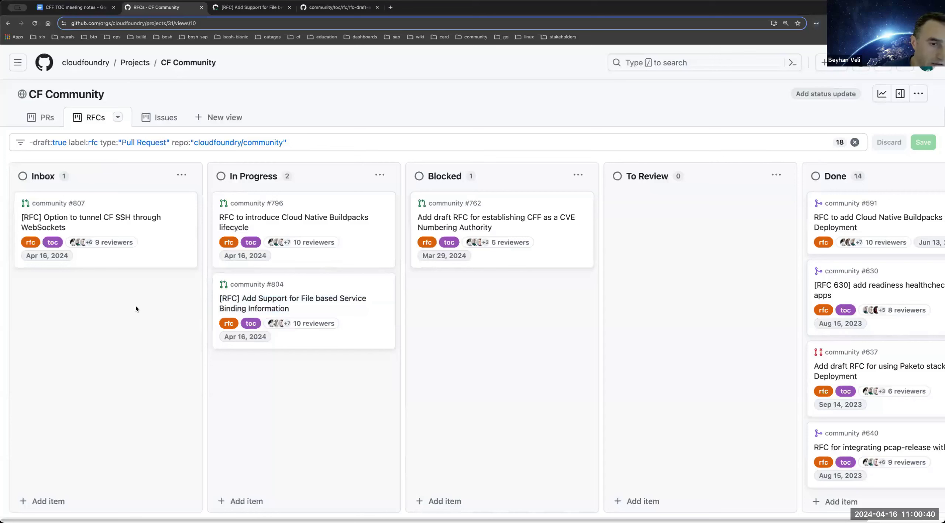
right_click(90, 217)
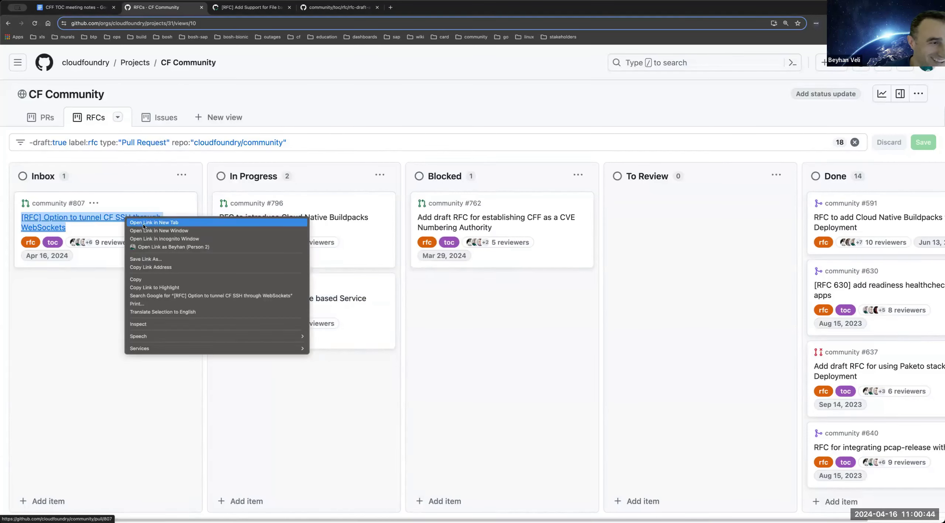
click(153, 222)
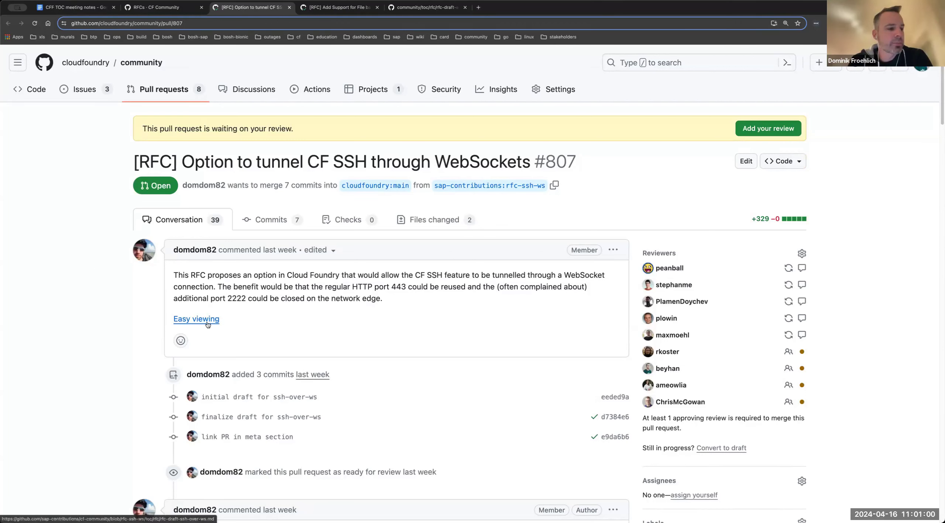
Step: Read the rendered rfc-draft-ssh-over-ws.md and PR #807's review discussion on standard tooling
click(195, 318)
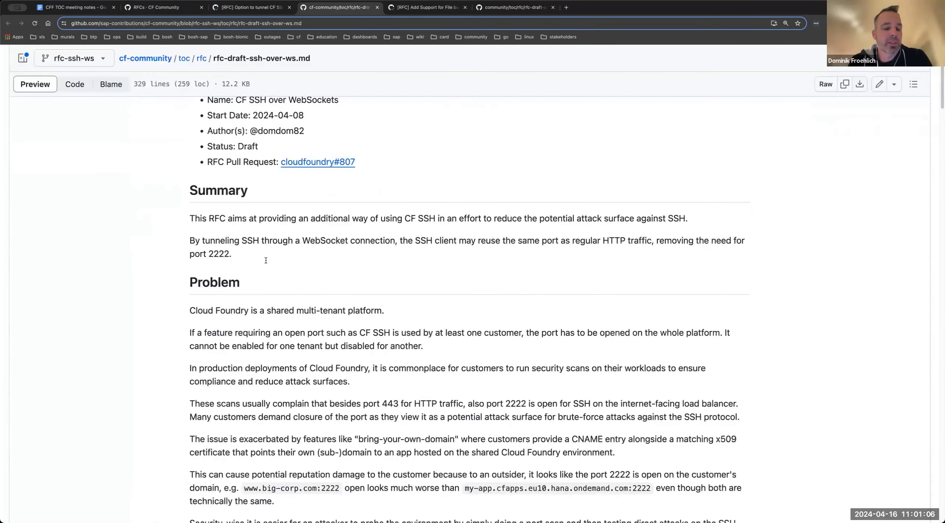
scroll(up, 3)
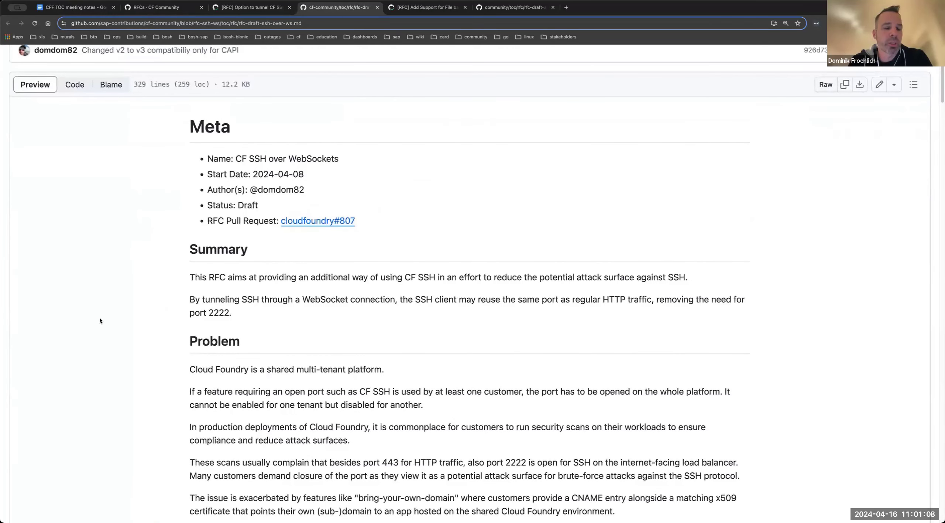
scroll(down, 3)
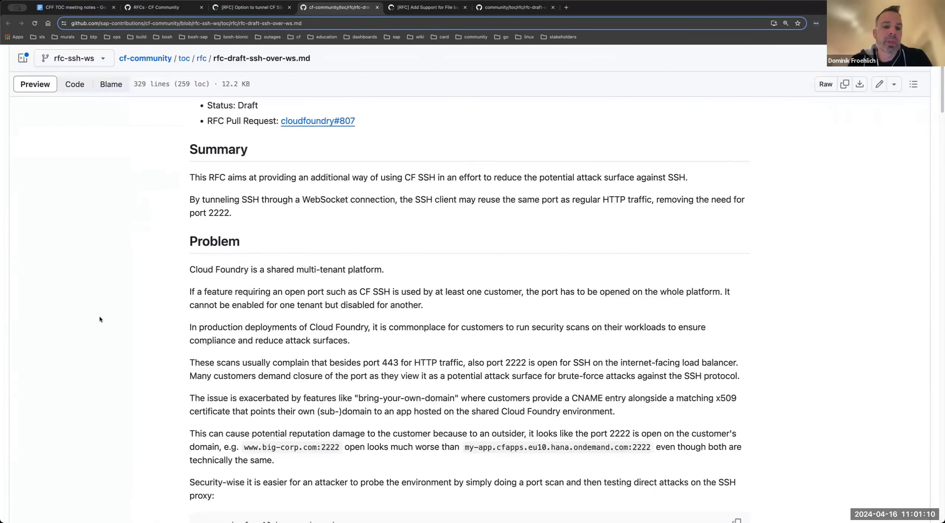
scroll(down, 3)
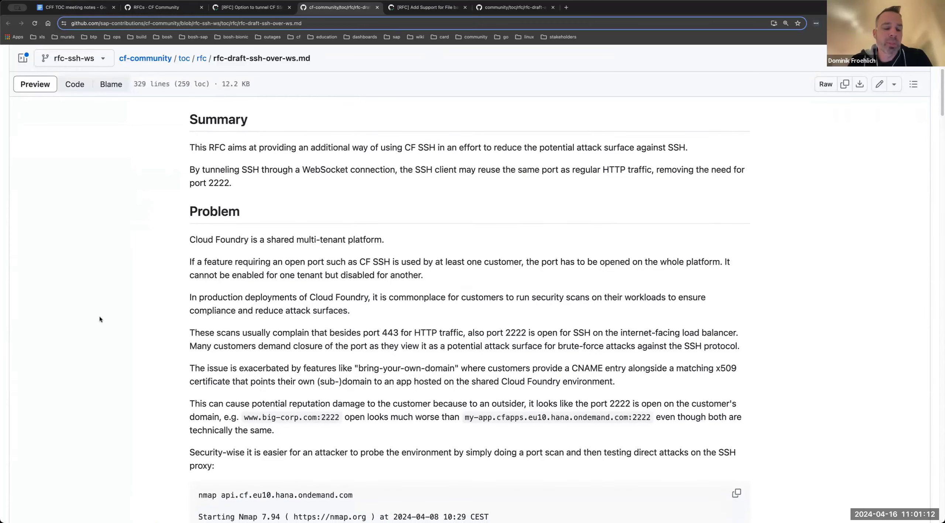
scroll(down, 3)
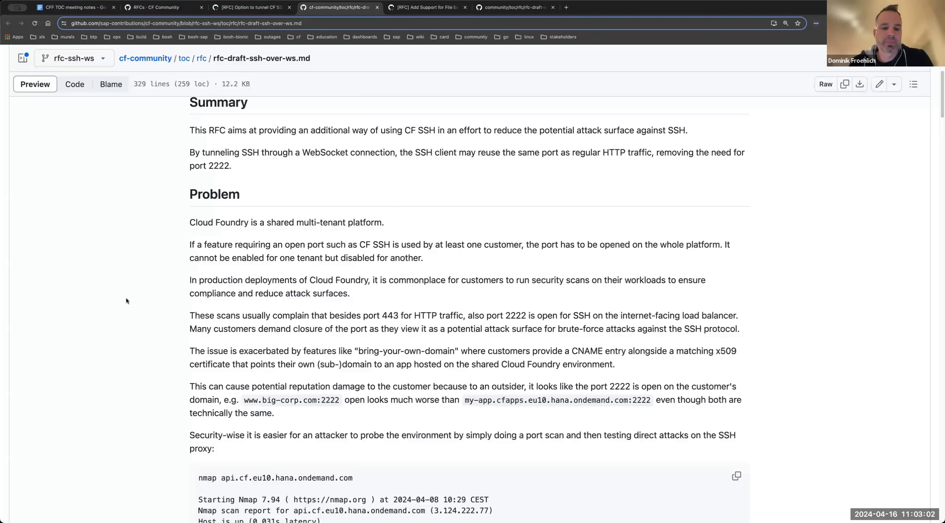
mouse_move(53, 227)
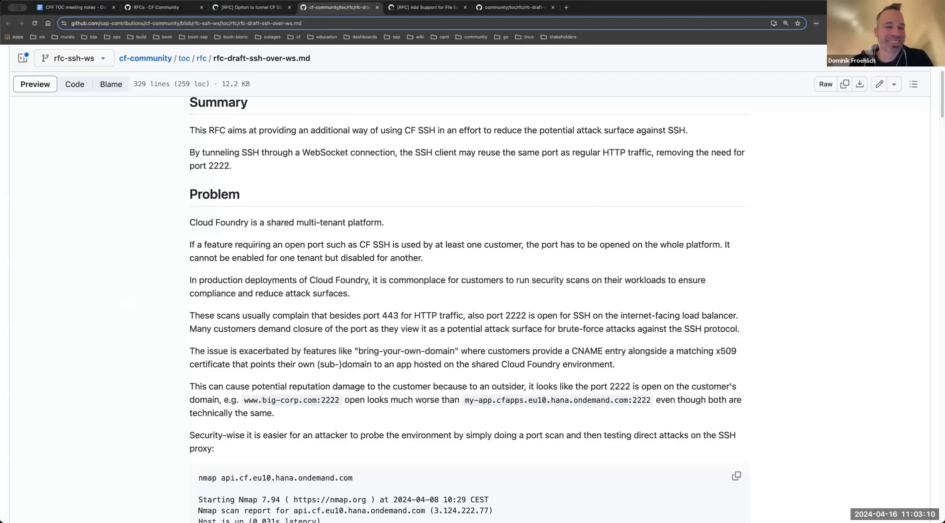
mouse_move(125, 228)
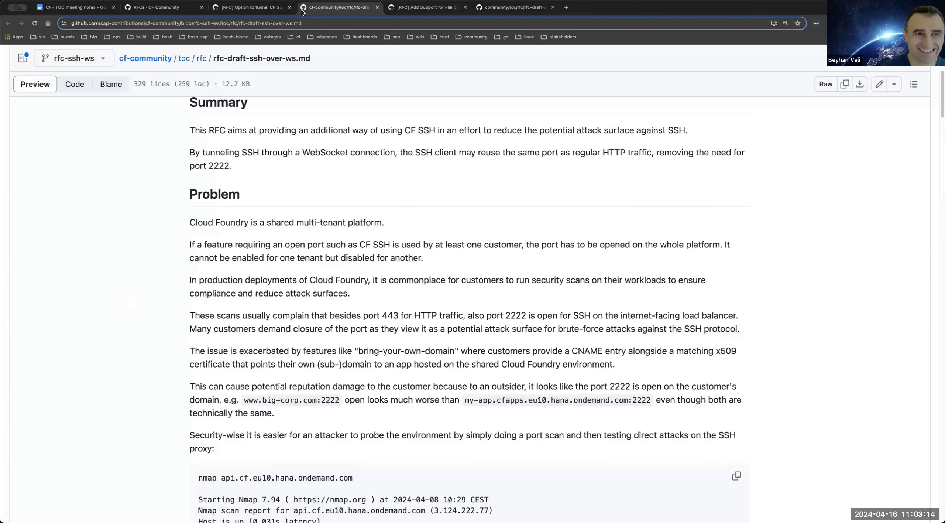
mouse_move(250, 7)
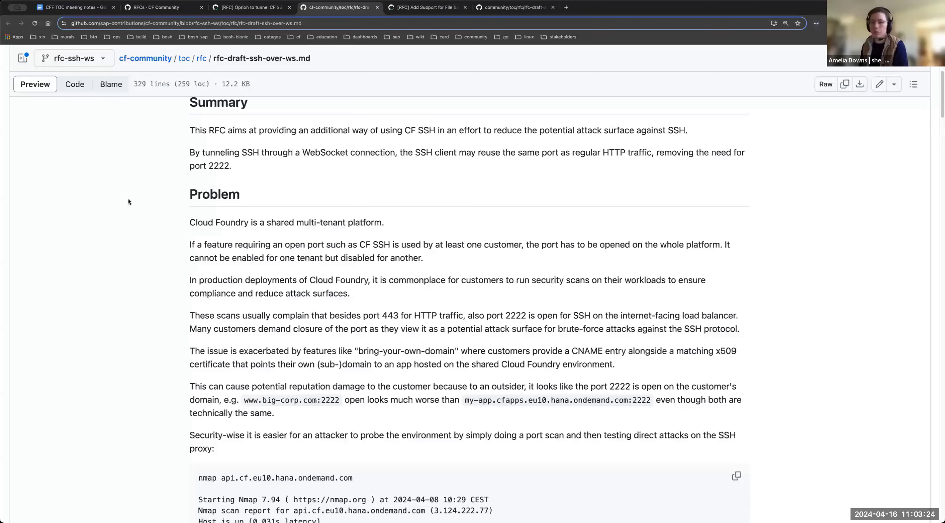
scroll(down, 3)
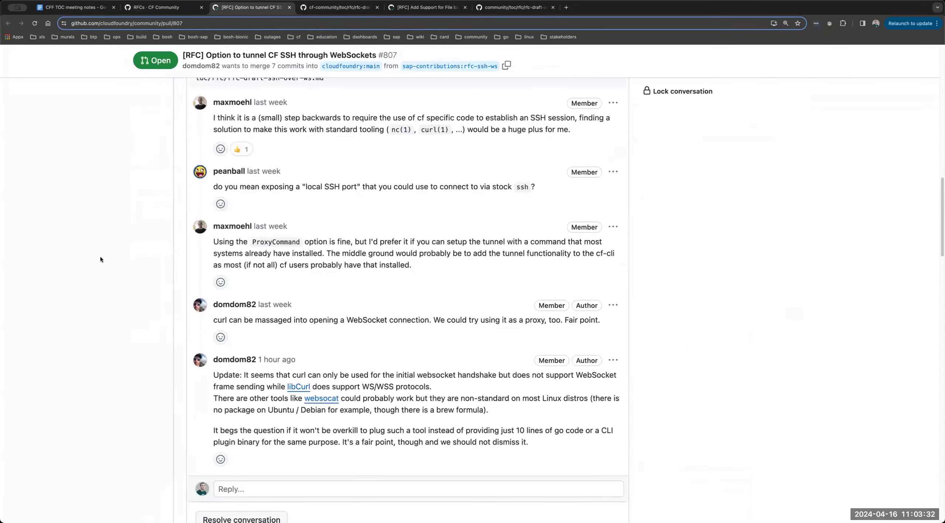
scroll(down, 3)
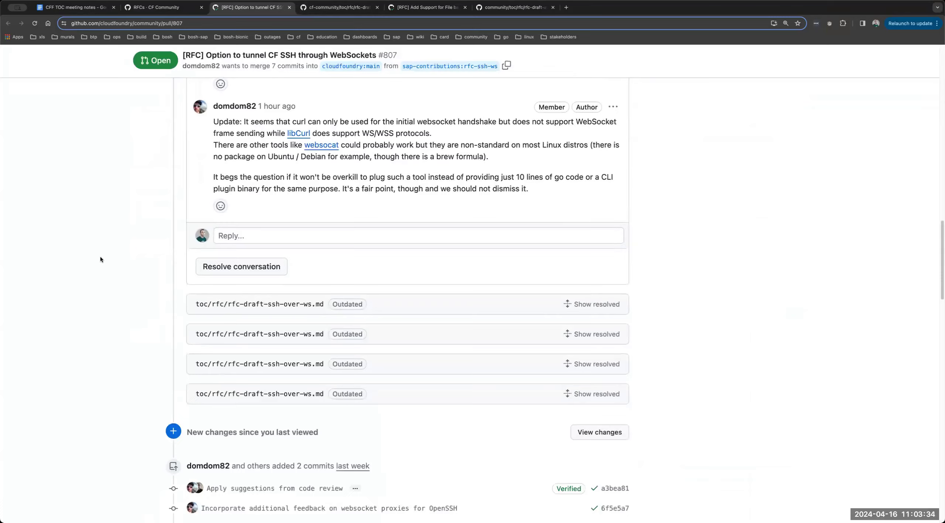
scroll(down, 3)
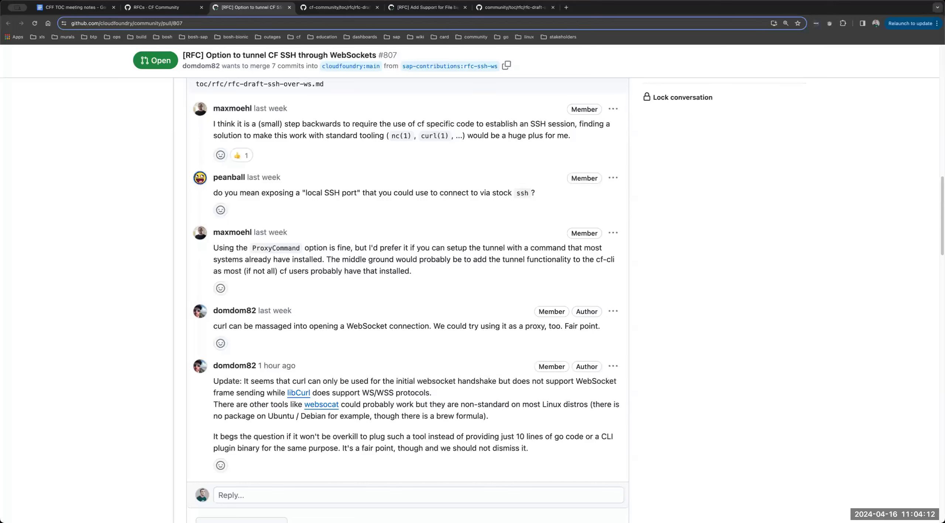
mouse_move(67, 200)
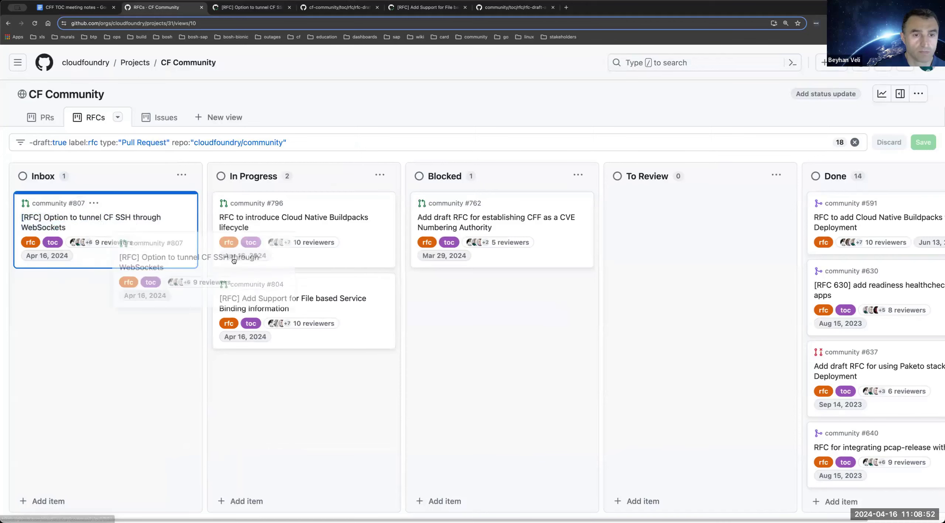
Step: Move RFC #807 from Inbox to In Progress, check the community Issues view, return to the notes
drag(106, 229, 304, 392)
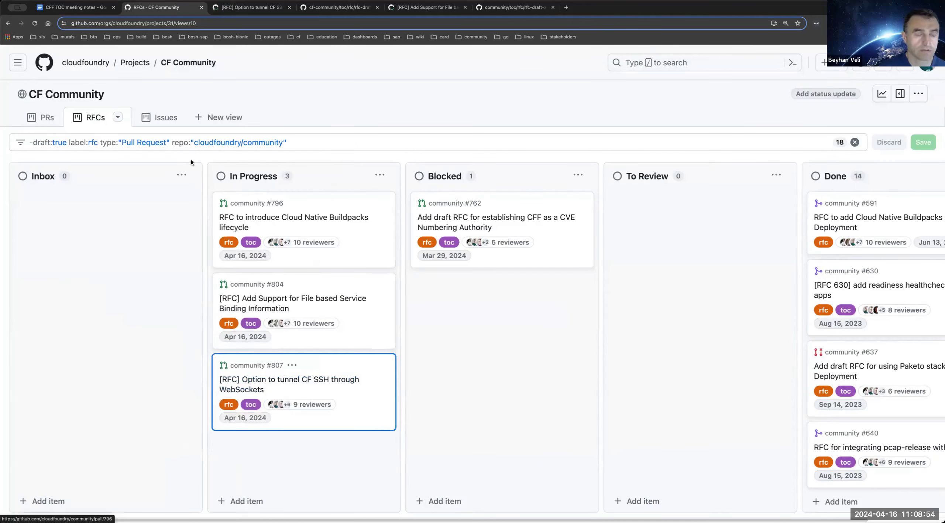
click(146, 117)
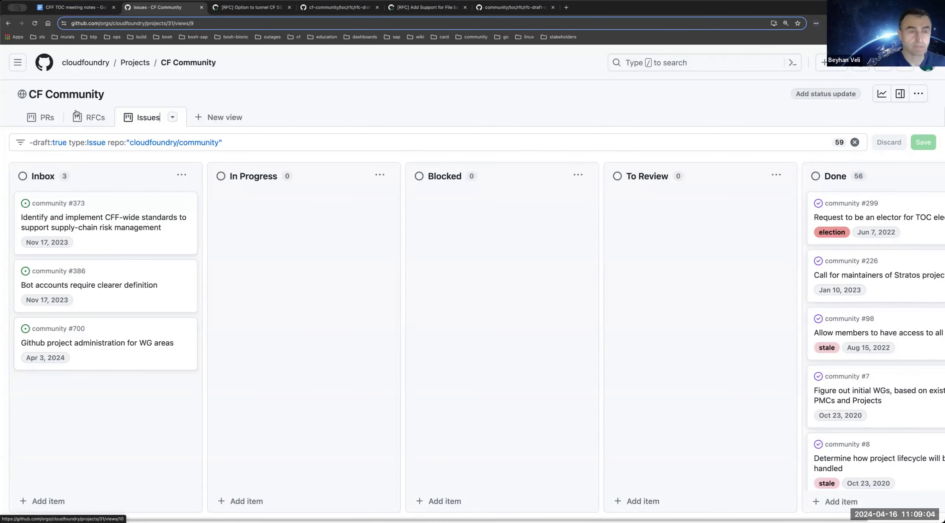
click(73, 7)
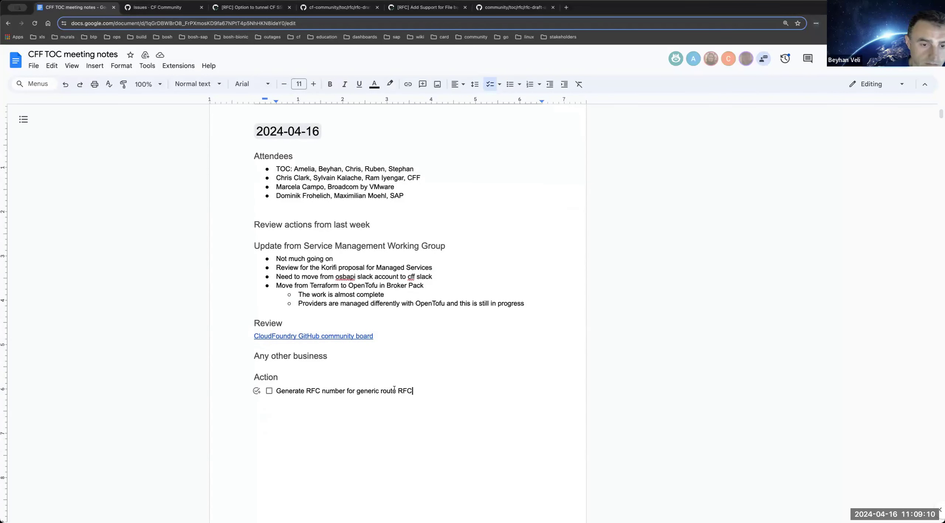
Step: Add 'Discuss CF Day TOC panel' under Any other business, then go to cloudfoundry/community on GitHub
scroll(down, 3)
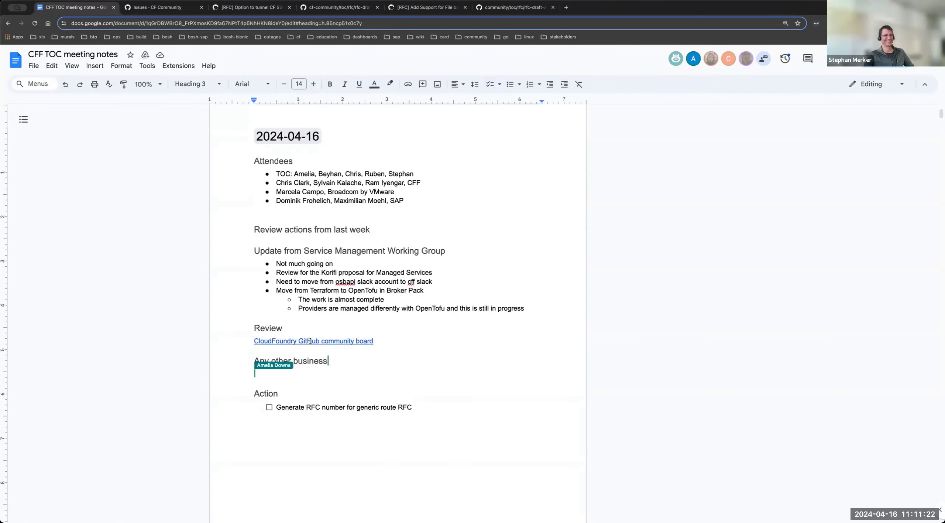
text(Discus)
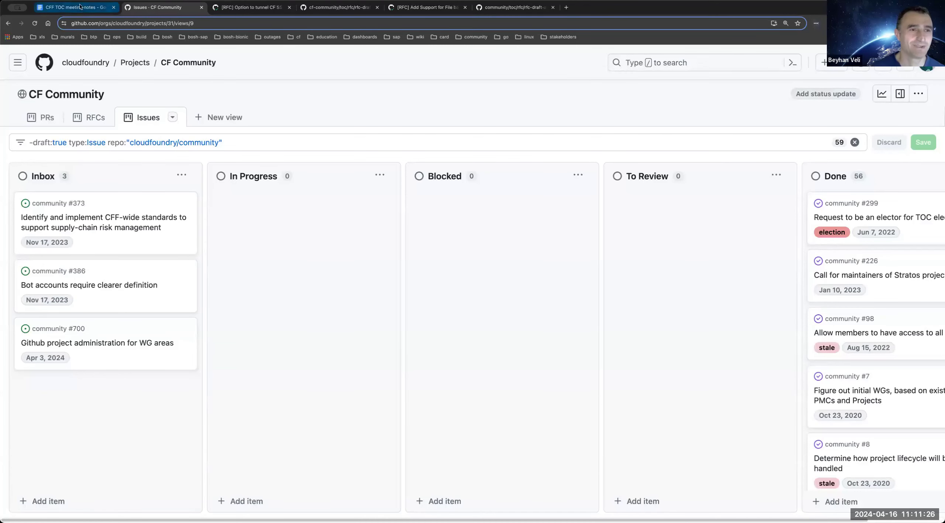
click(76, 7)
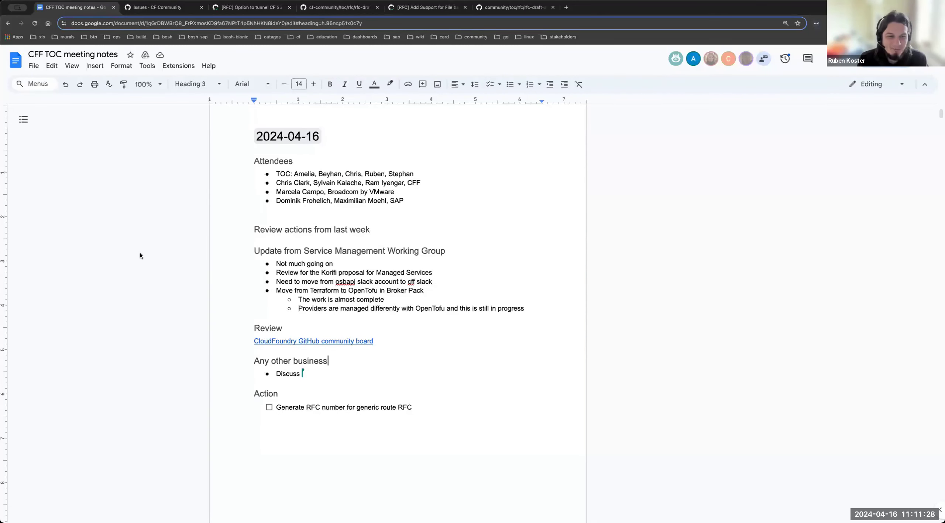
text(CF Day TOC panel. Ch)
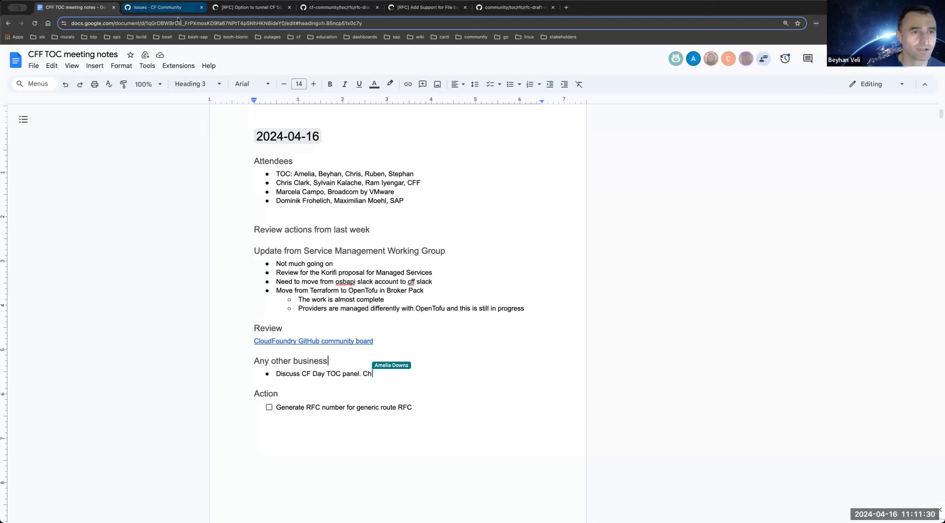
click(163, 7)
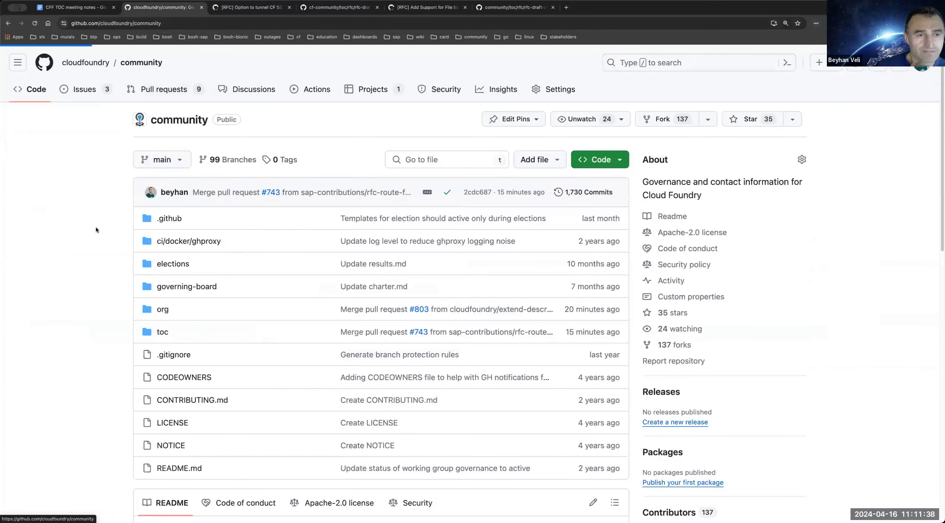
Step: Bring up pull request #811 in a new tab and inspect its changed files
right_click(199, 255)
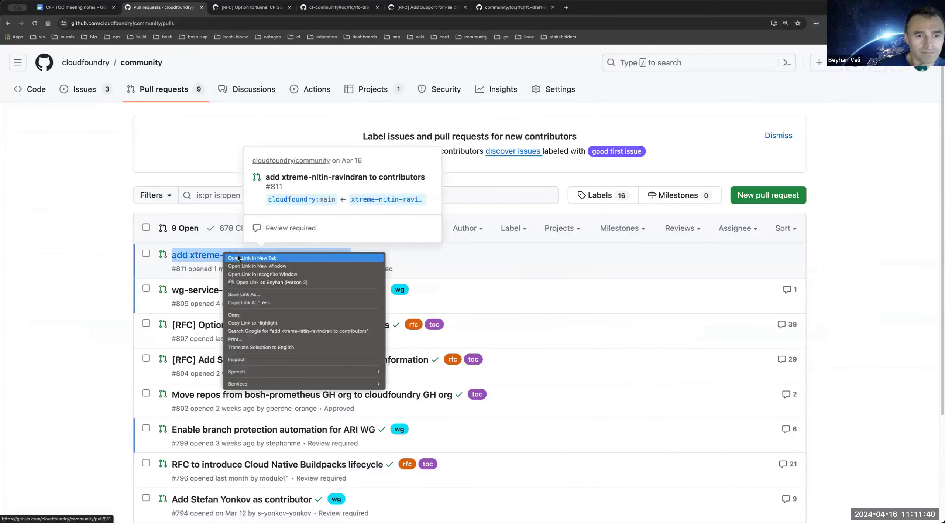
click(253, 257)
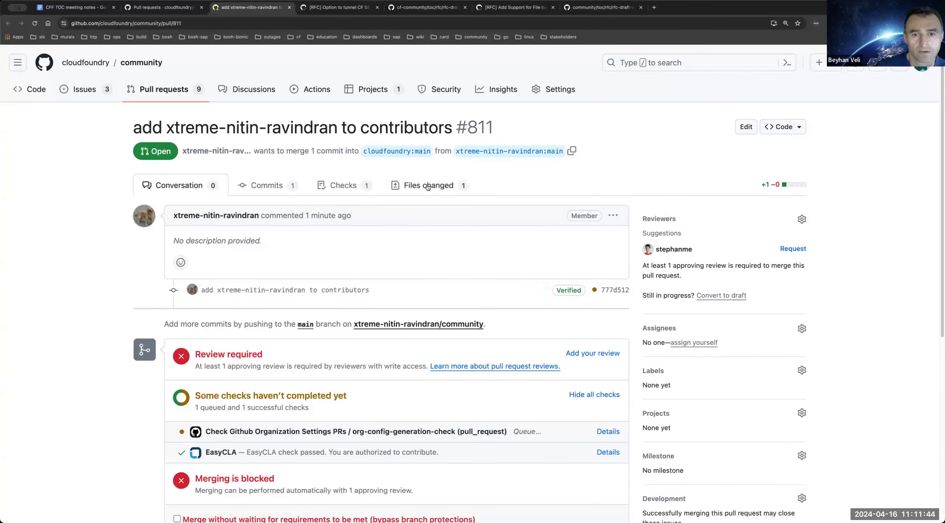
click(429, 185)
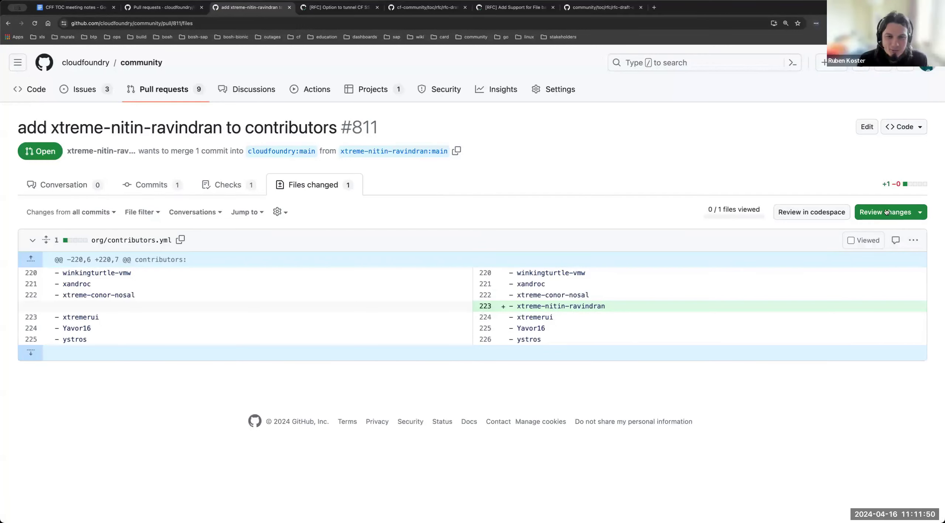
Step: Submit an approving review on pull request #811
click(886, 212)
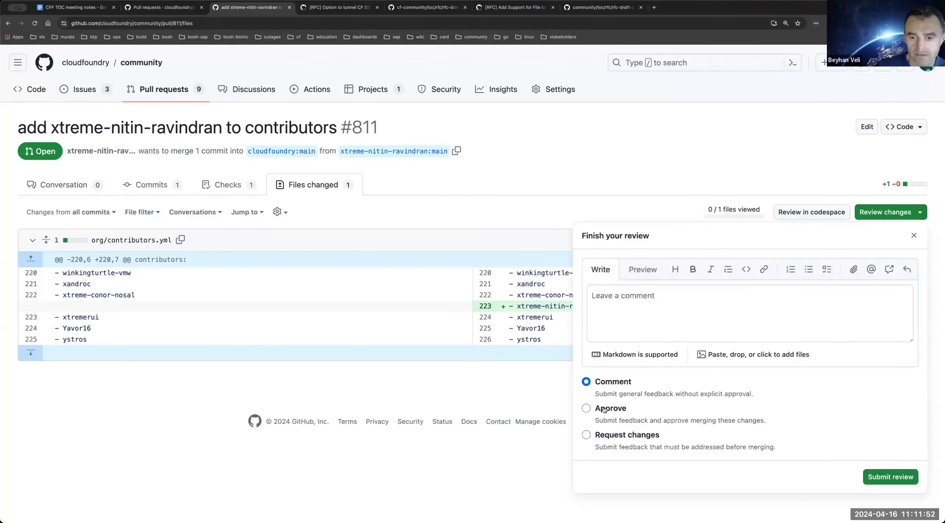
click(586, 408)
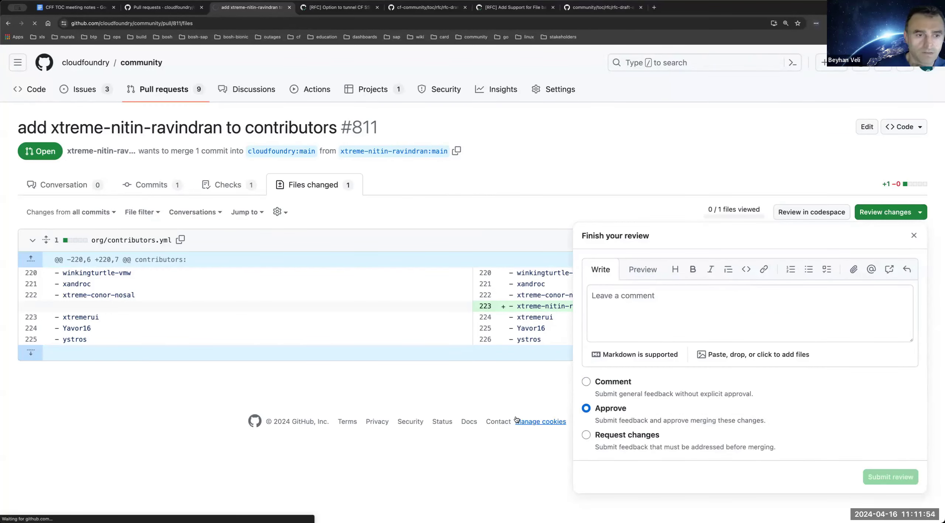
click(890, 477)
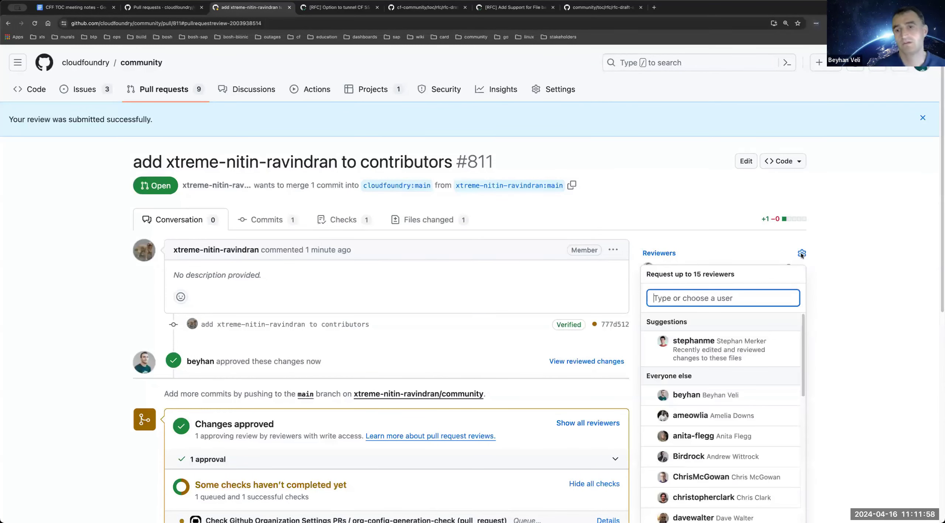
Step: Request review from cloudfoundry/toc and apply the toc label to PR #811
text(toc)
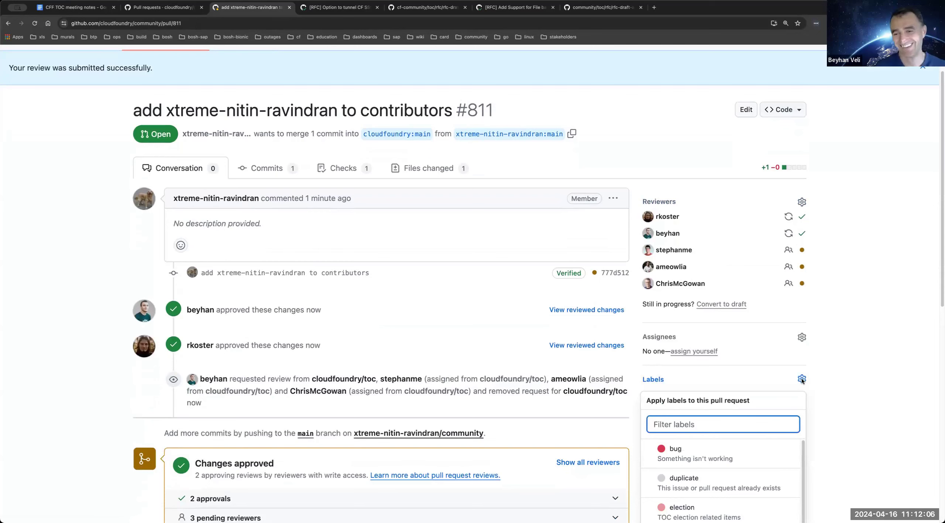
text(toc)
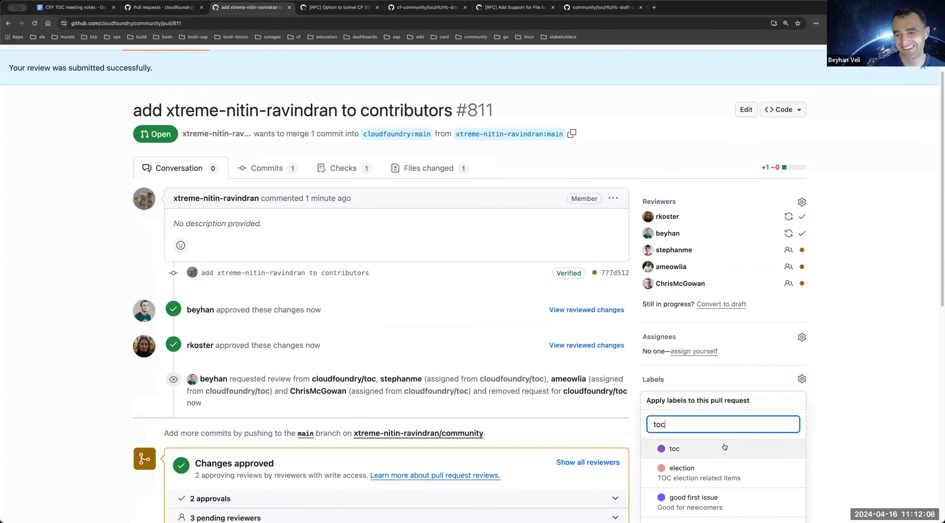
click(673, 448)
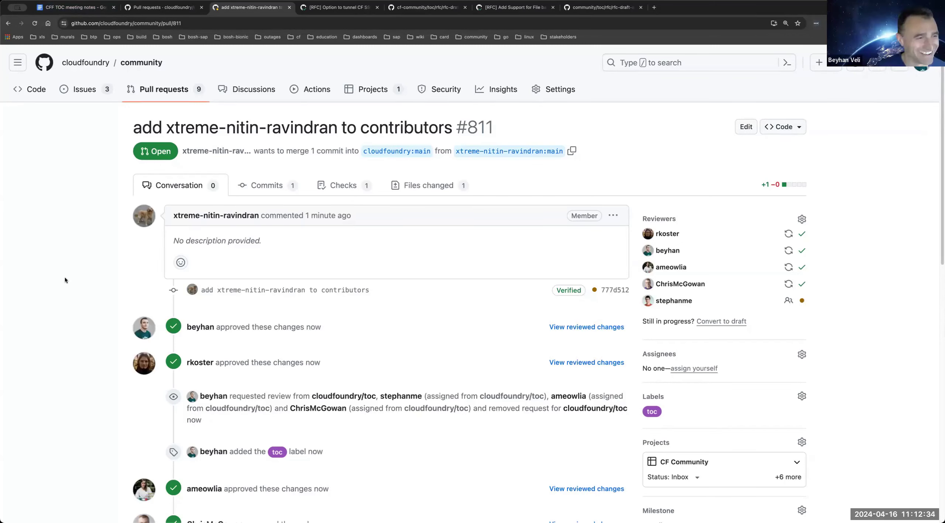
mouse_move(78, 228)
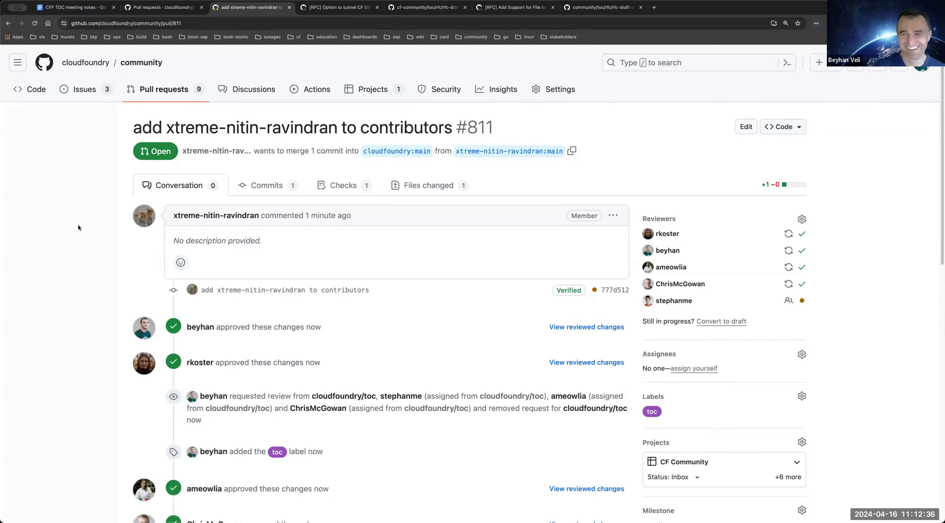
Step: Merge pull request #811 into main and confirm the merge
scroll(down, 3)
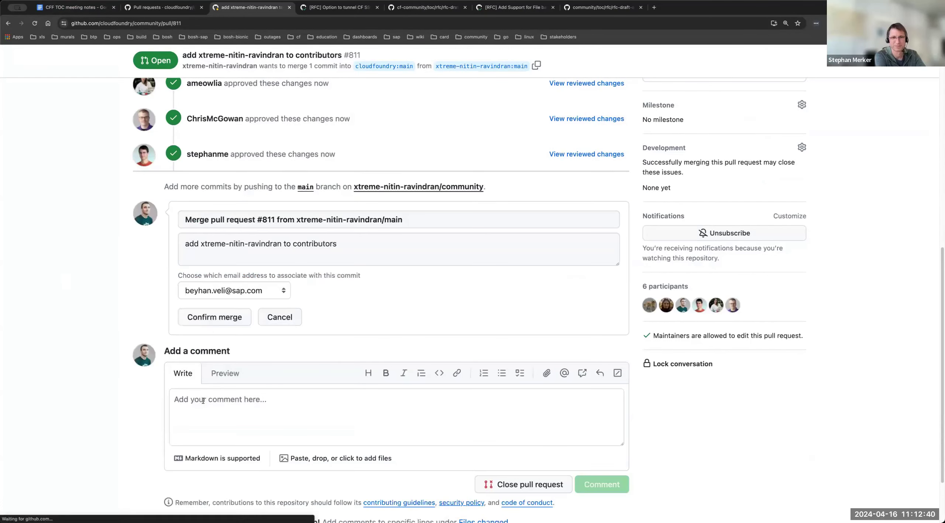
click(214, 317)
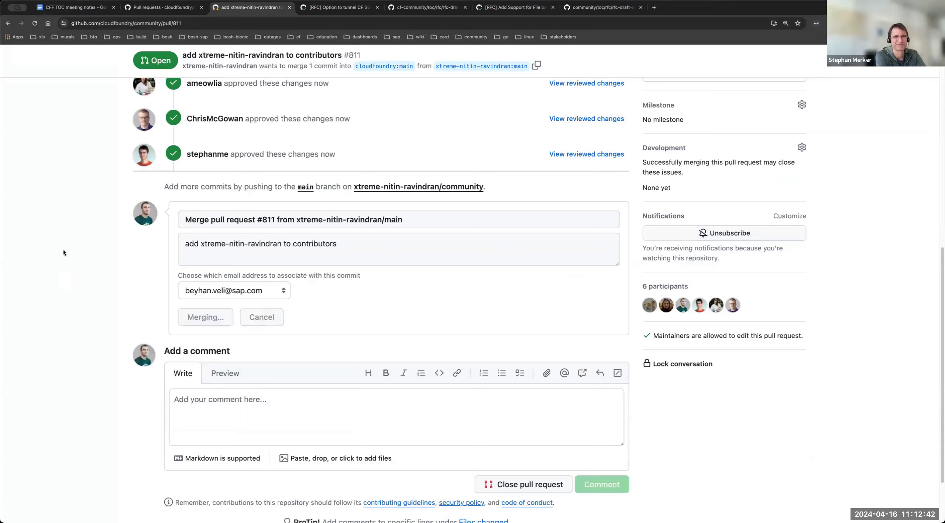
click(206, 317)
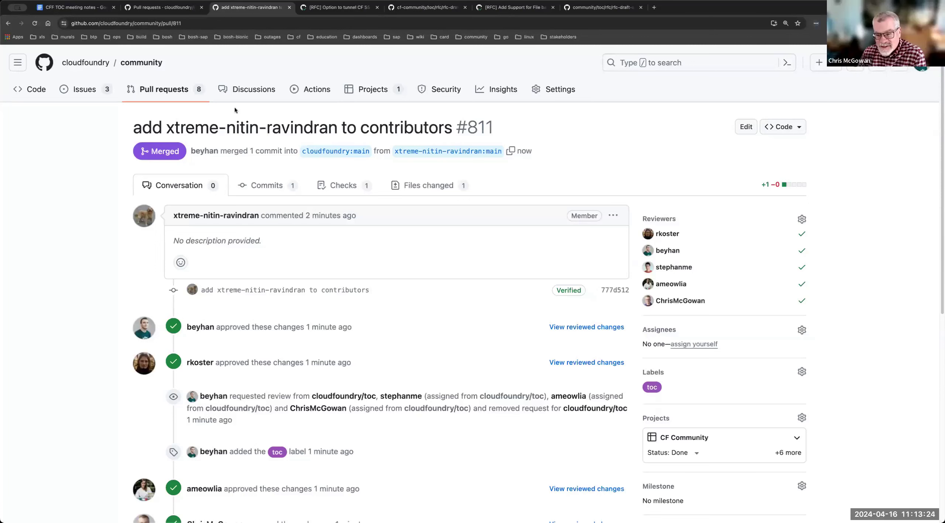
mouse_move(91, 166)
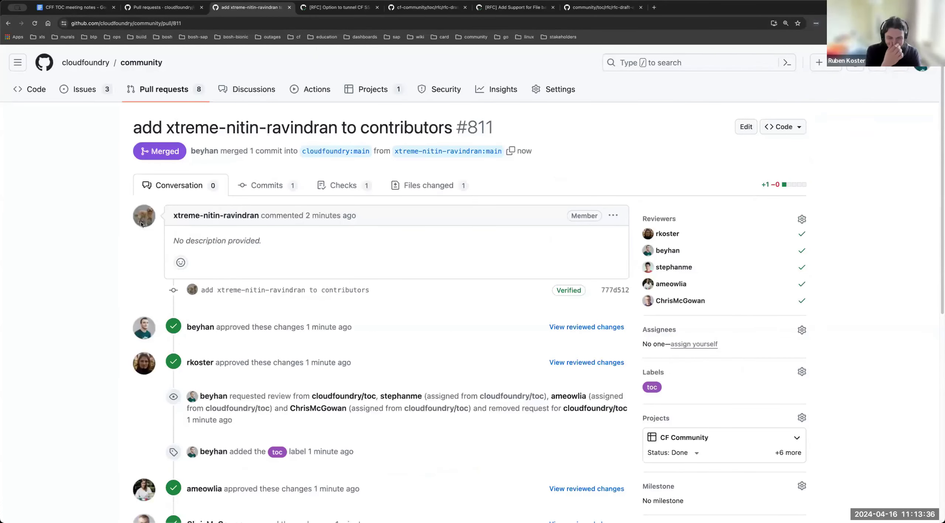
Step: Check the merged PR's files changed and head back toward the meeting notes tab
click(428, 185)
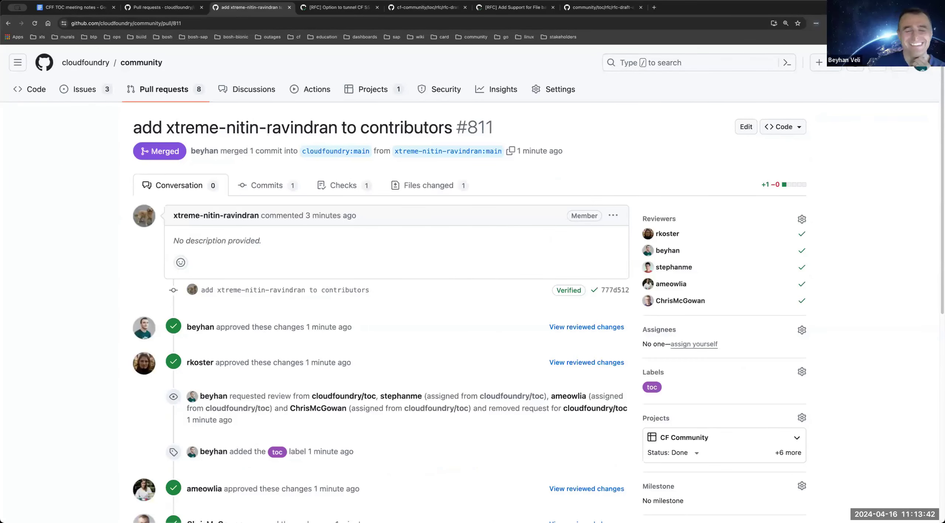
scroll(down, 3)
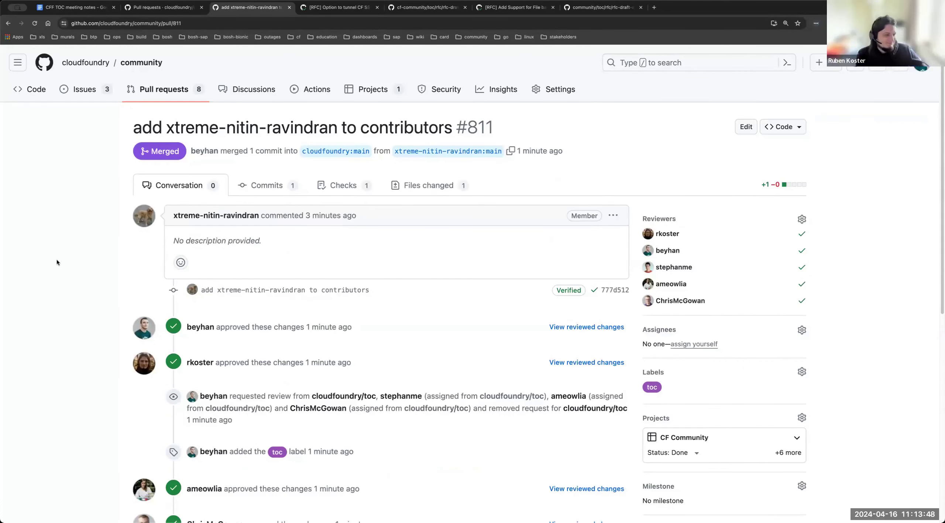
click(73, 8)
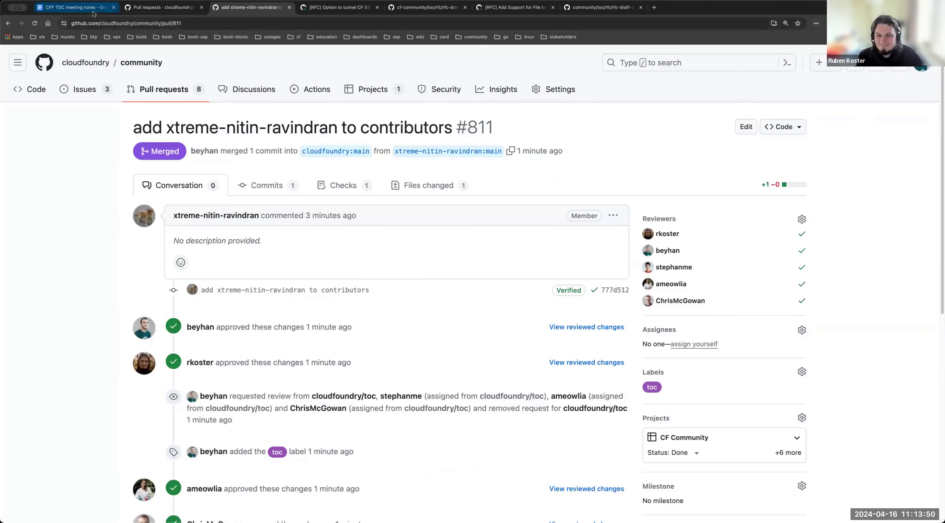
Step: Switch to the CFF TOC 2024-04-16 meeting notes in Google Docs
click(72, 8)
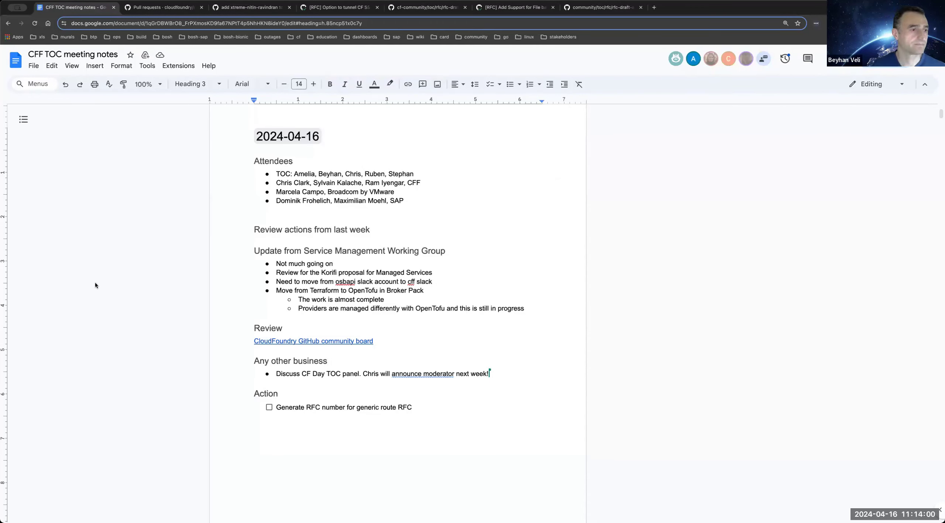
mouse_move(87, 279)
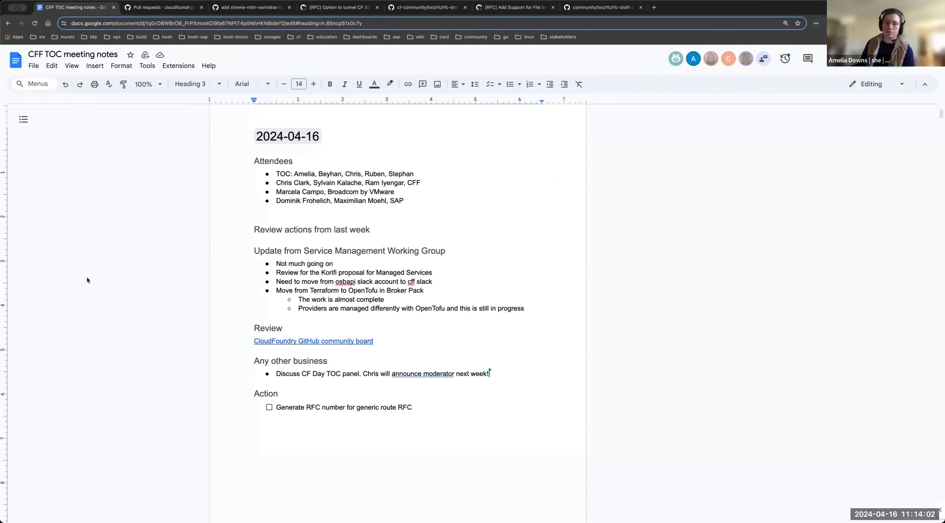